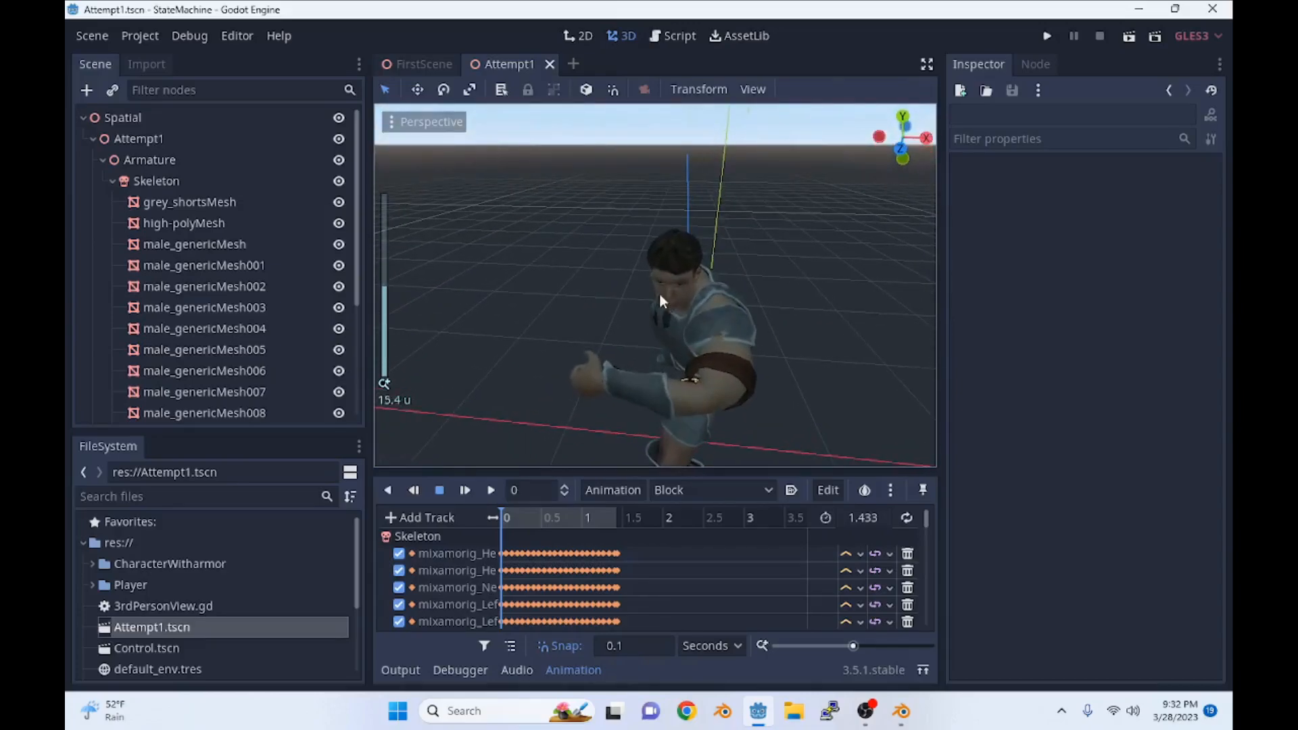
# Step: Select the Skeleton node under Armature in the Attempt1 scene and inspect its properties
pyautogui.click(156, 181)
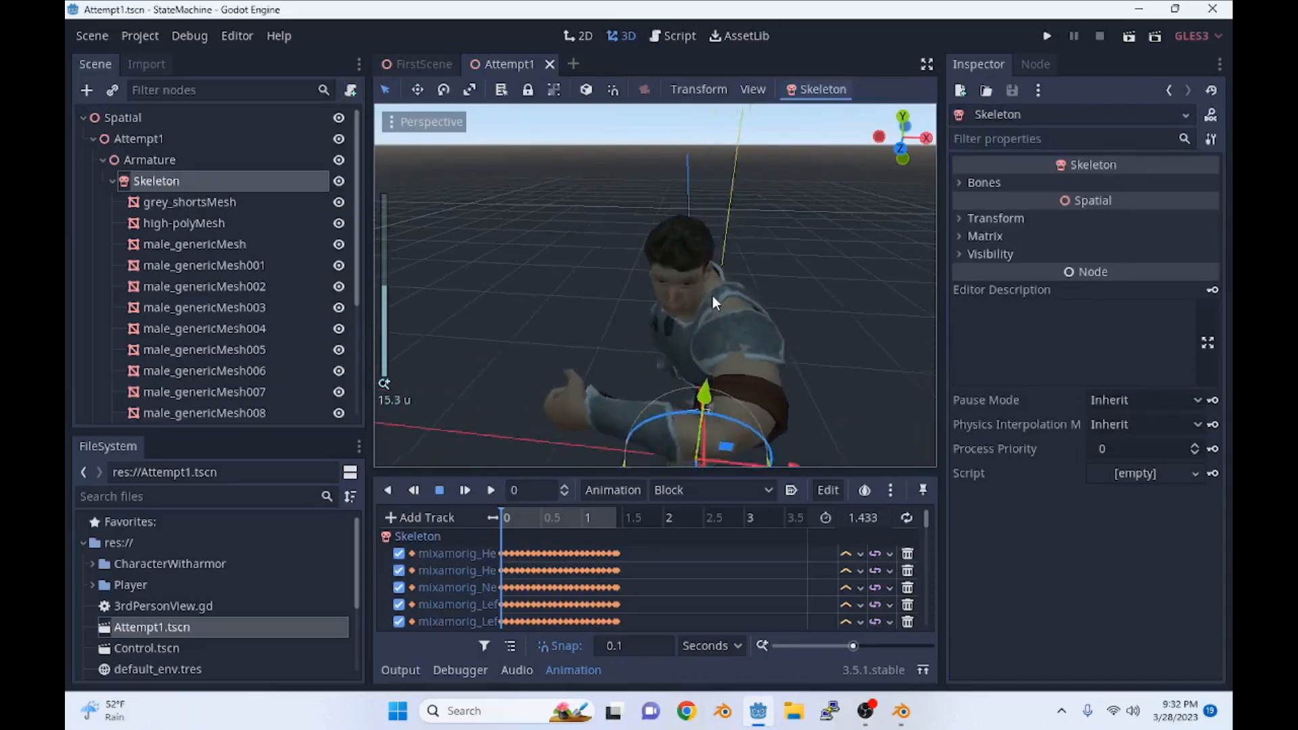
pyautogui.scroll(-3)
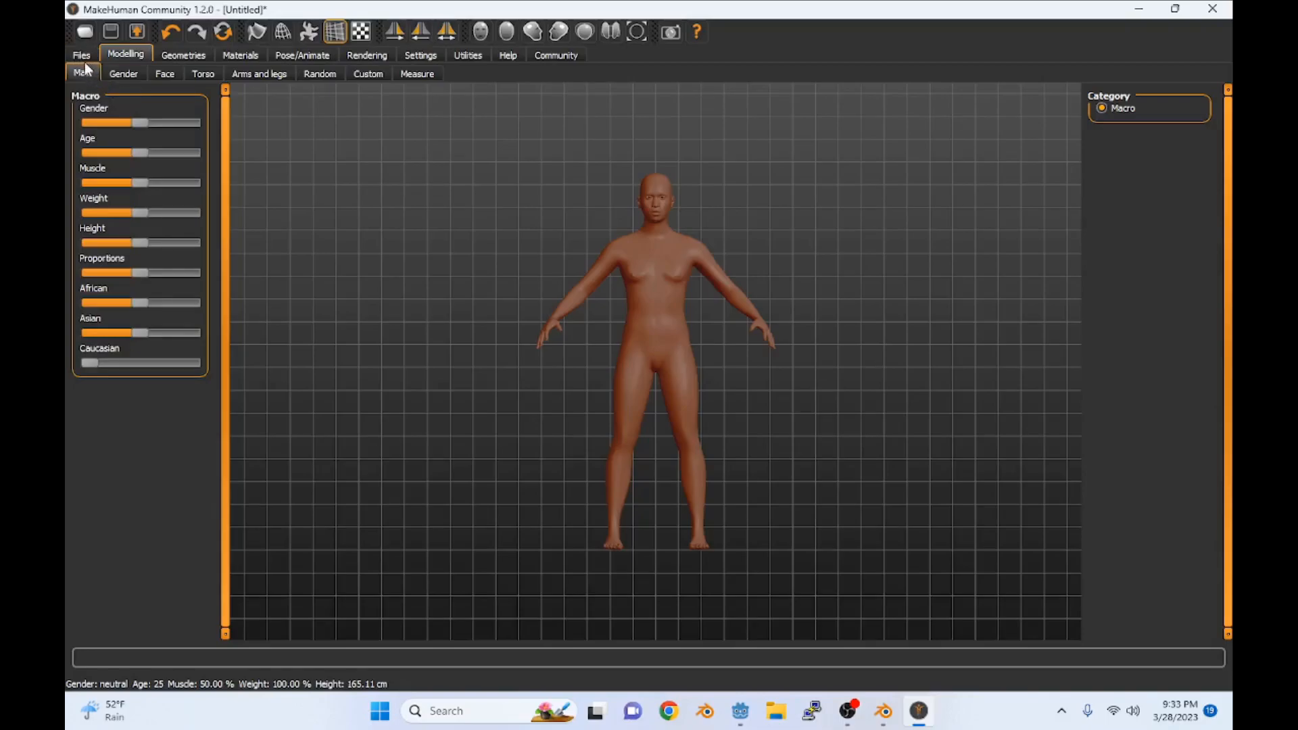
# Step: Load the saved BeefyPete model from the file chooser and return to Modelling
pyautogui.click(81, 55)
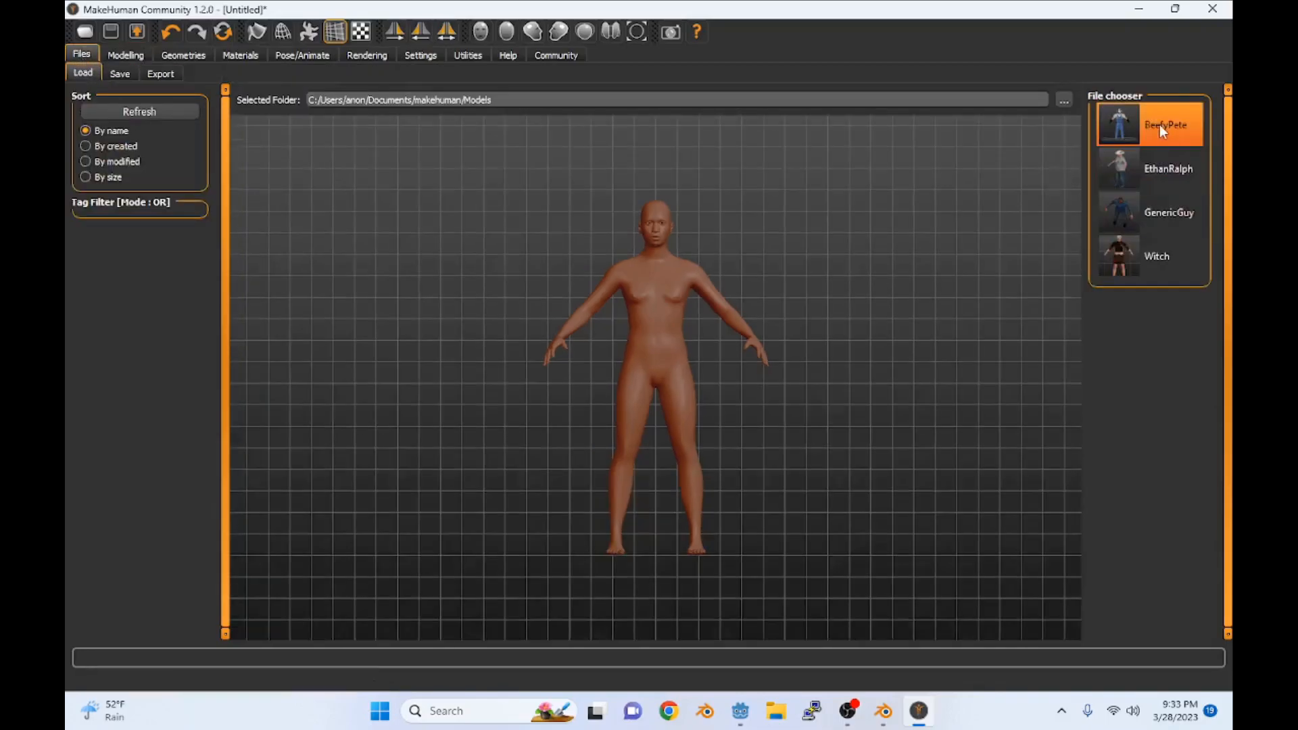
pyautogui.click(1149, 125)
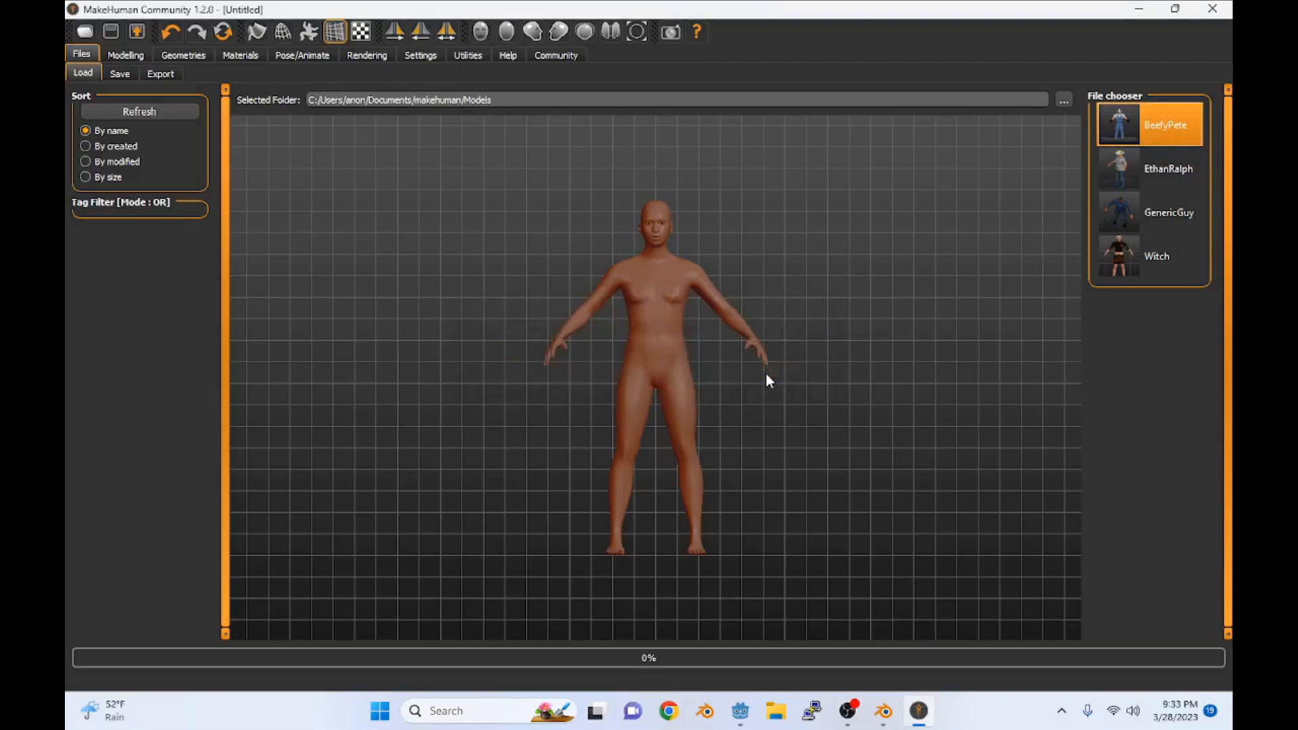
pyautogui.doubleClick(1150, 125)
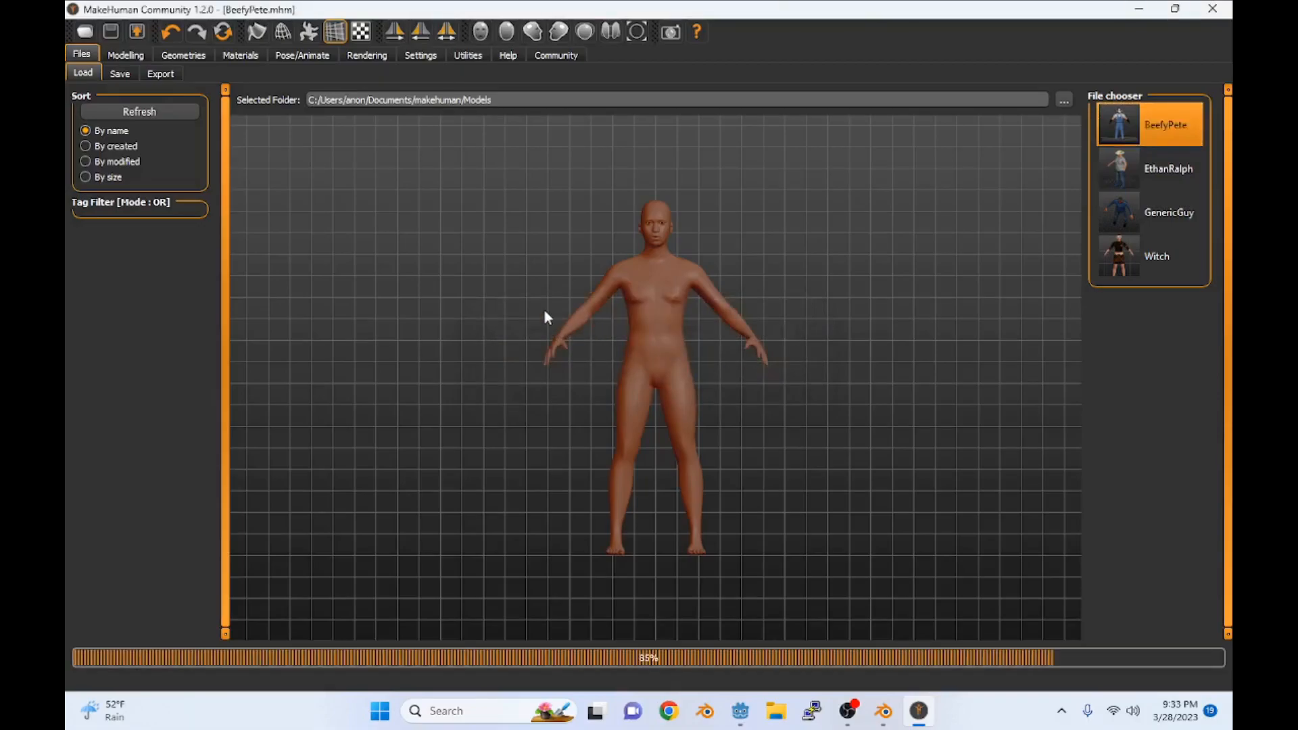
pyautogui.click(1150, 124)
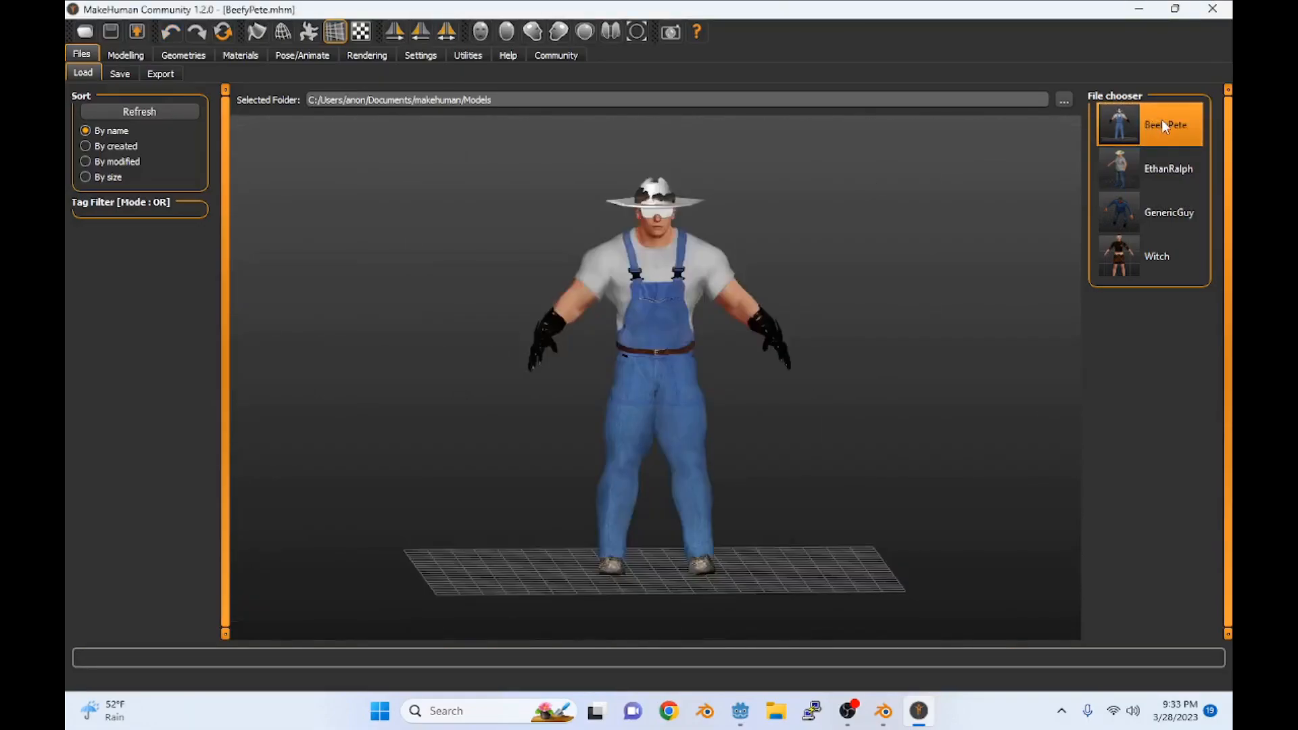
pyautogui.click(125, 55)
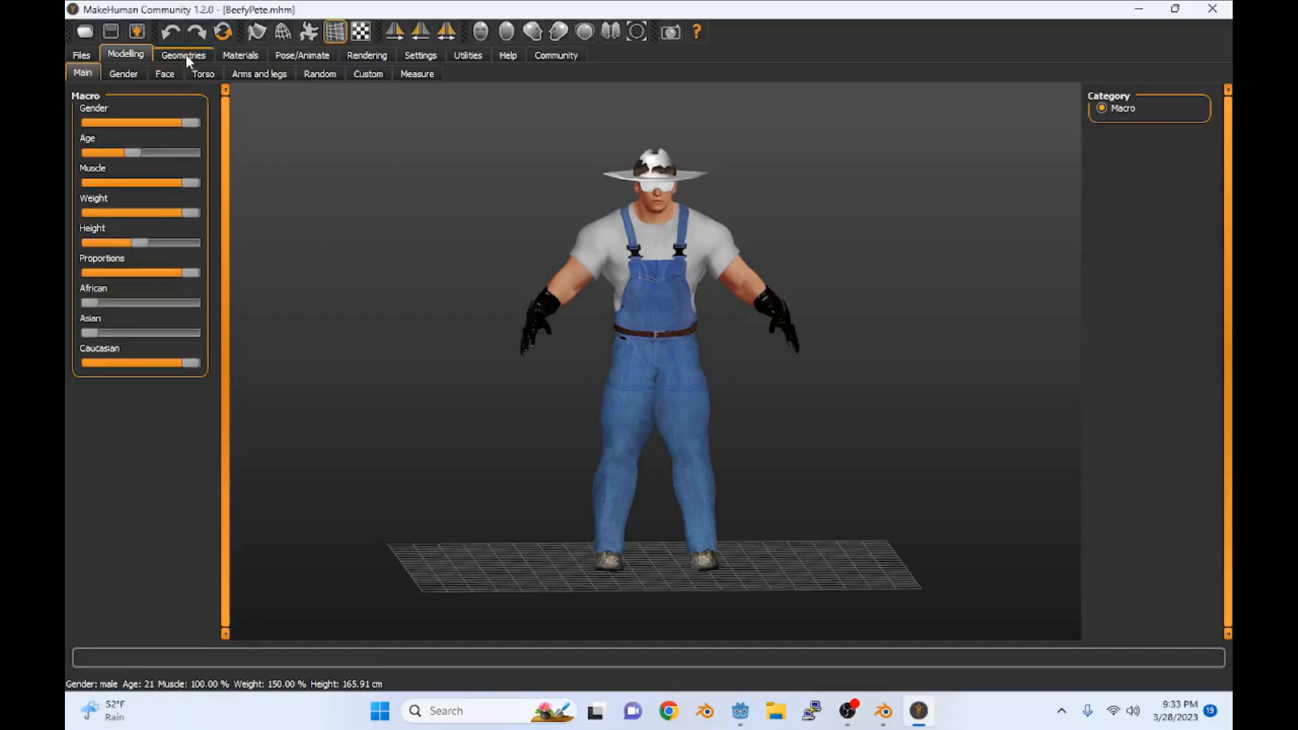
# Step: Deselect BeefyPete's hat and other clothing items under Geometries > Clothes
pyautogui.click(183, 55)
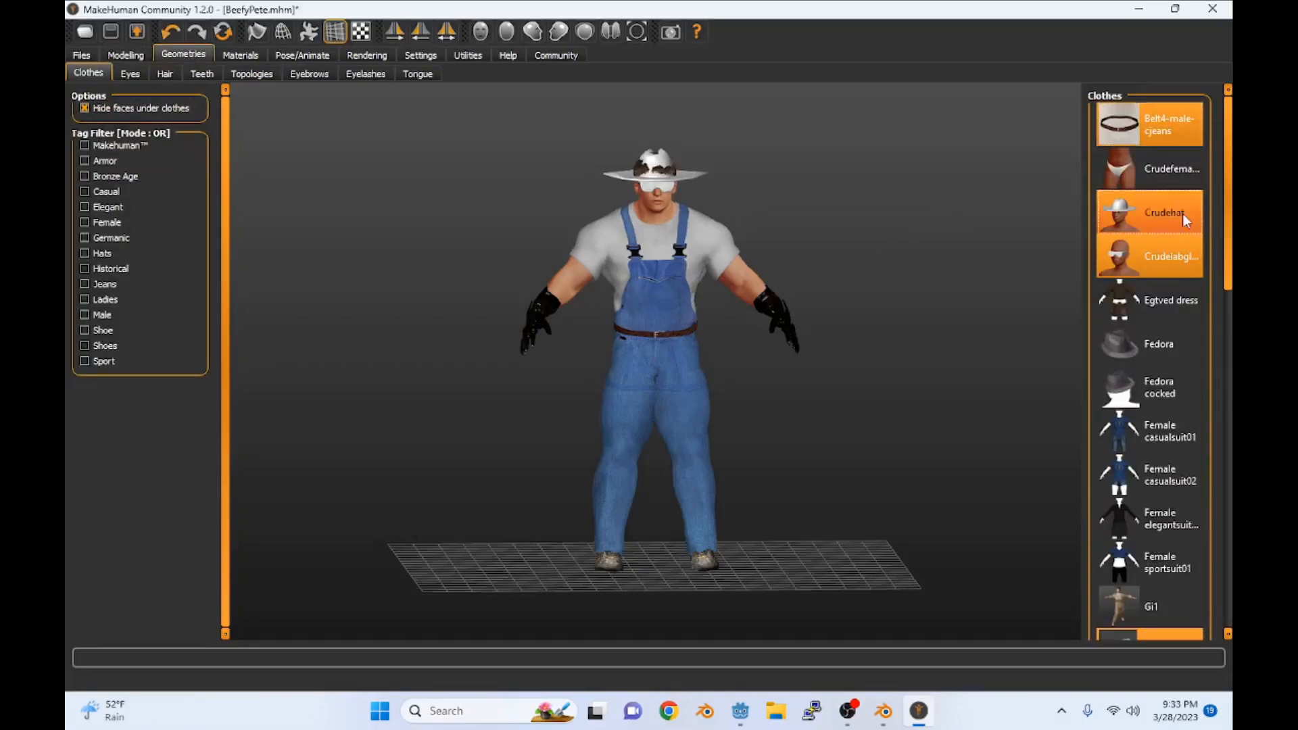
pyautogui.click(1150, 211)
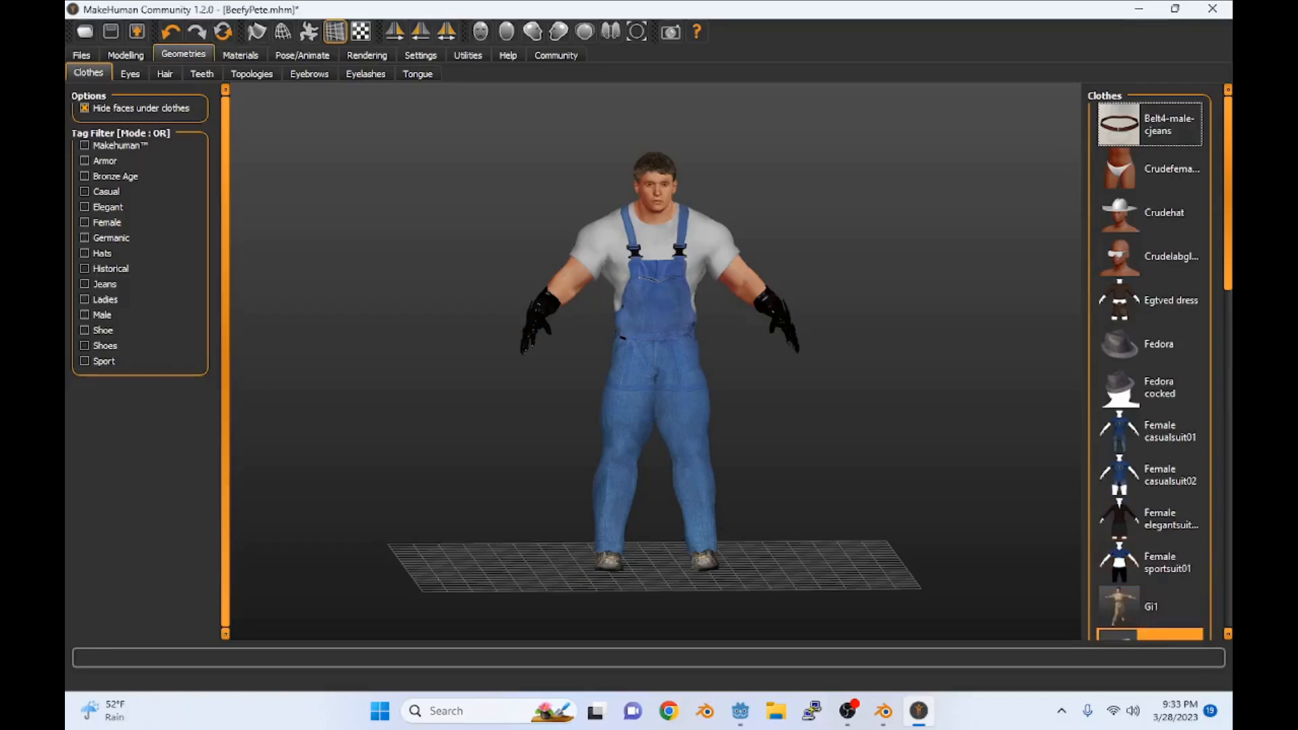
pyautogui.scroll(-3)
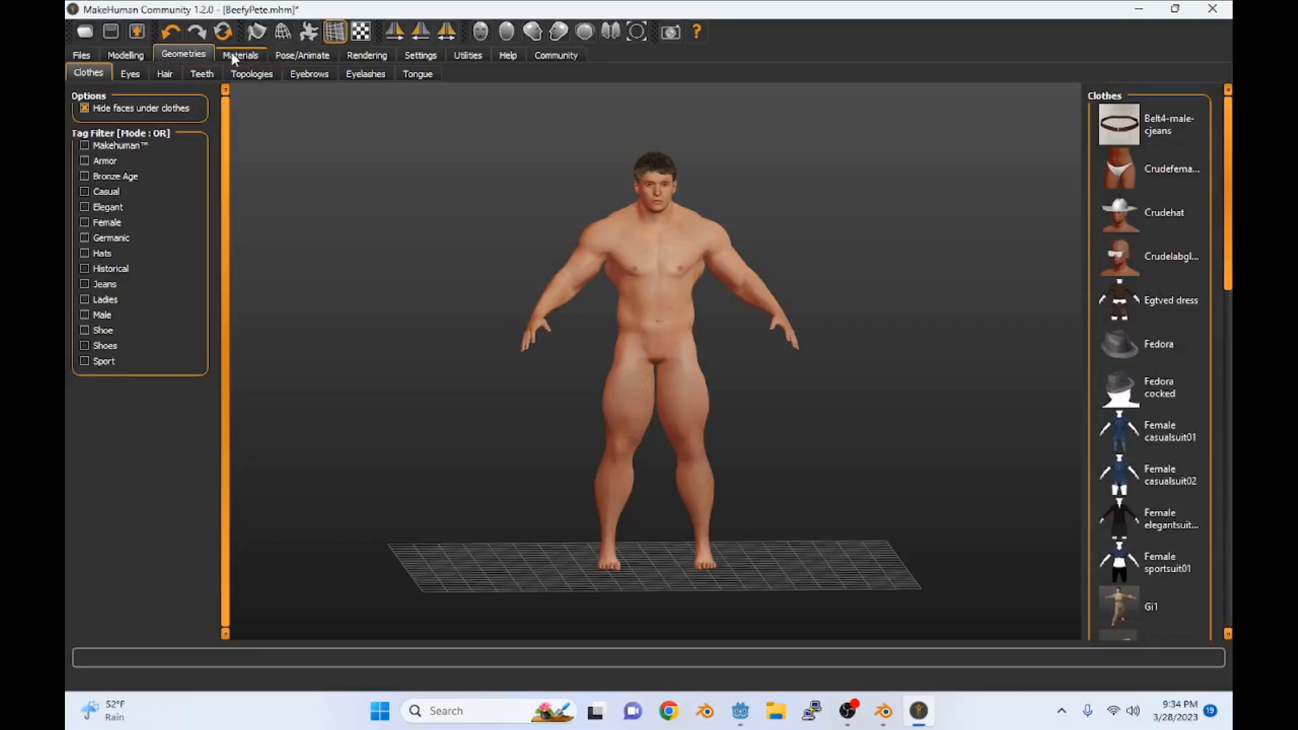
# Step: Apply the Toon01 skin material to the character
pyautogui.click(240, 55)
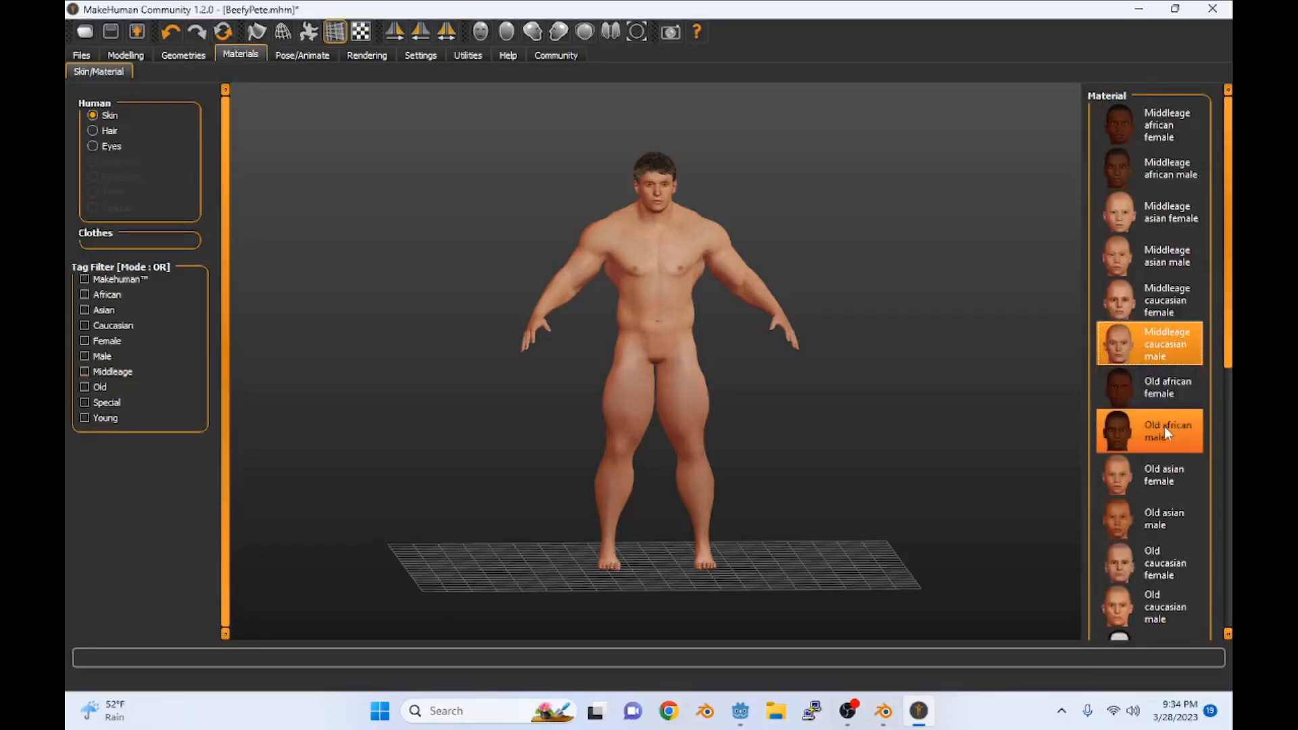
pyautogui.scroll(-3)
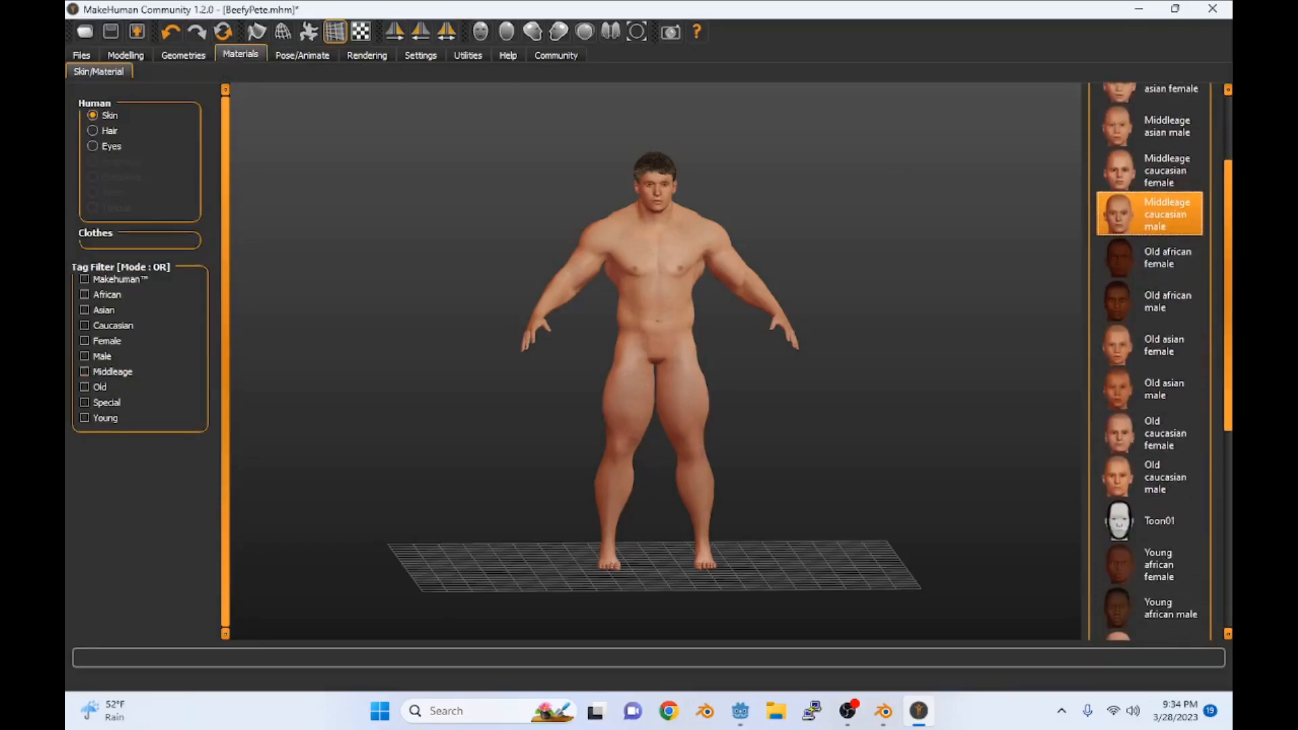
pyautogui.click(1150, 521)
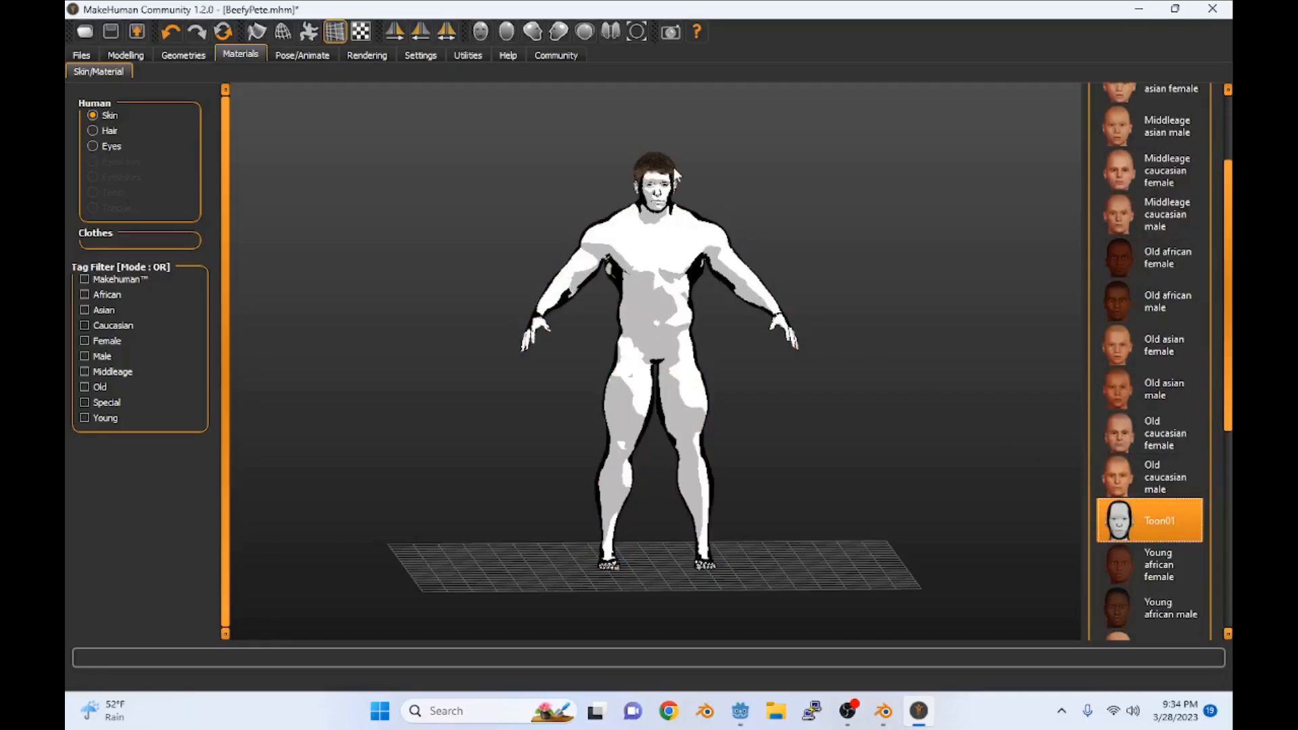
# Step: Browse the eyes, teeth, eyelash and tongue options, then give the character Curly2 hair
pyautogui.click(183, 54)
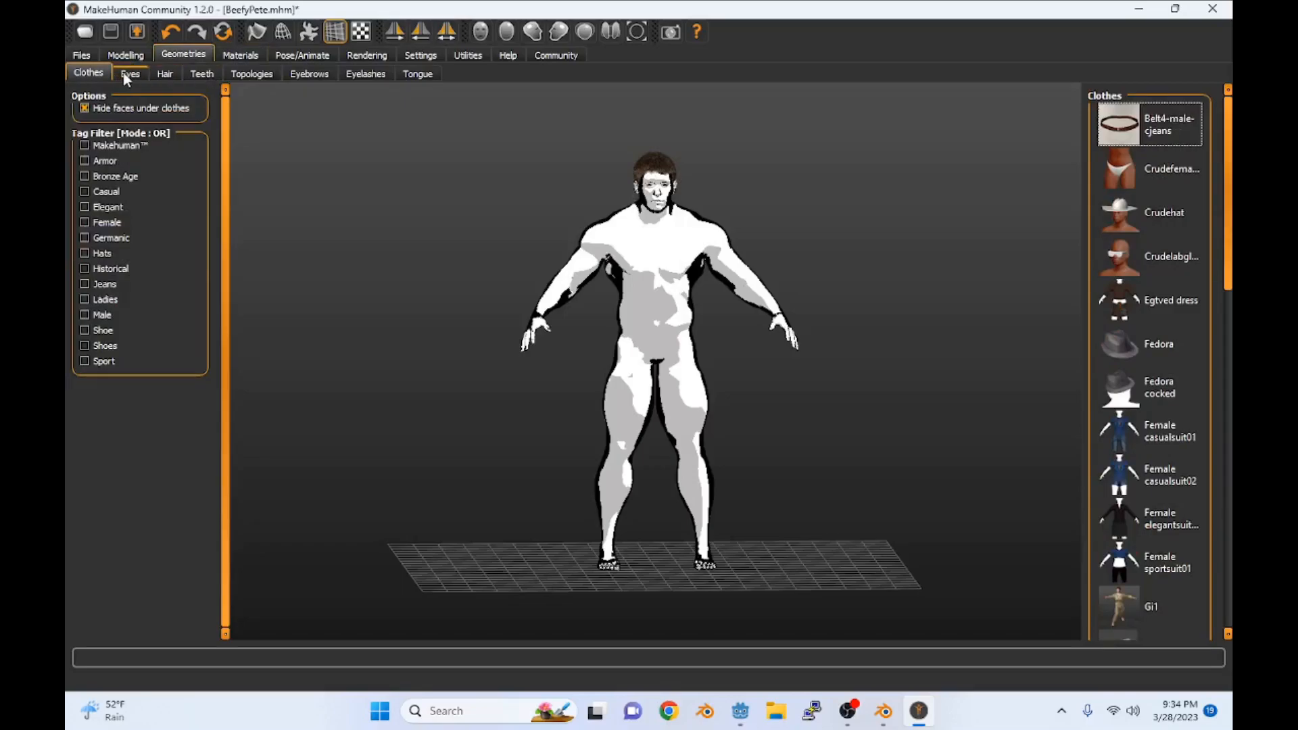
pyautogui.click(129, 74)
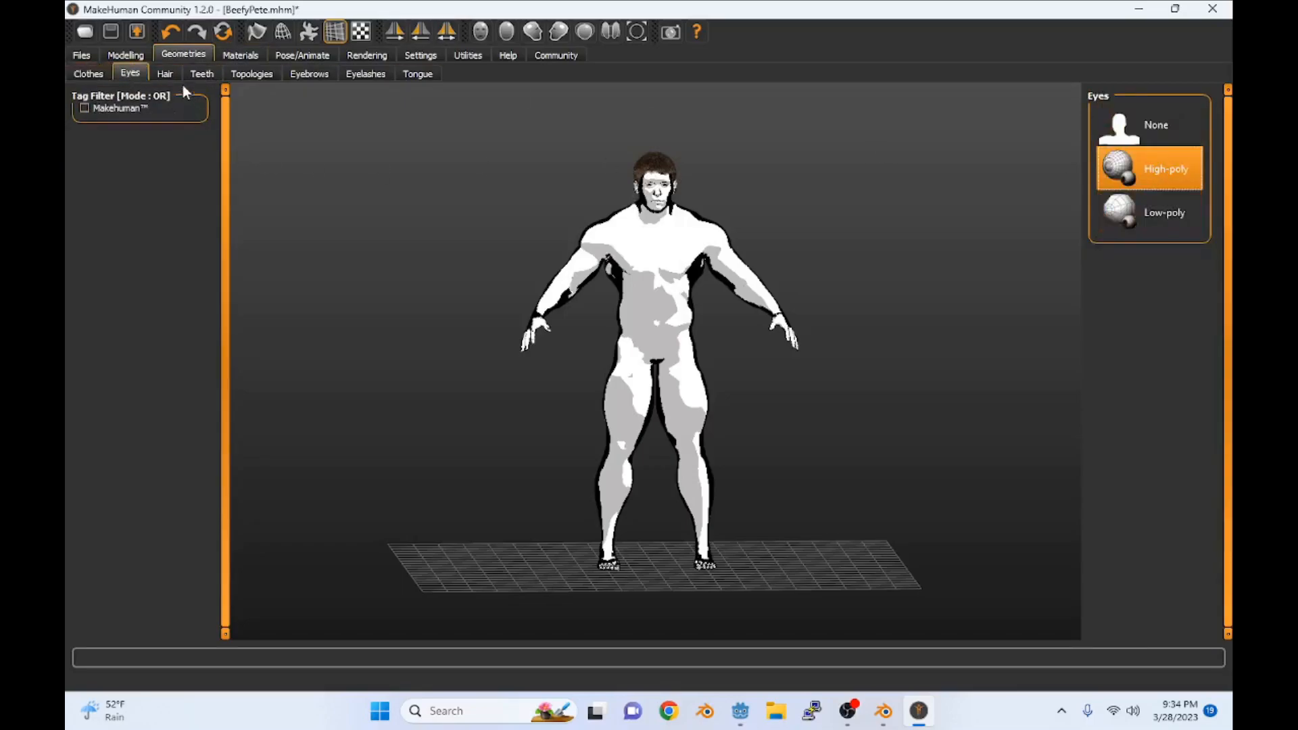
pyautogui.click(202, 74)
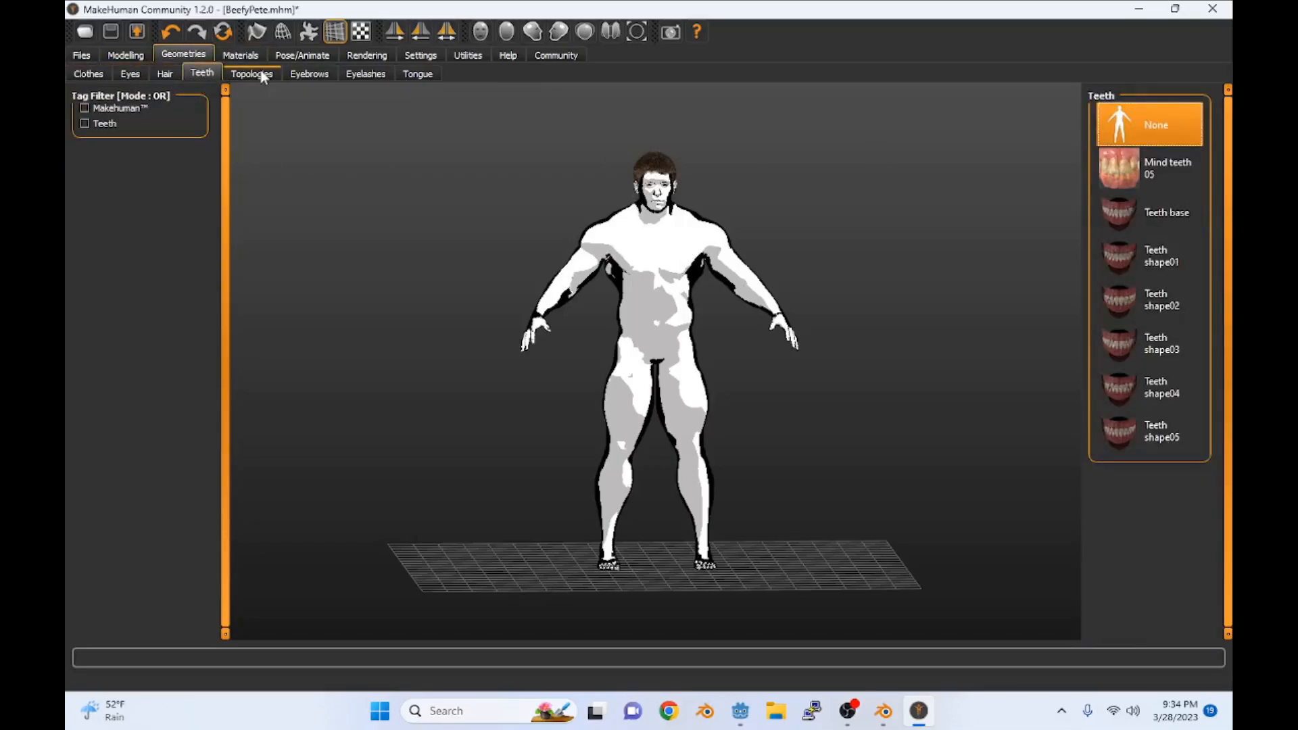
pyautogui.click(365, 74)
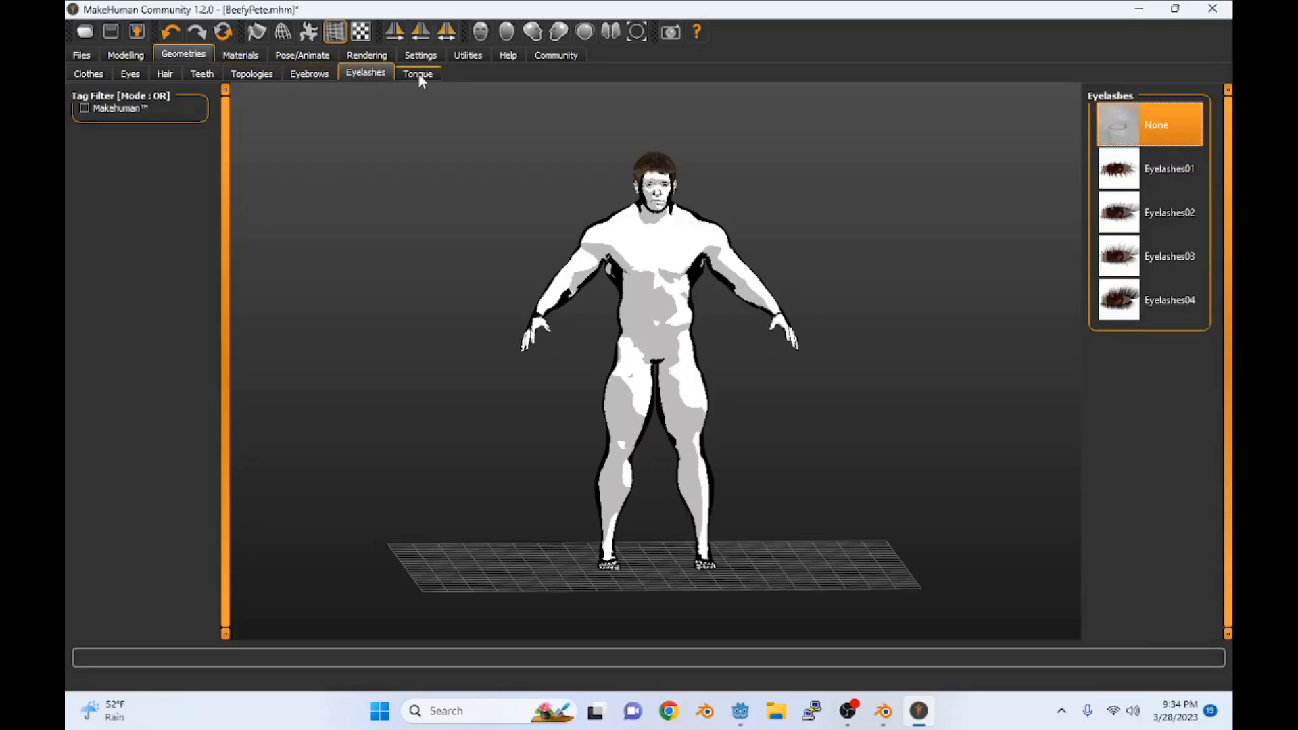
pyautogui.click(418, 73)
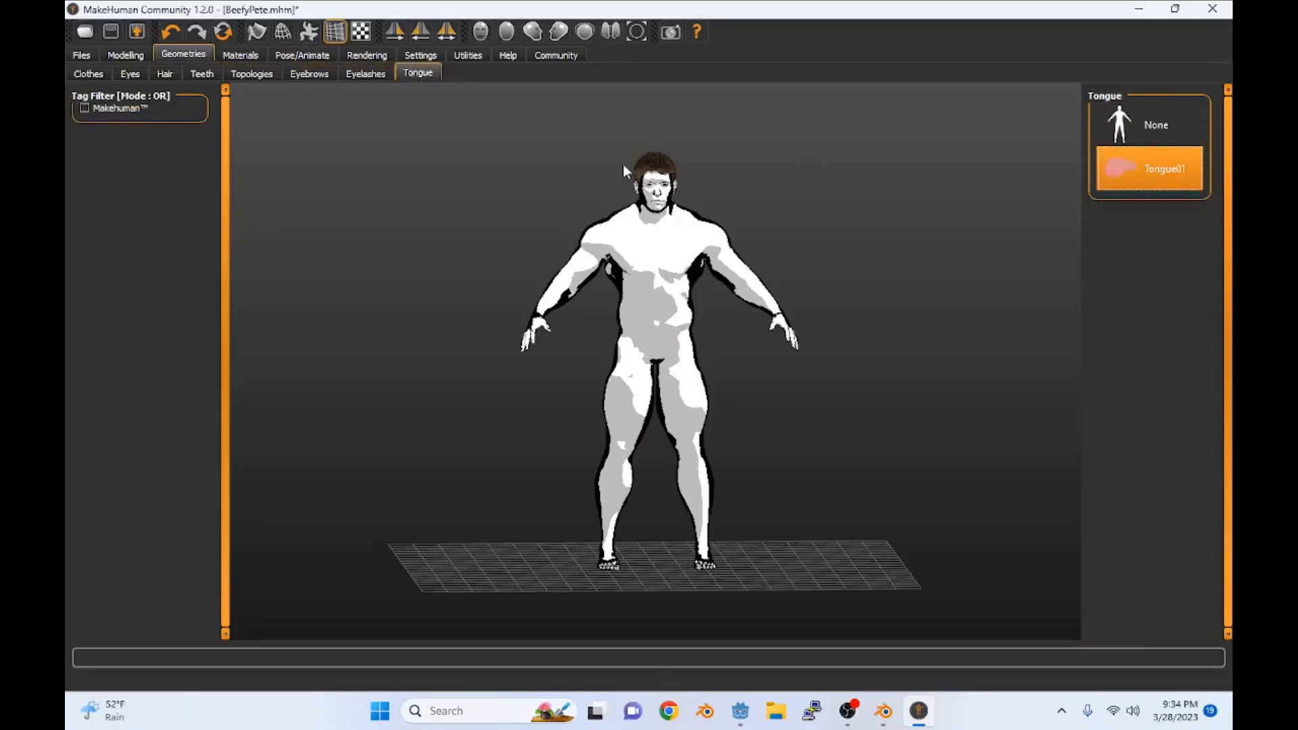
pyautogui.click(130, 74)
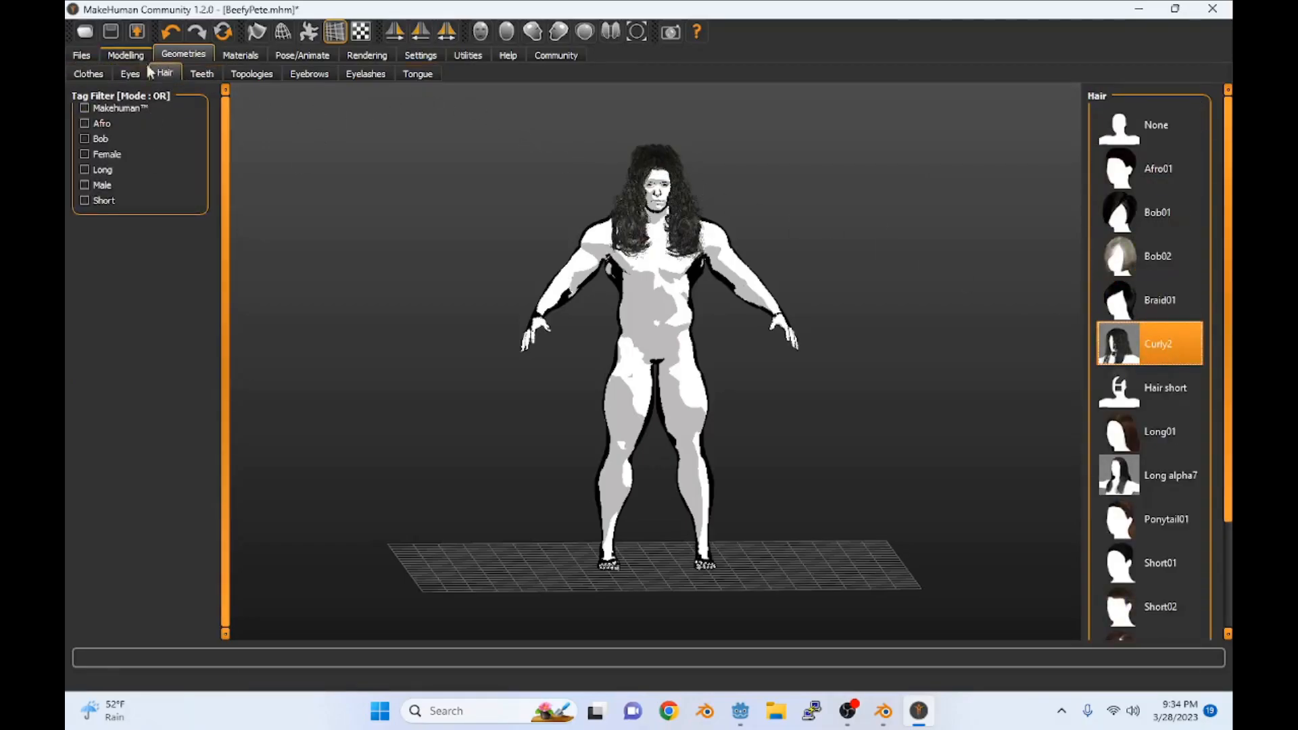
pyautogui.click(80, 54)
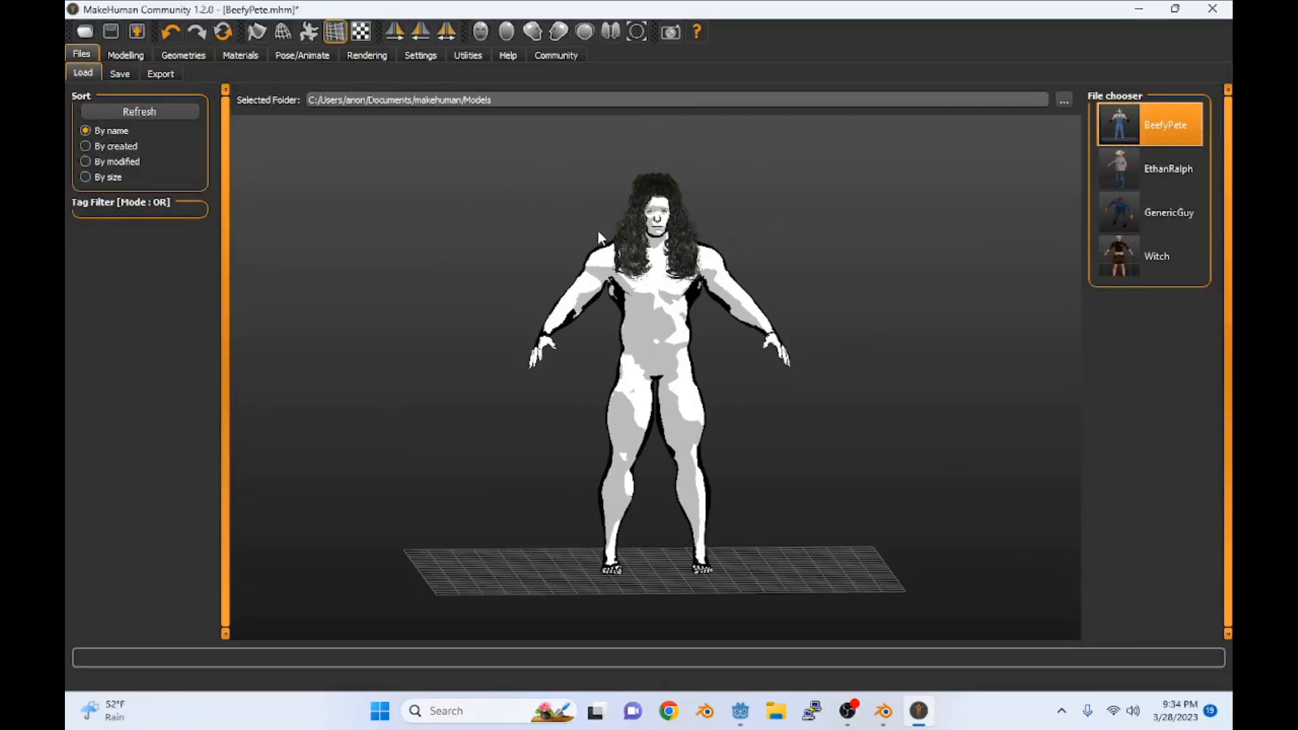
# Step: Change the export file name to 'negativePete' in Files > Export
pyautogui.click(160, 74)
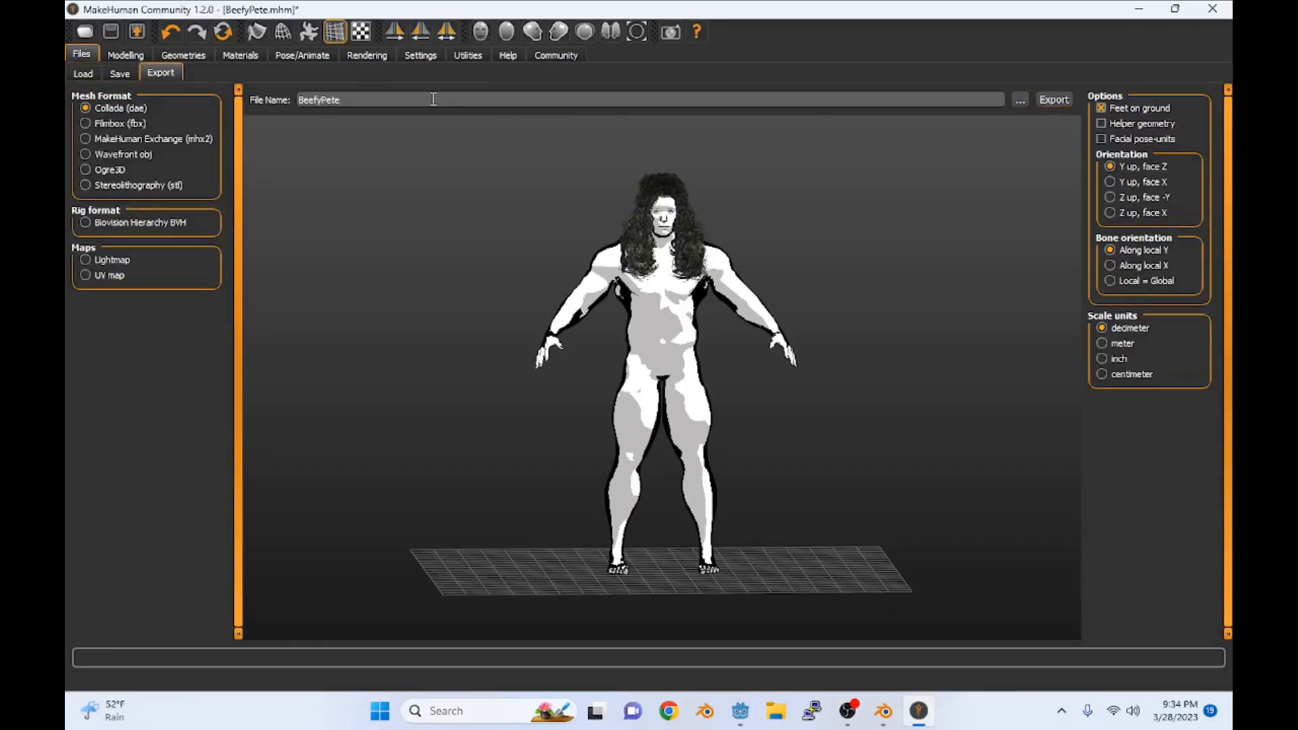
pyautogui.press('Backspace')
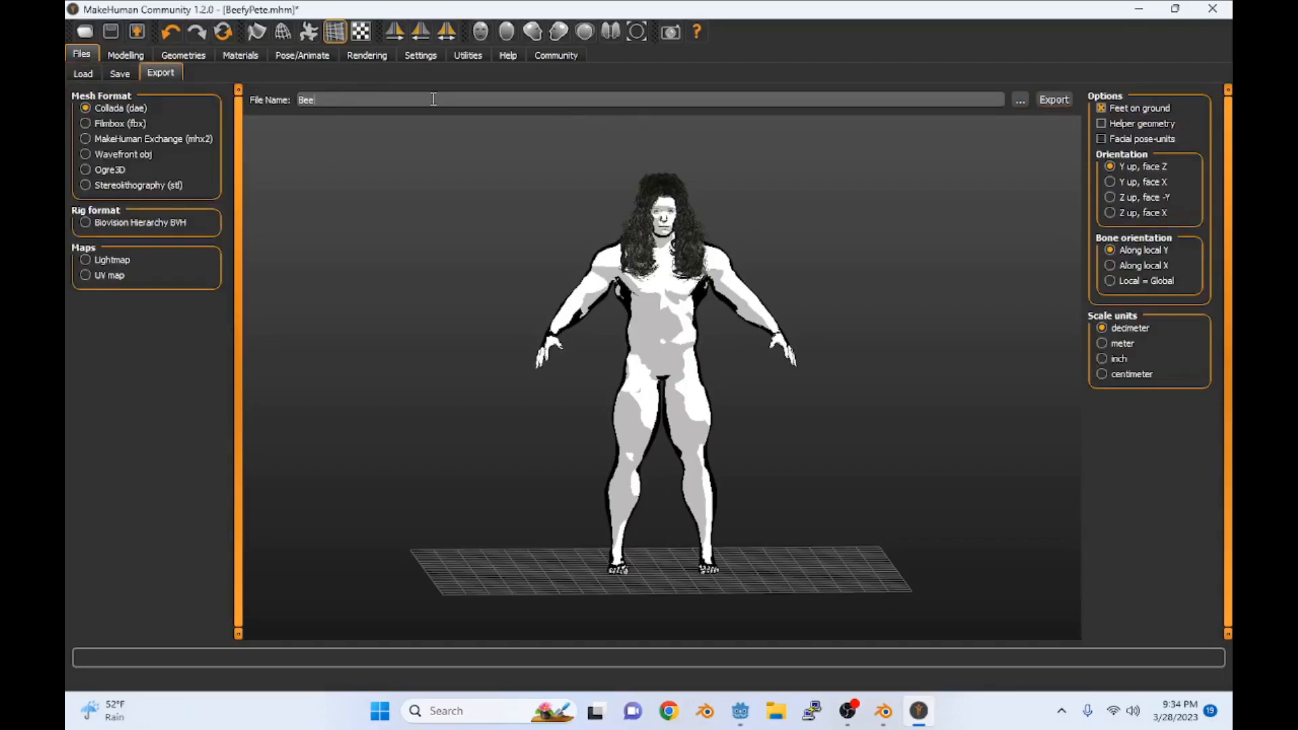
pyautogui.write('negativePete')
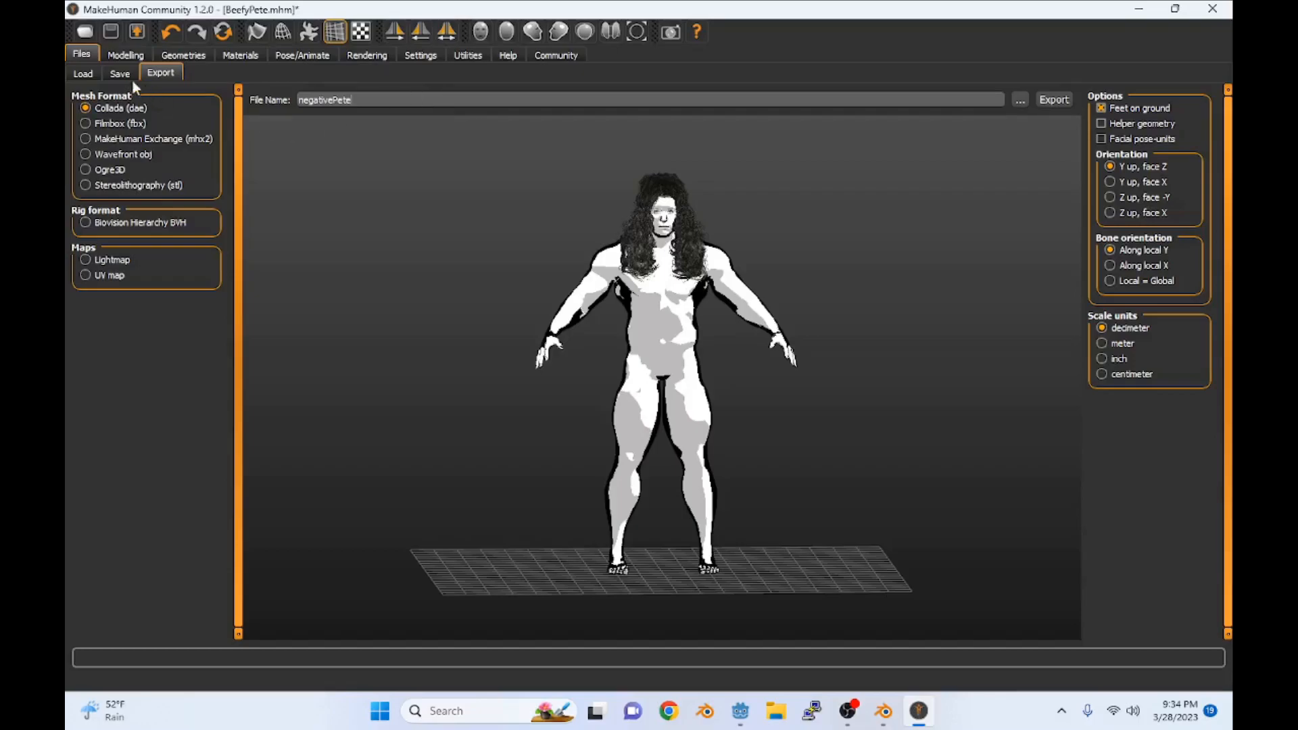
pyautogui.click(125, 55)
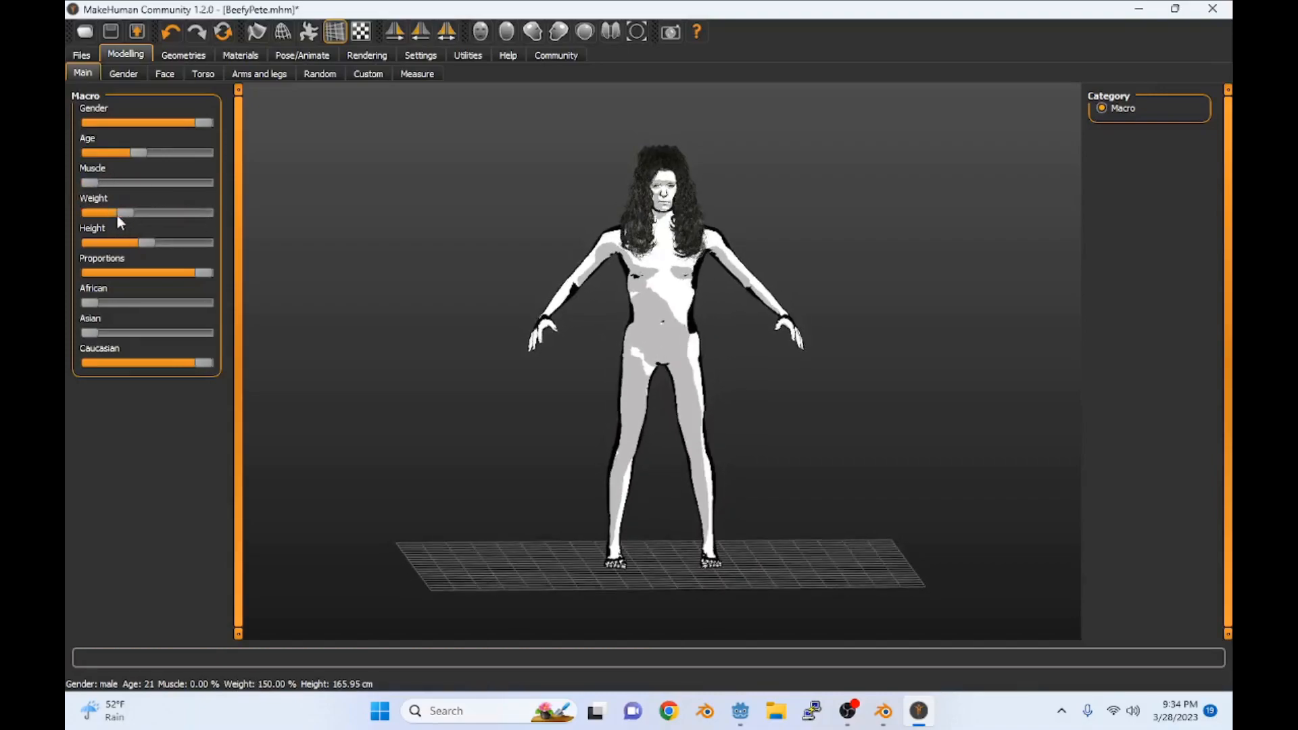
# Step: Lower the character's weight and export it to the desktop as SkinnyPete in FBX format
pyautogui.moveTo(129, 213); pyautogui.dragTo(87, 213)
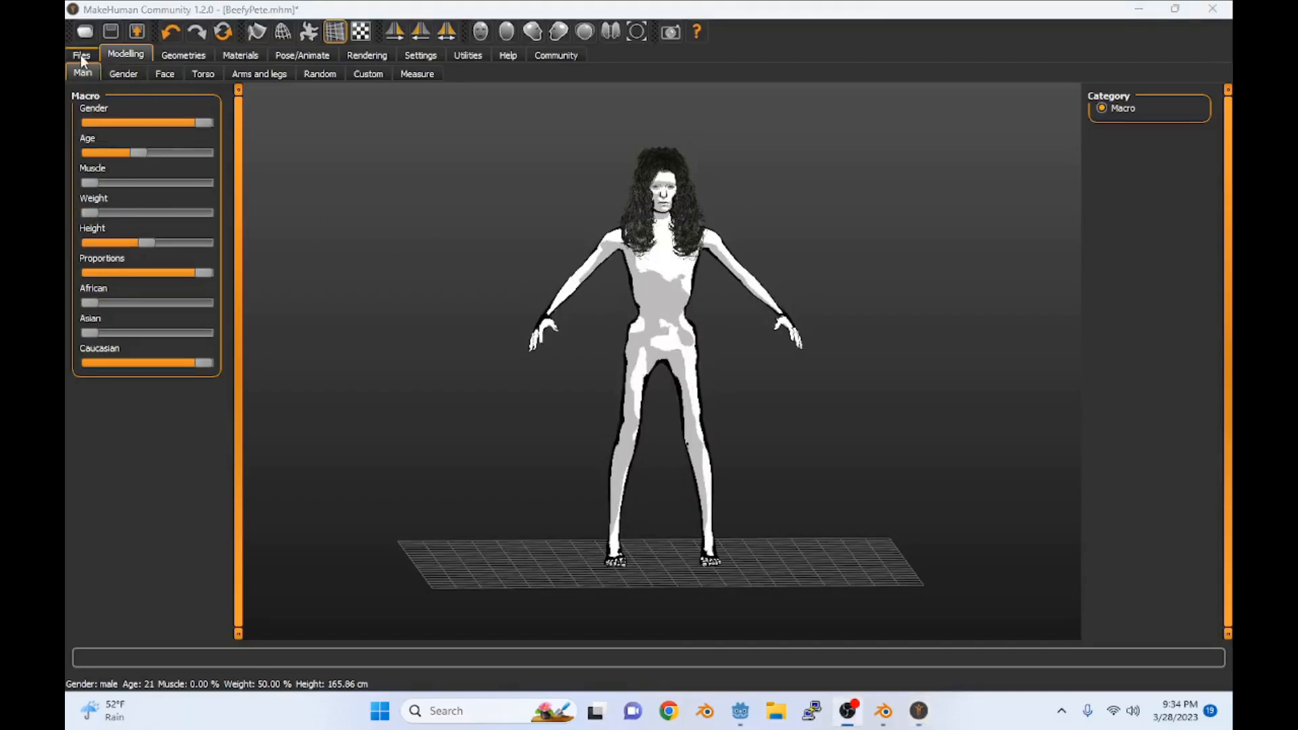
pyautogui.click(80, 55)
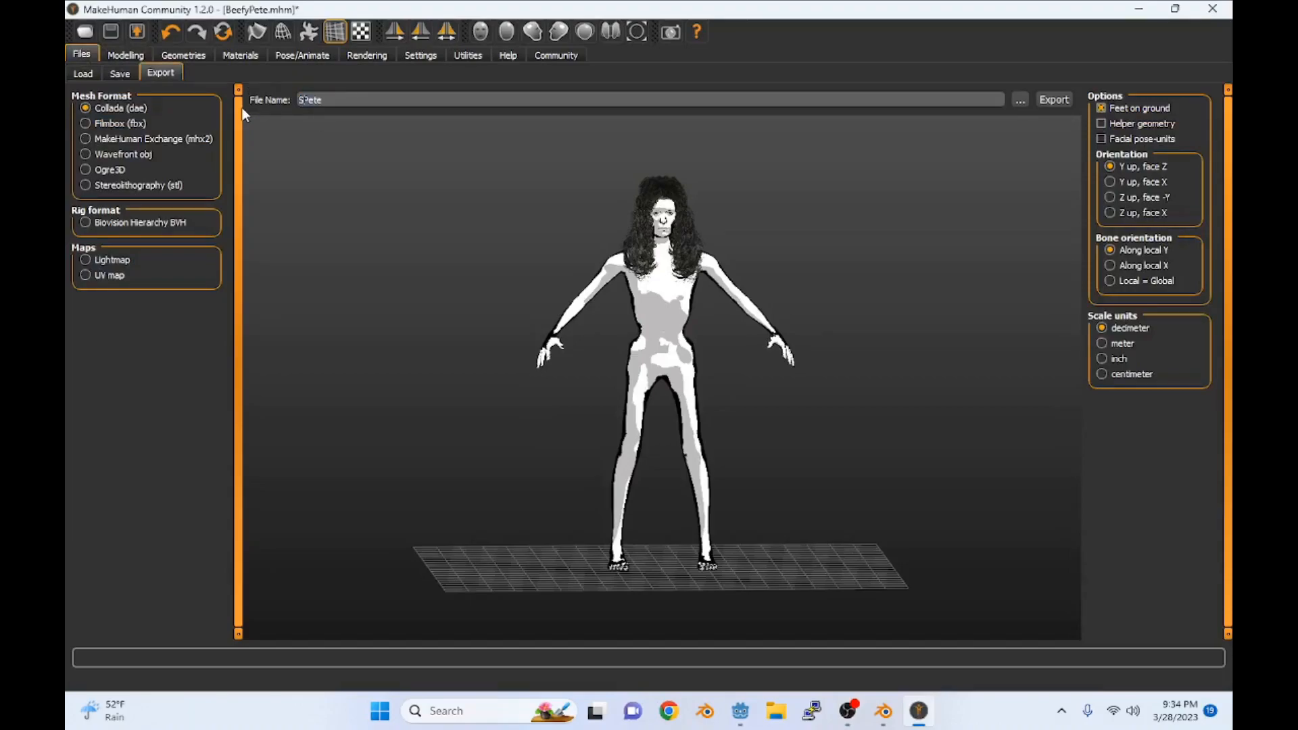
pyautogui.write('SkinnyPete')
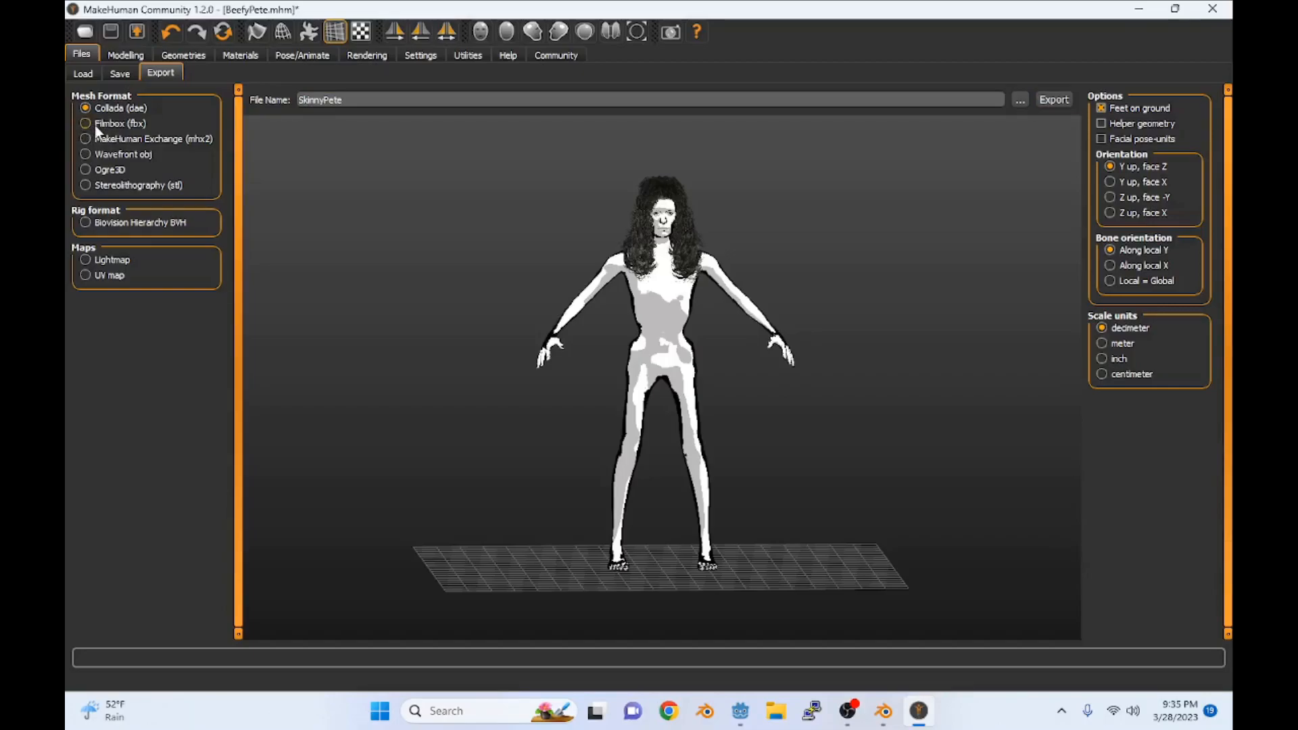
pyautogui.click(85, 123)
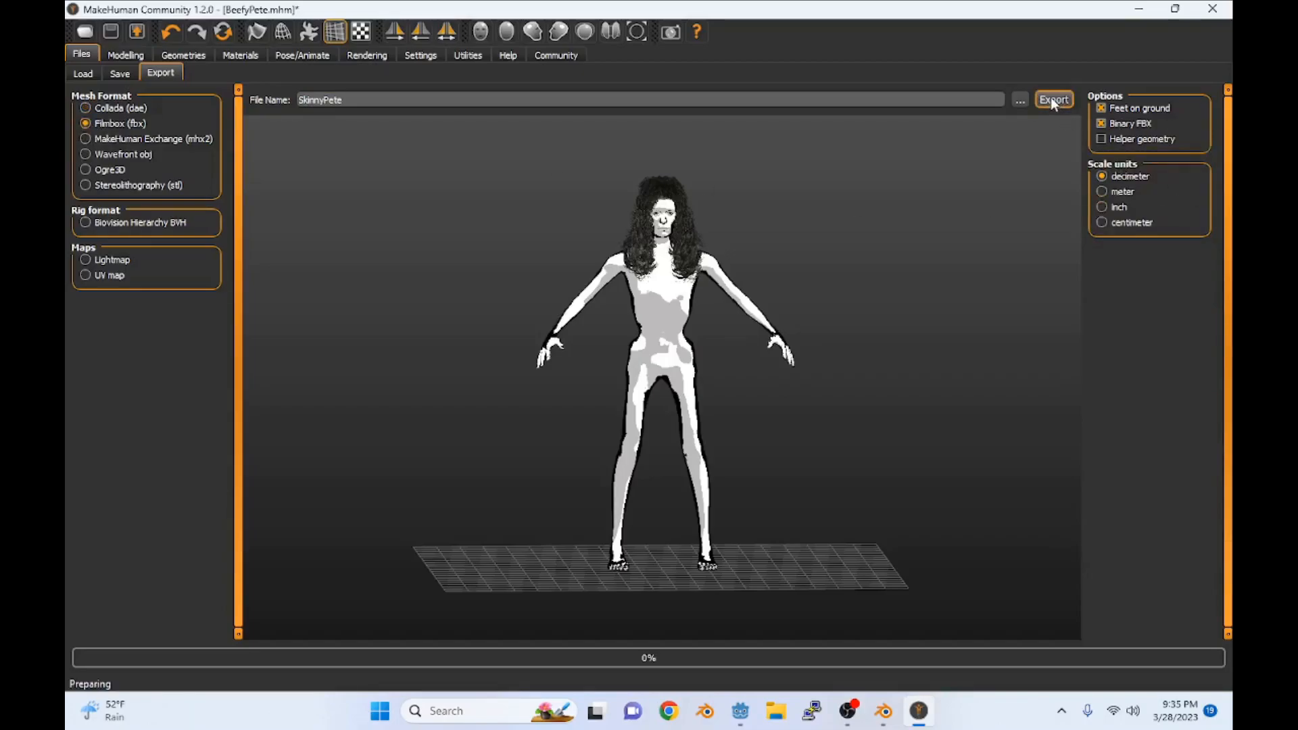
pyautogui.click(1053, 99)
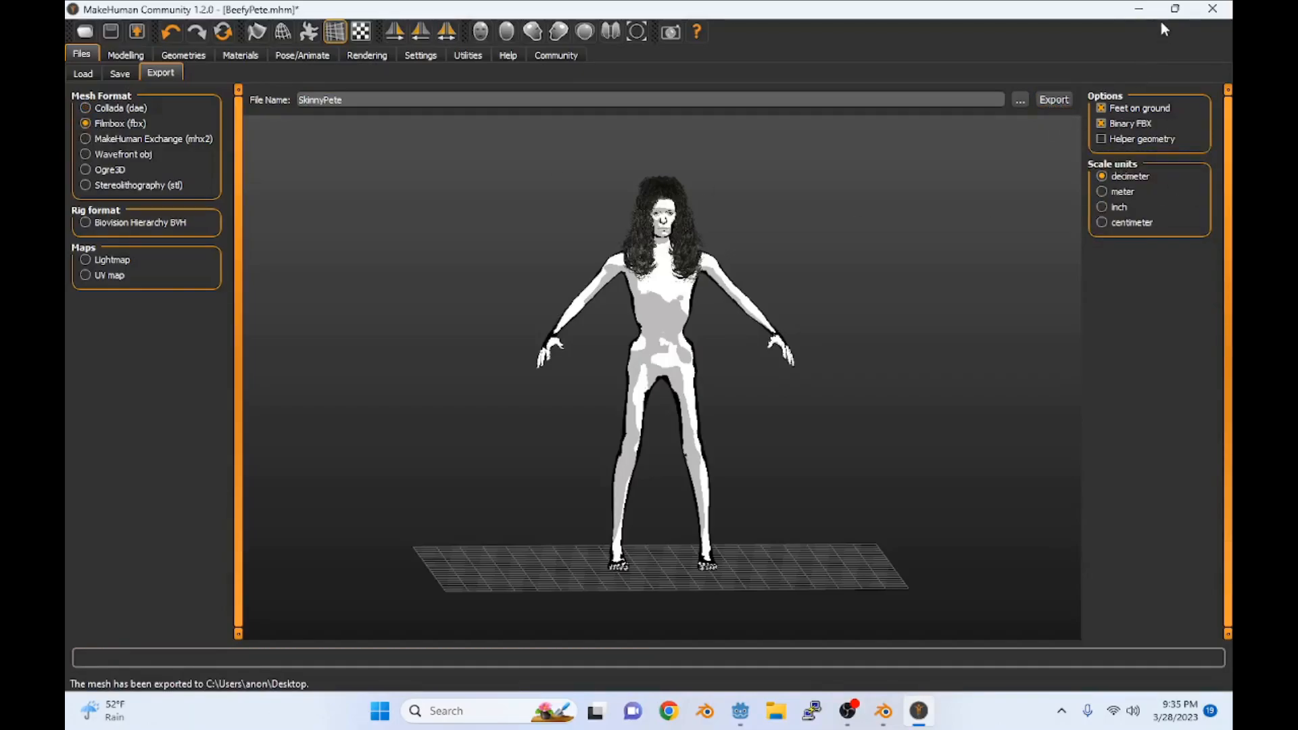
pyautogui.click(882, 711)
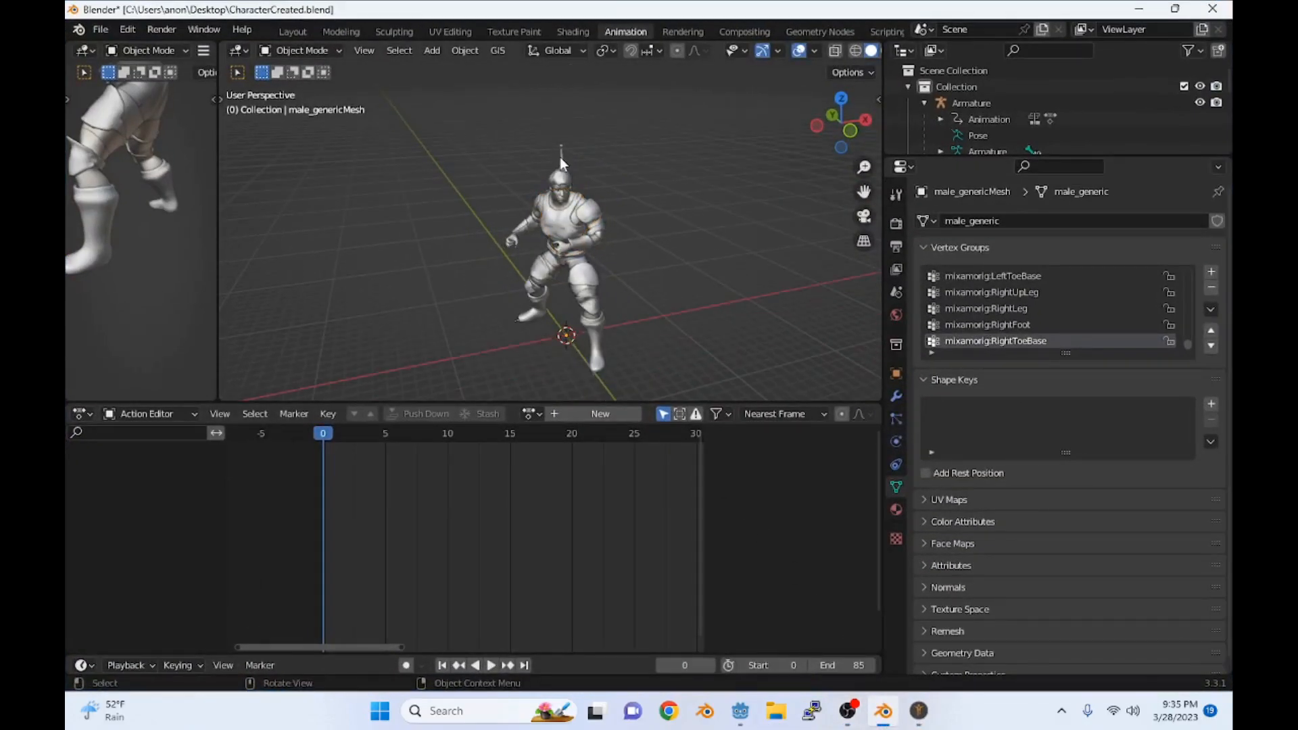
# Step: Replace the armature's jumping action with the 'rest' action in Pose Mode
pyautogui.click(970, 102)
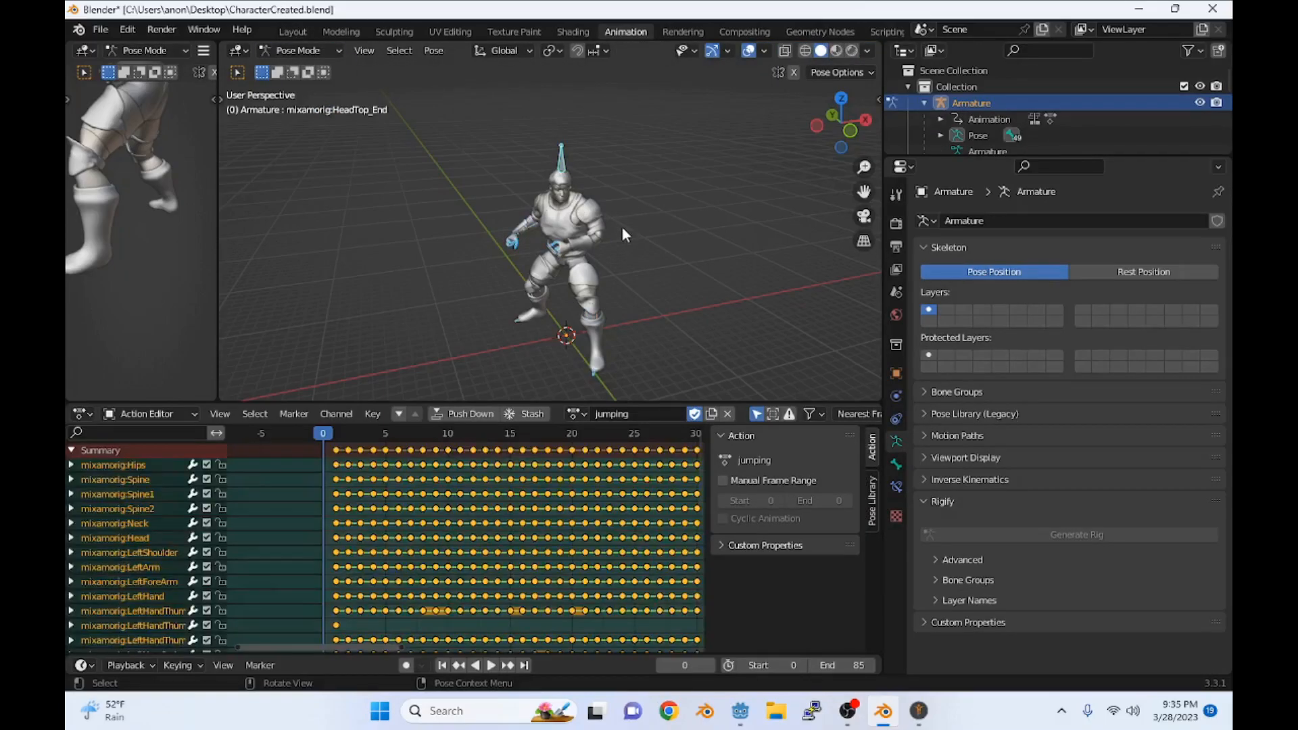
pyautogui.click(575, 414)
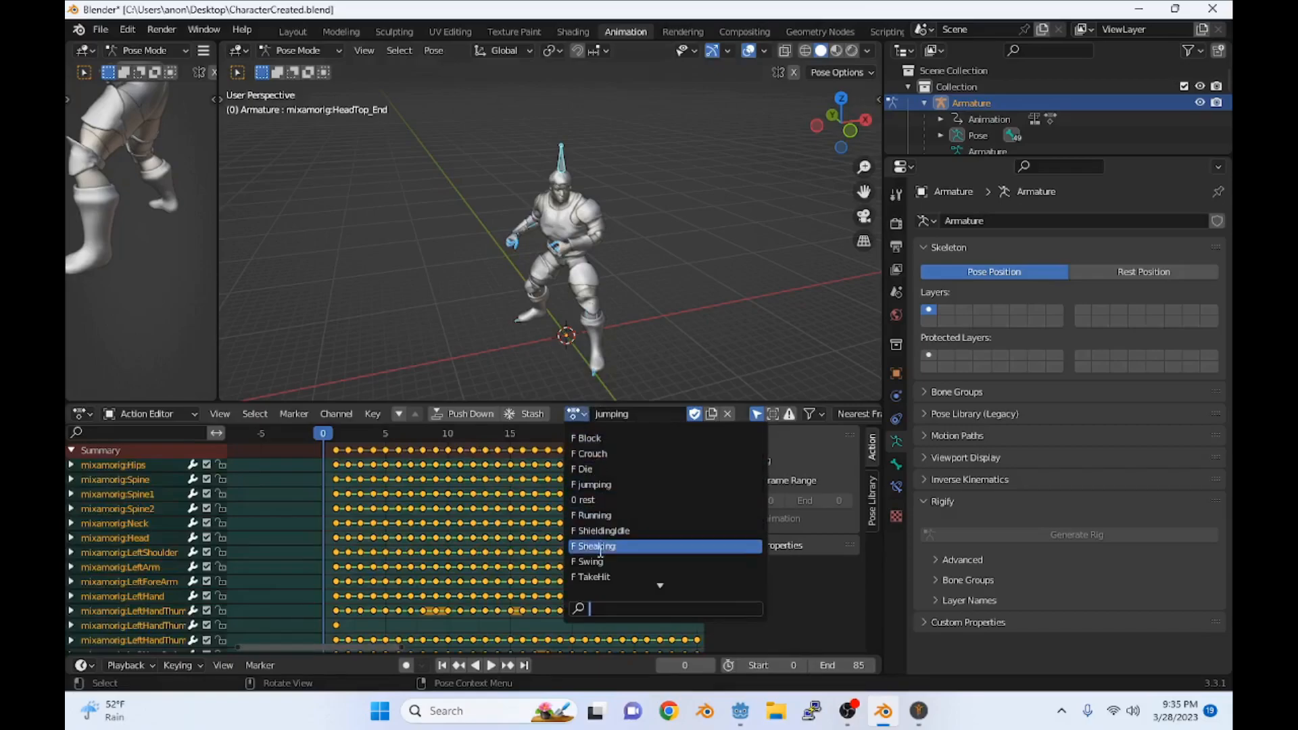
pyautogui.scroll(-3)
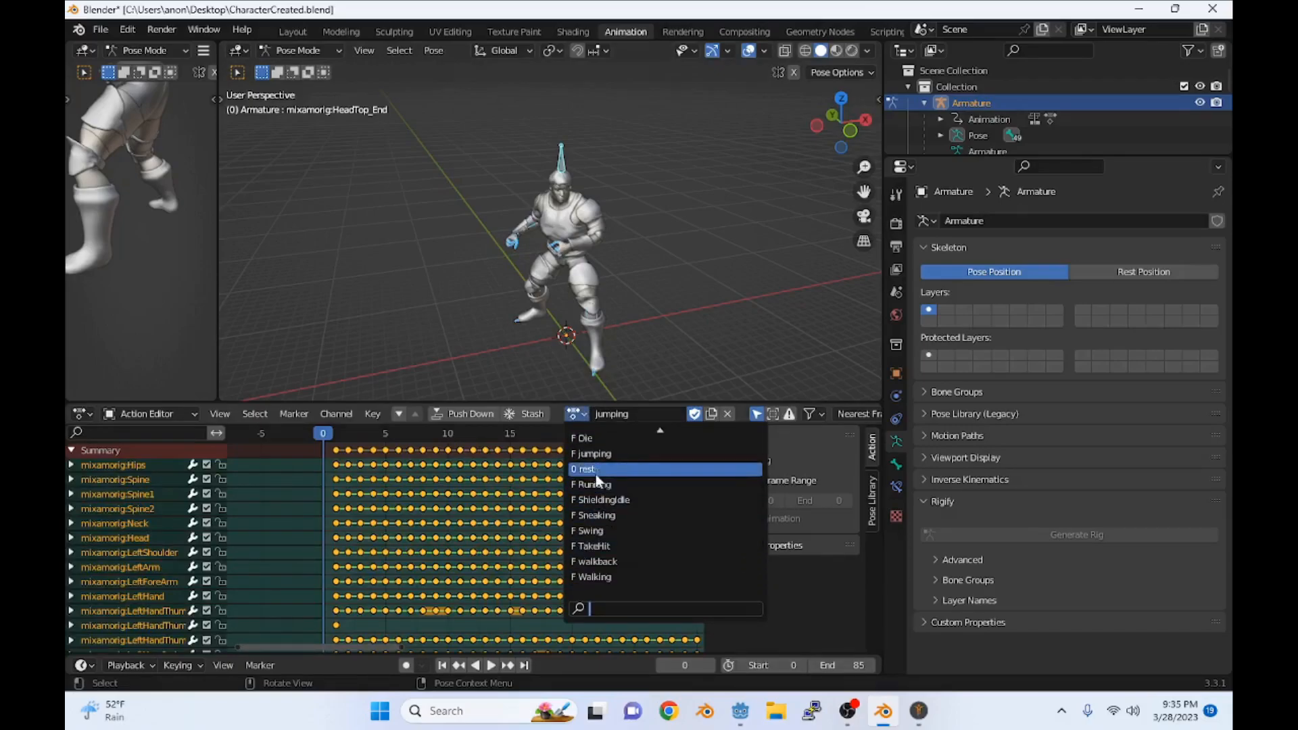
pyautogui.click(584, 470)
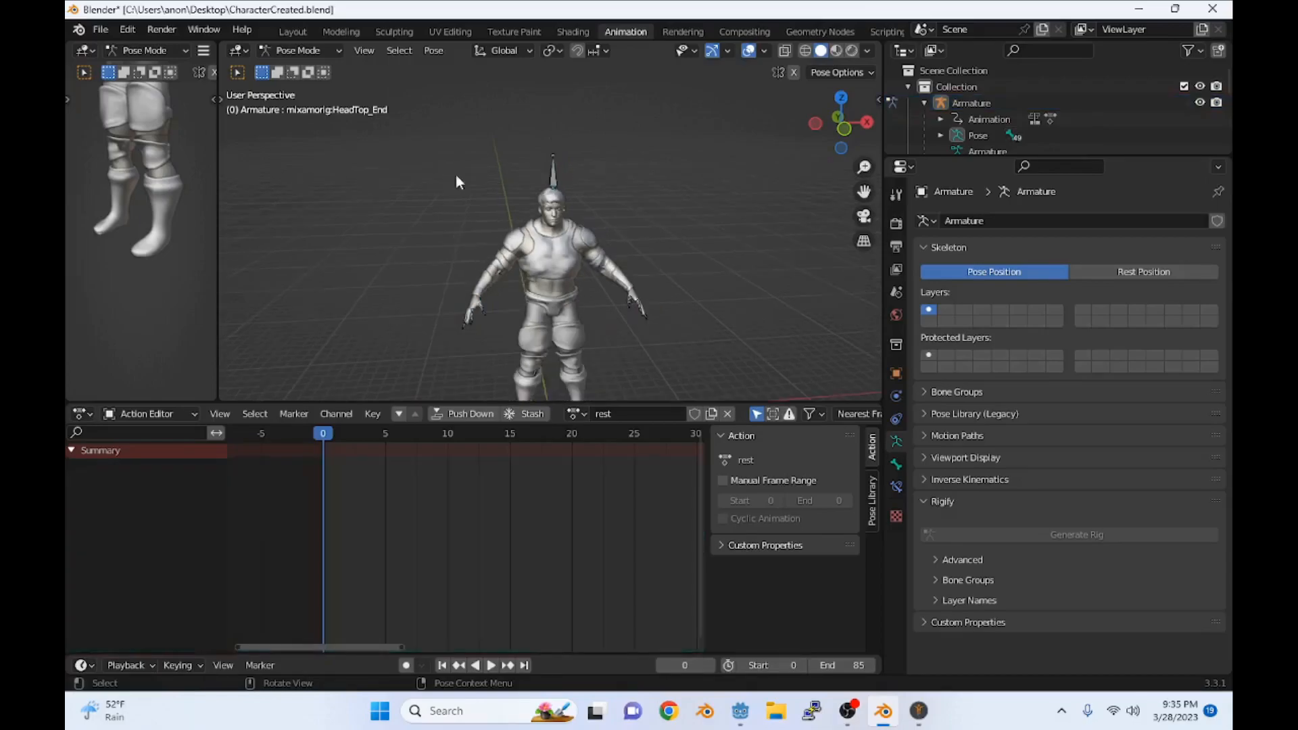
# Step: Switch to Object Mode and pick SkinnyPete.fbx from the Desktop in the FBX importer
pyautogui.click(299, 51)
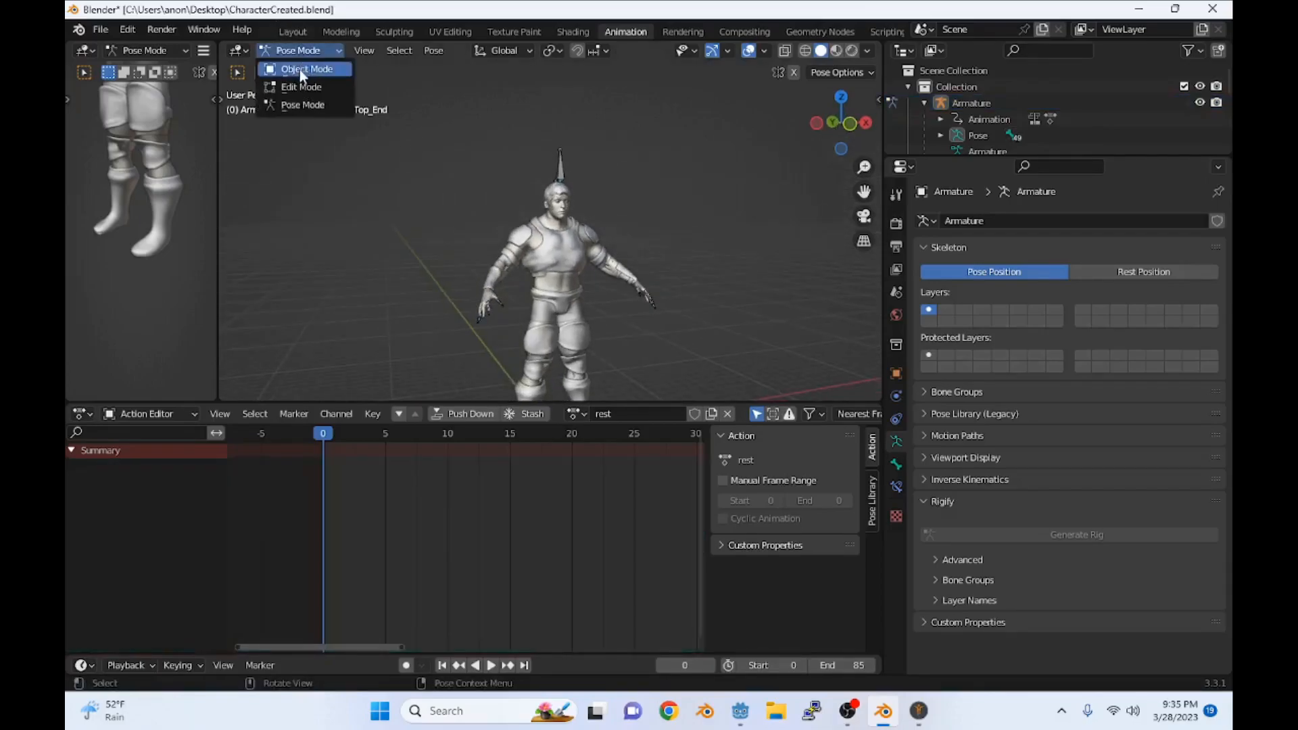
pyautogui.click(306, 69)
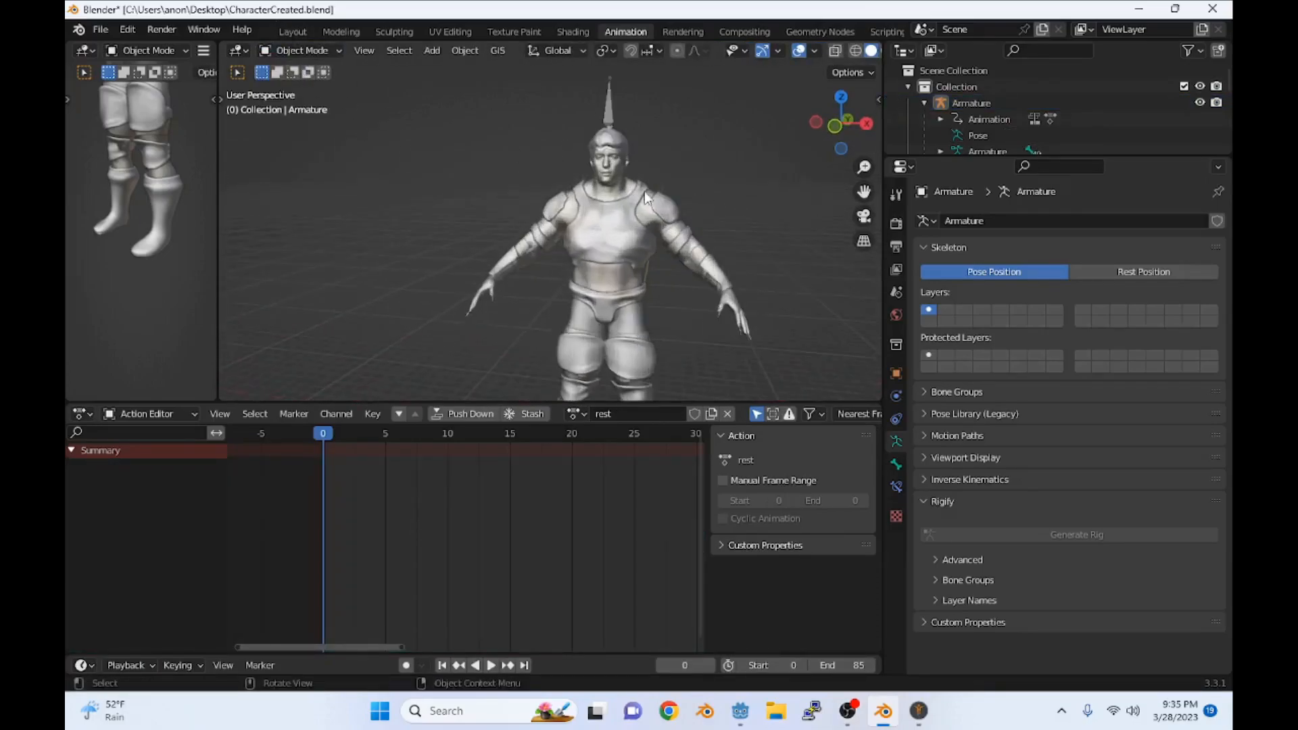
pyautogui.click(100, 29)
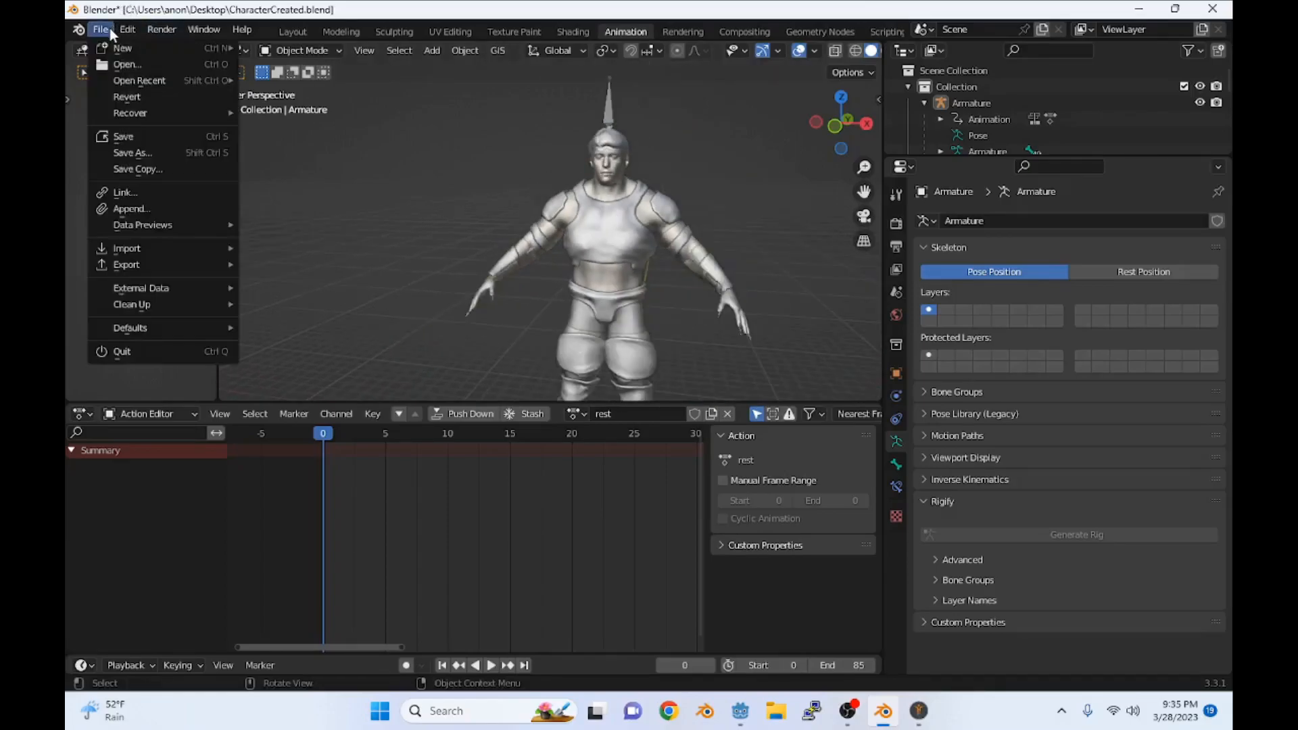
pyautogui.moveTo(126, 248)
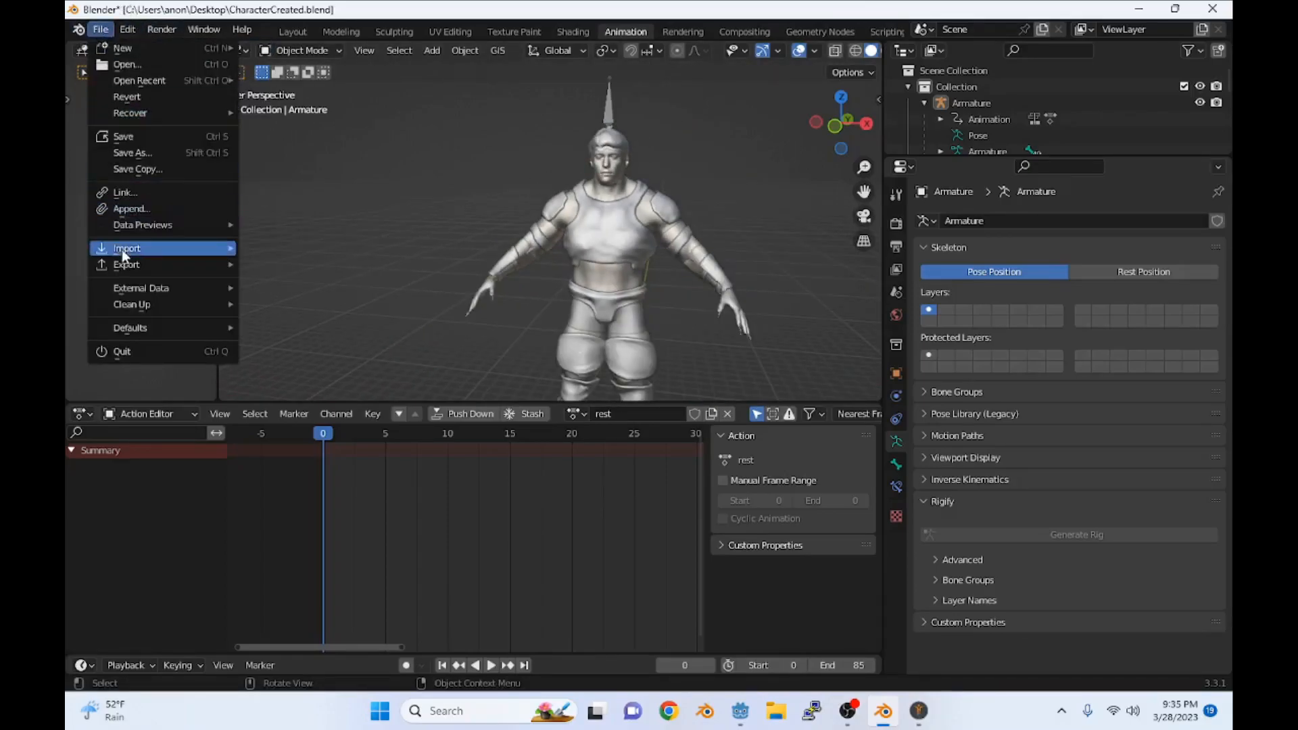
pyautogui.click(126, 248)
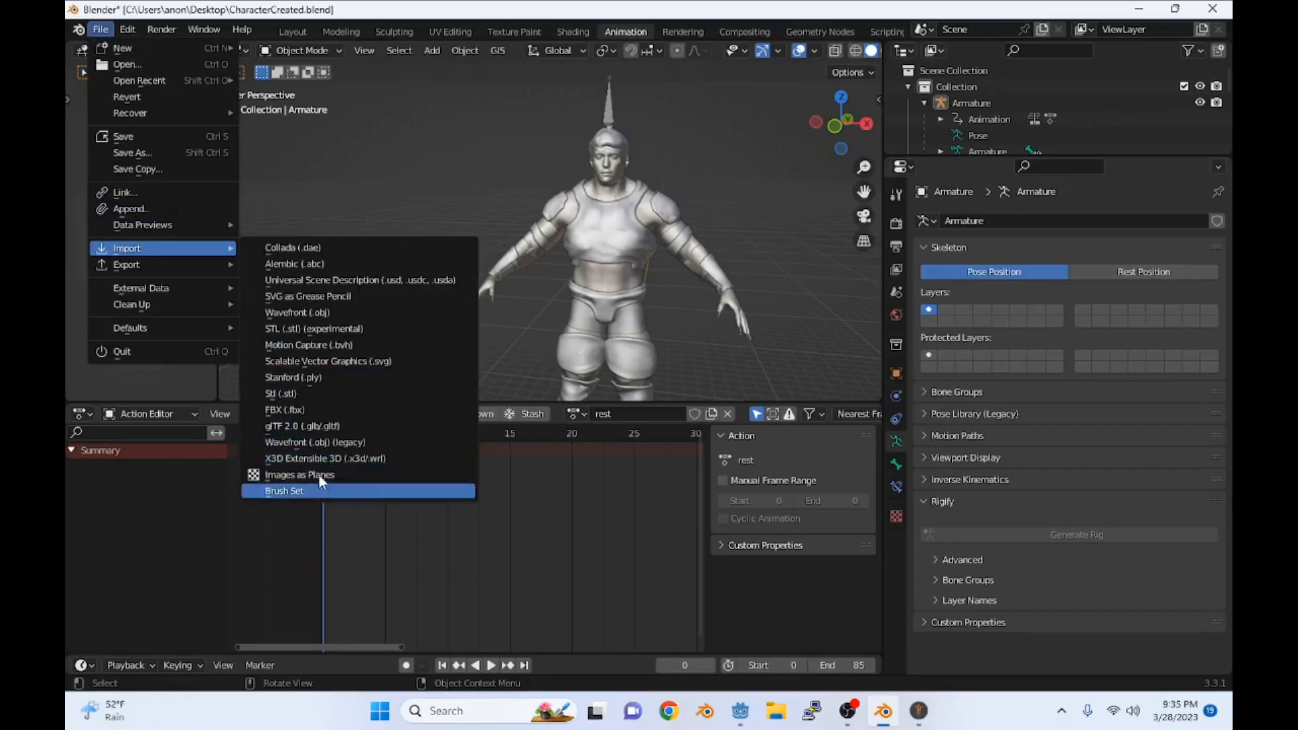
pyautogui.click(284, 410)
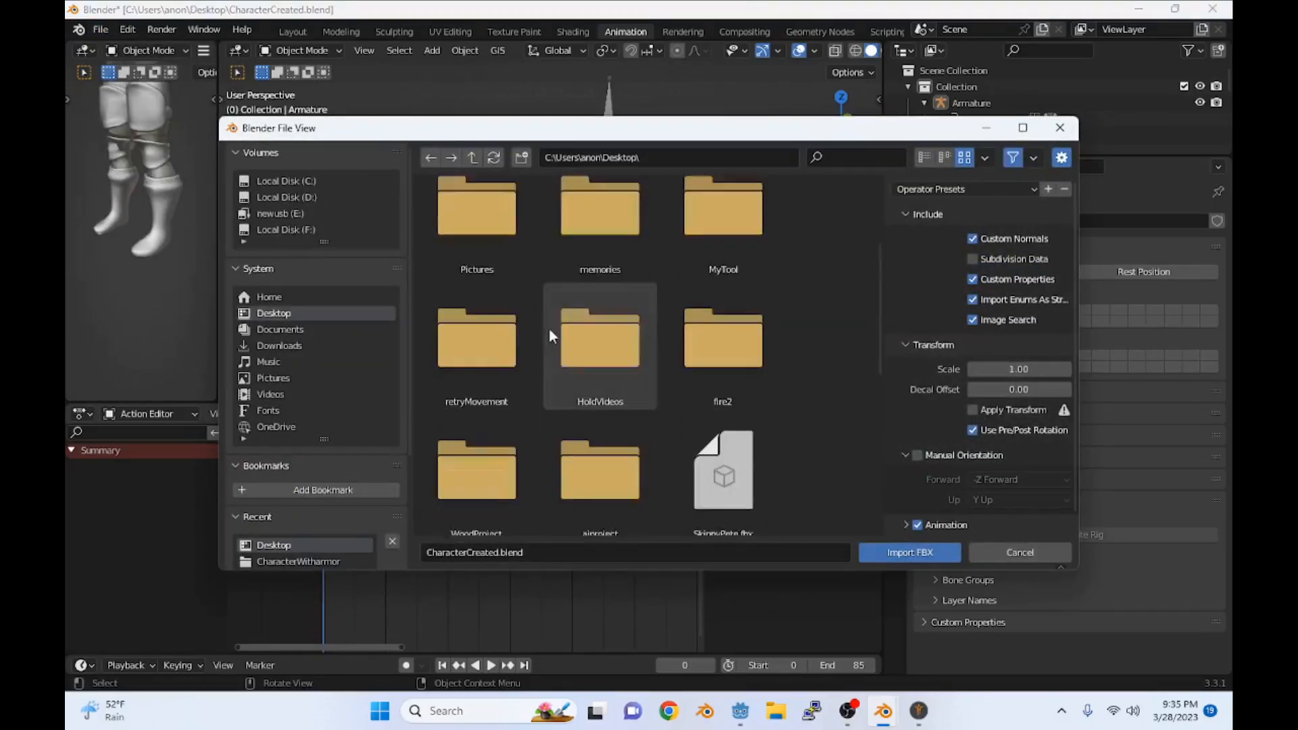
pyautogui.click(909, 553)
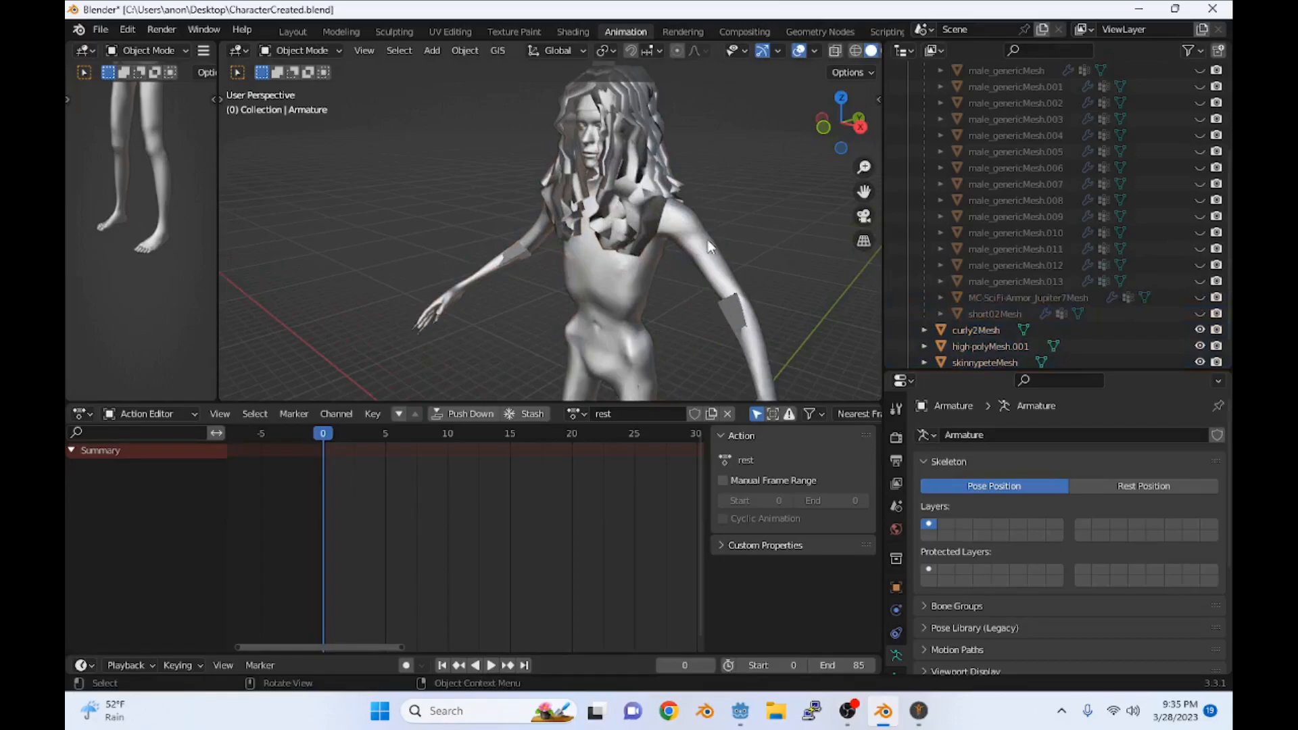
# Step: Select the skinnypeteMesh body and curly2Mesh hair in the Outliner
pyautogui.click(984, 363)
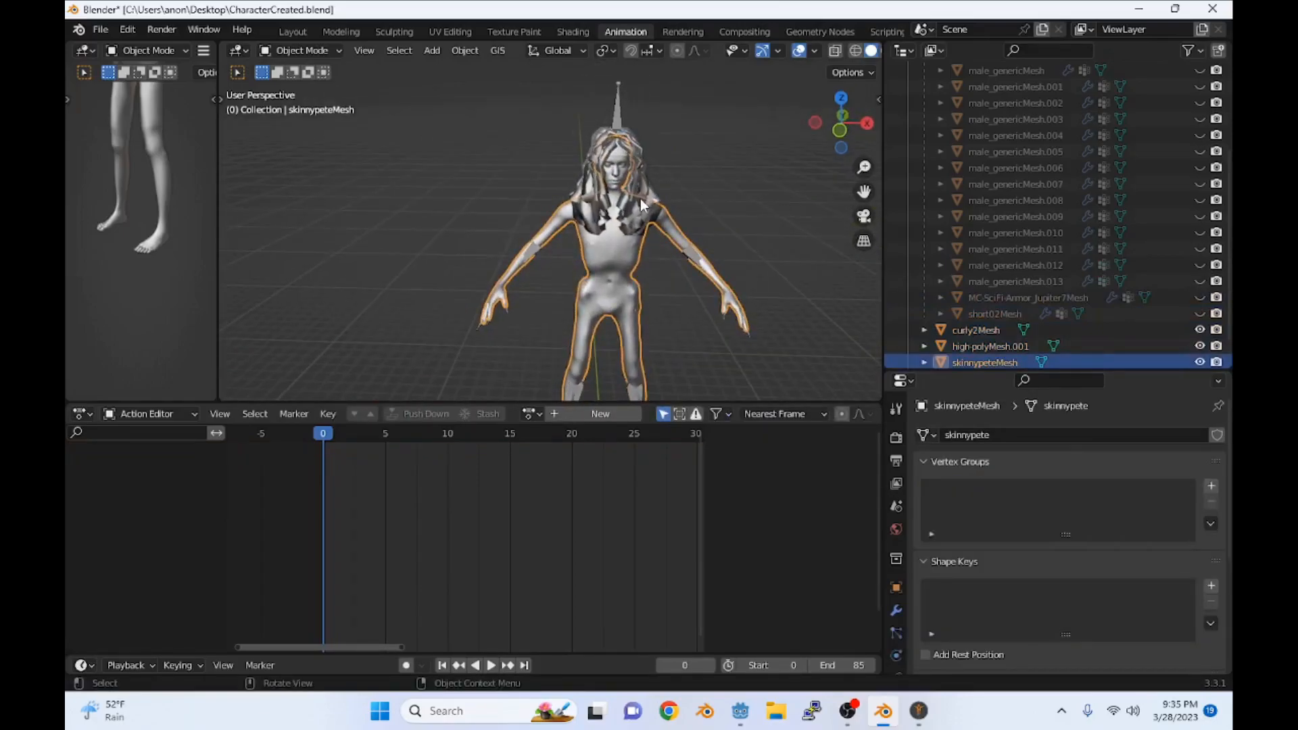
pyautogui.click(975, 330)
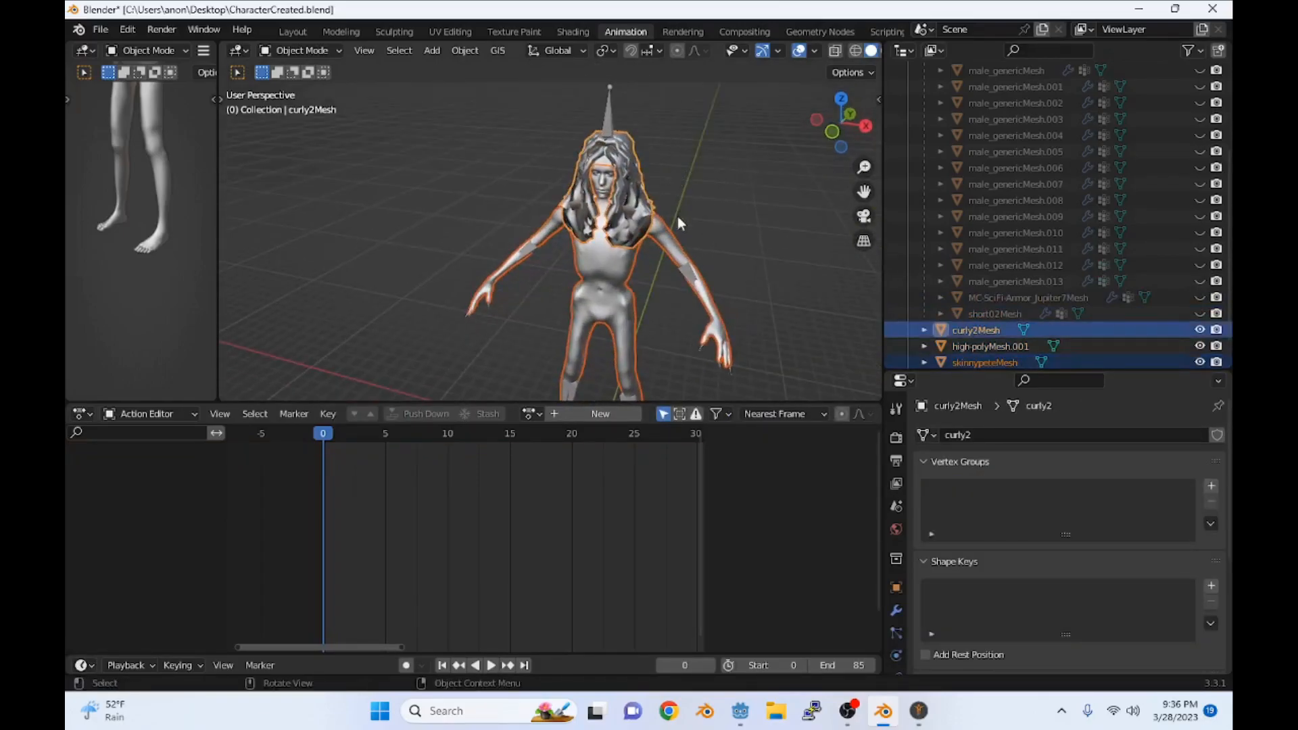
pyautogui.click(985, 362)
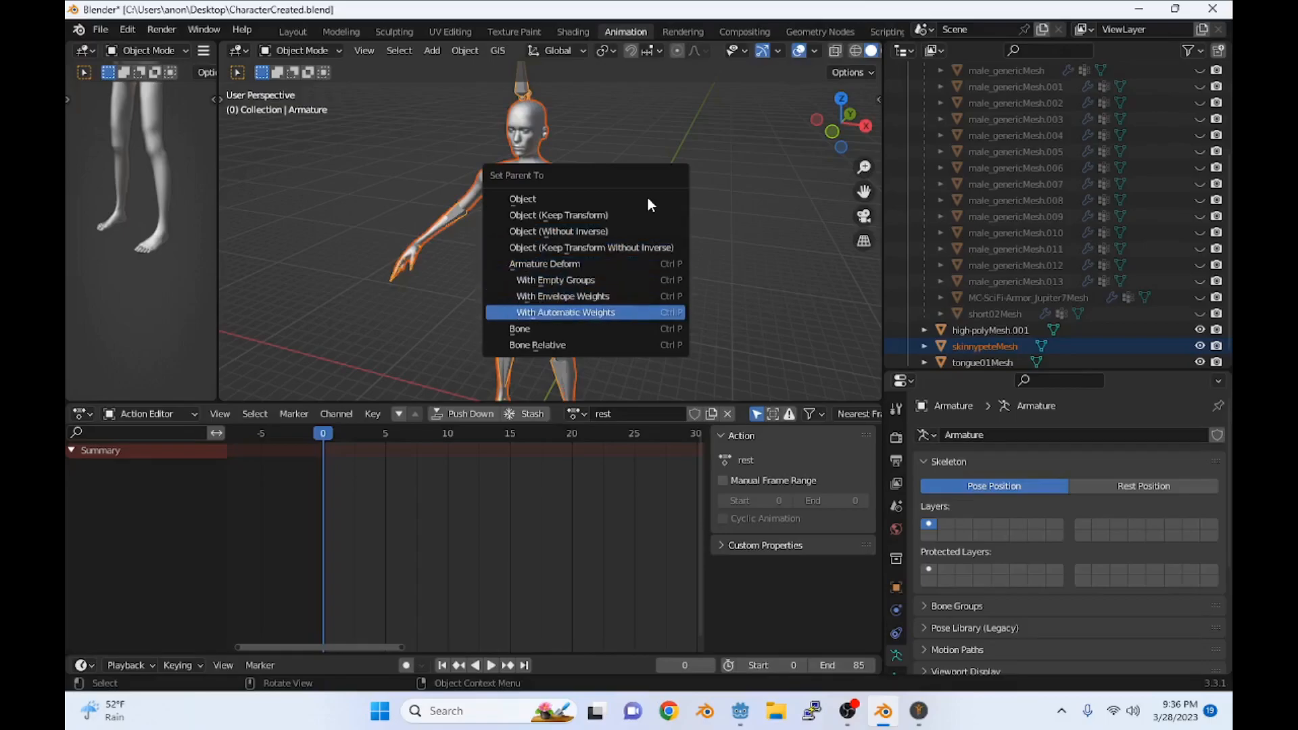
# Step: Parent skinnypeteMesh to the Armature using With Automatic Weights
pyautogui.click(565, 313)
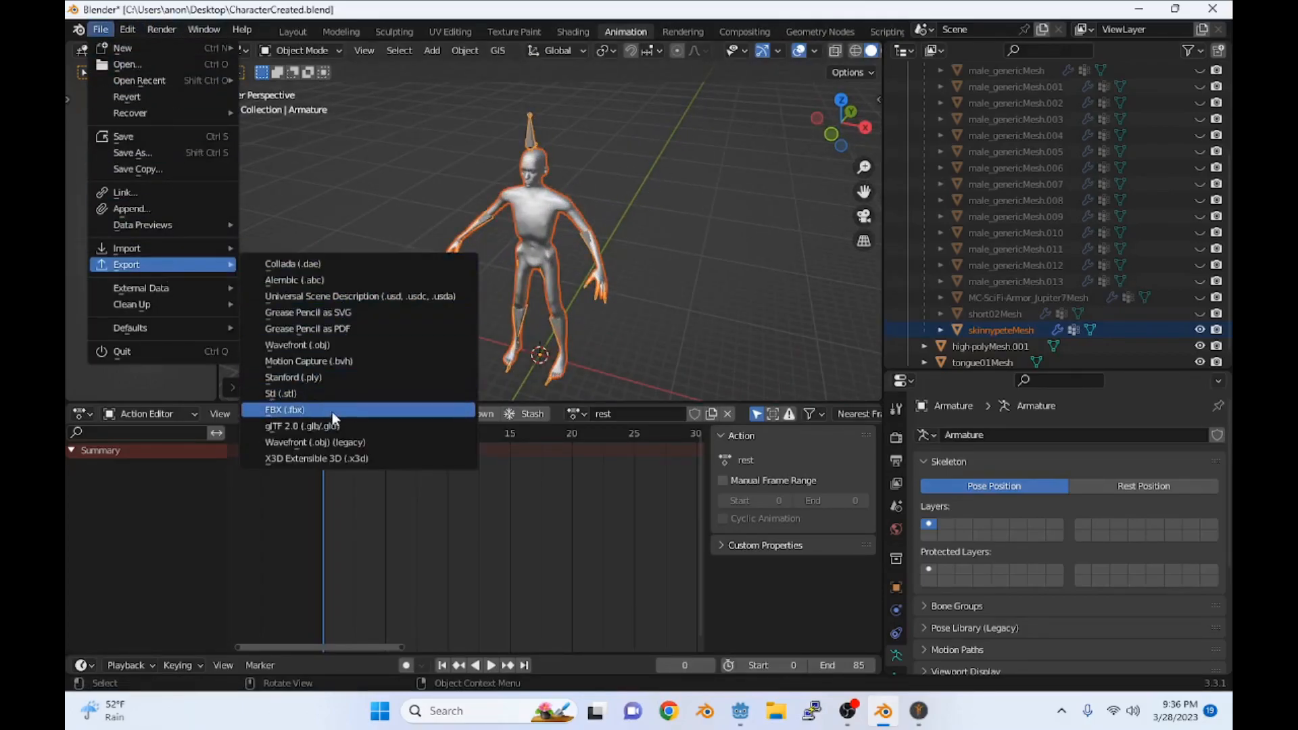
pyautogui.moveTo(302, 425)
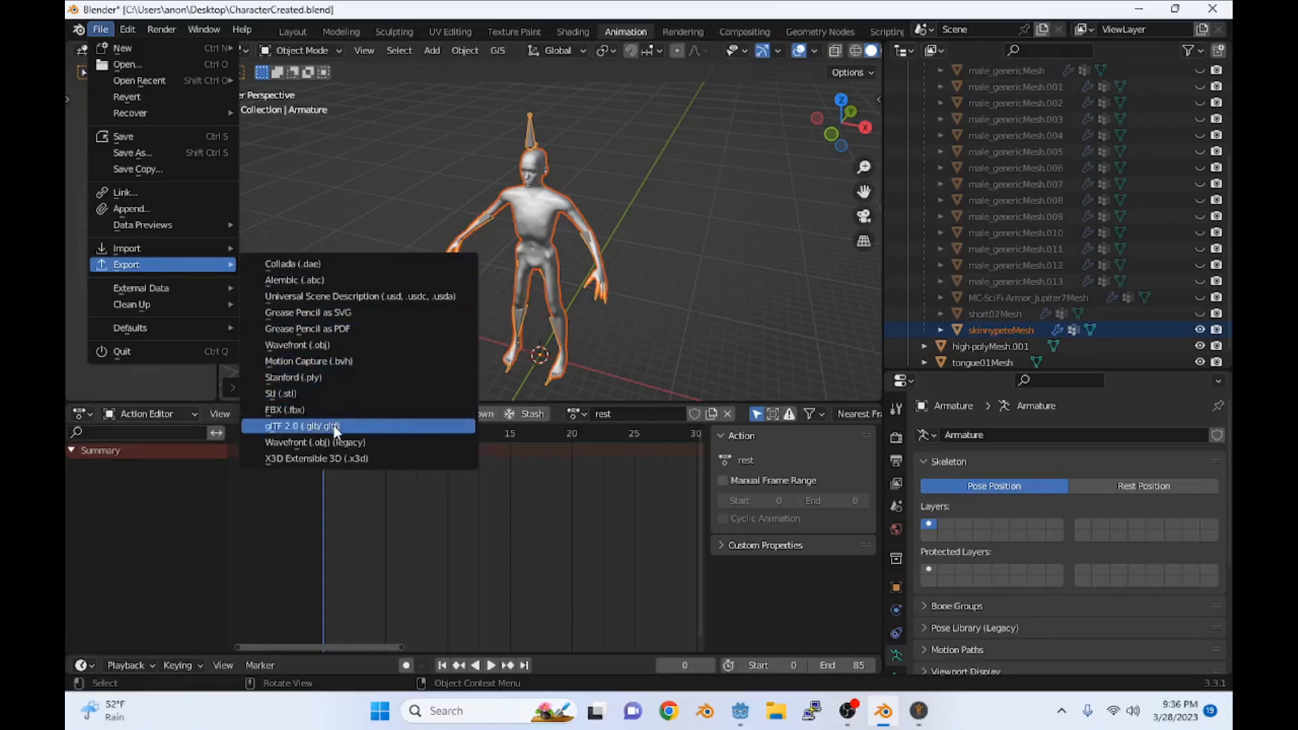
# Step: Start a glTF 2.0 export and browse from Downloads into Documents\StateMachine
pyautogui.click(303, 426)
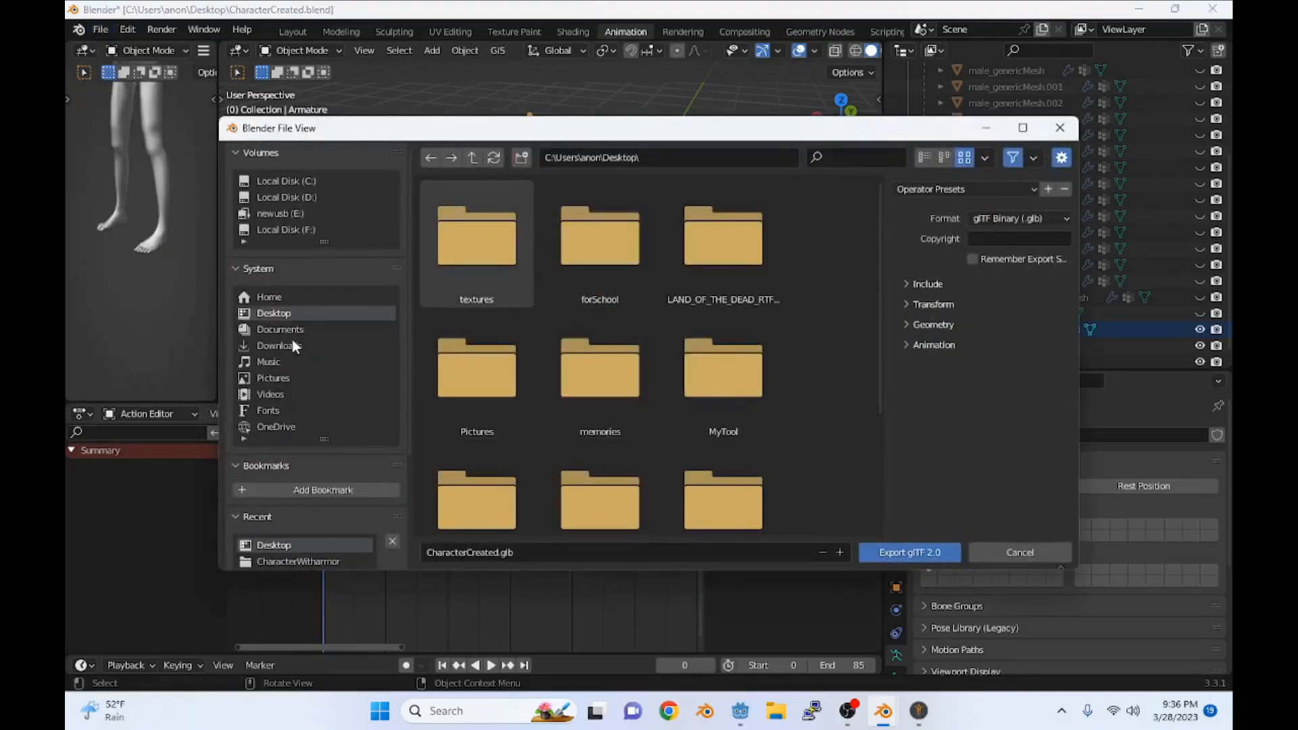
pyautogui.click(280, 346)
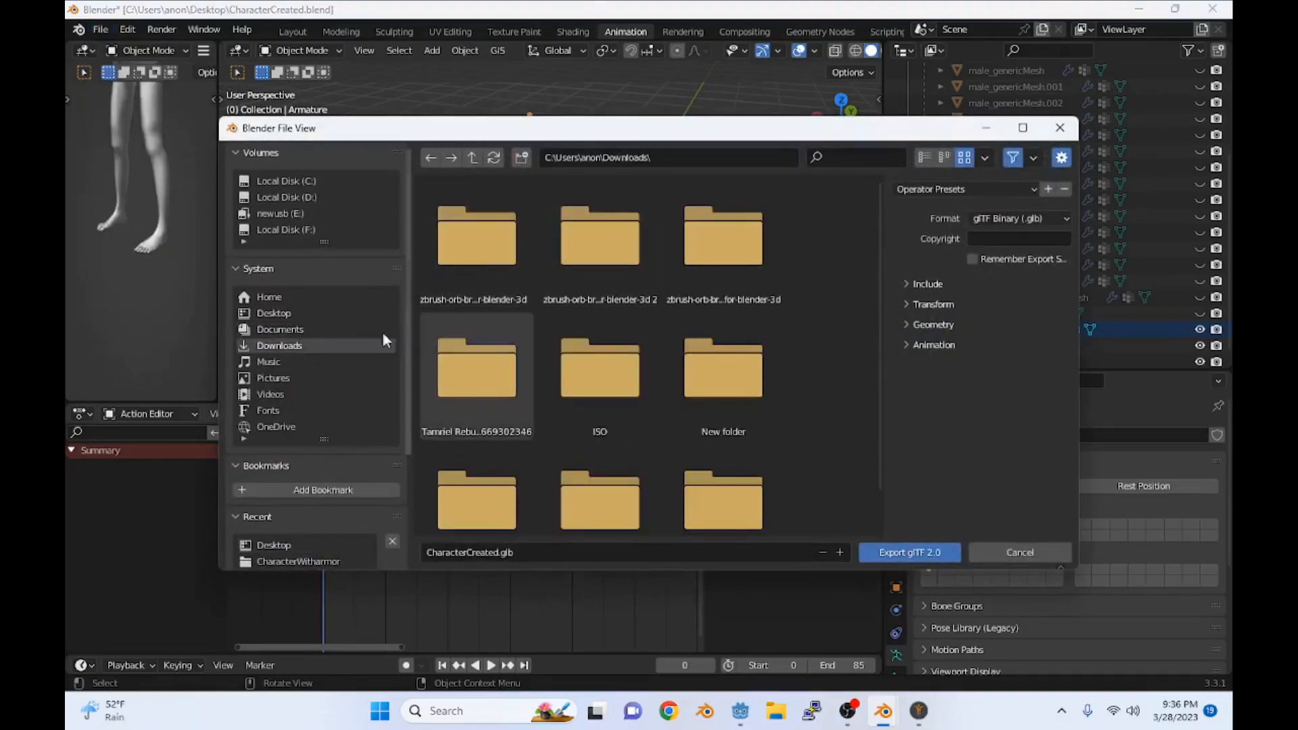
pyautogui.click(274, 313)
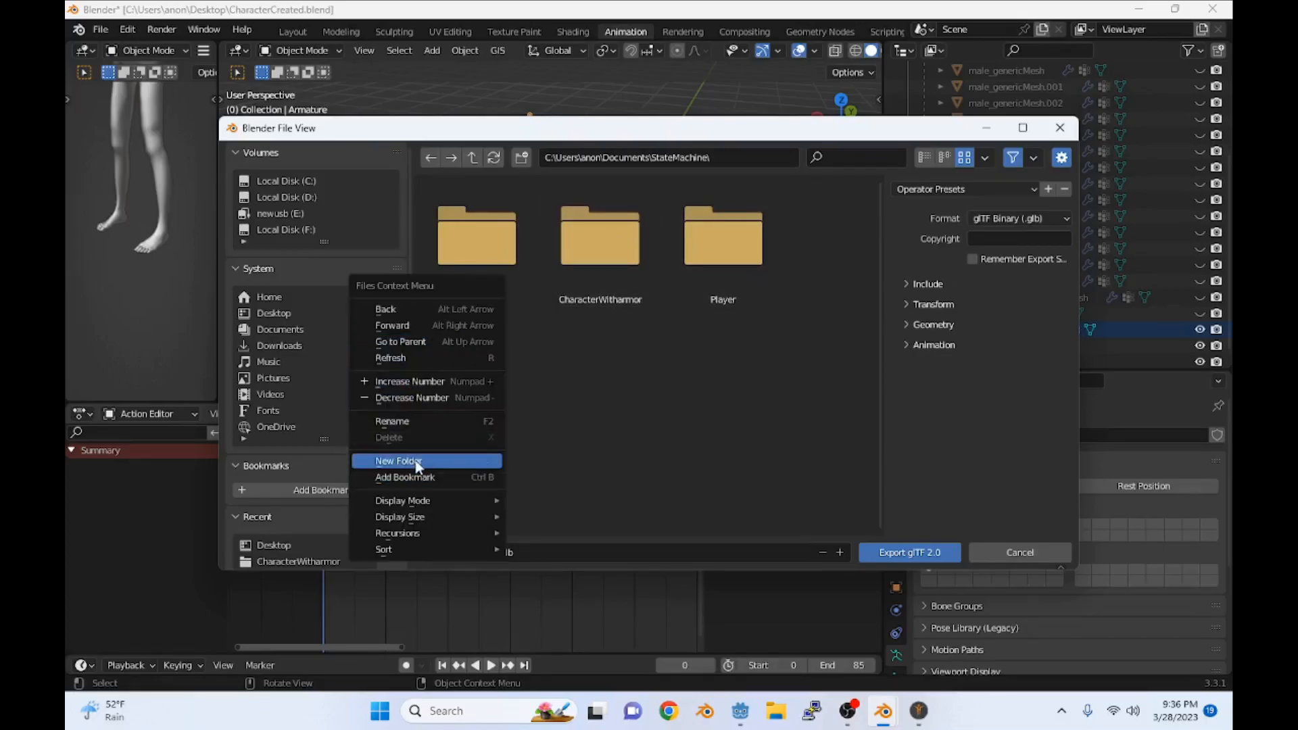
# Step: Create a SkinnyPete folder, open it, and export the model there as SkinnyPete.glb
pyautogui.click(398, 462)
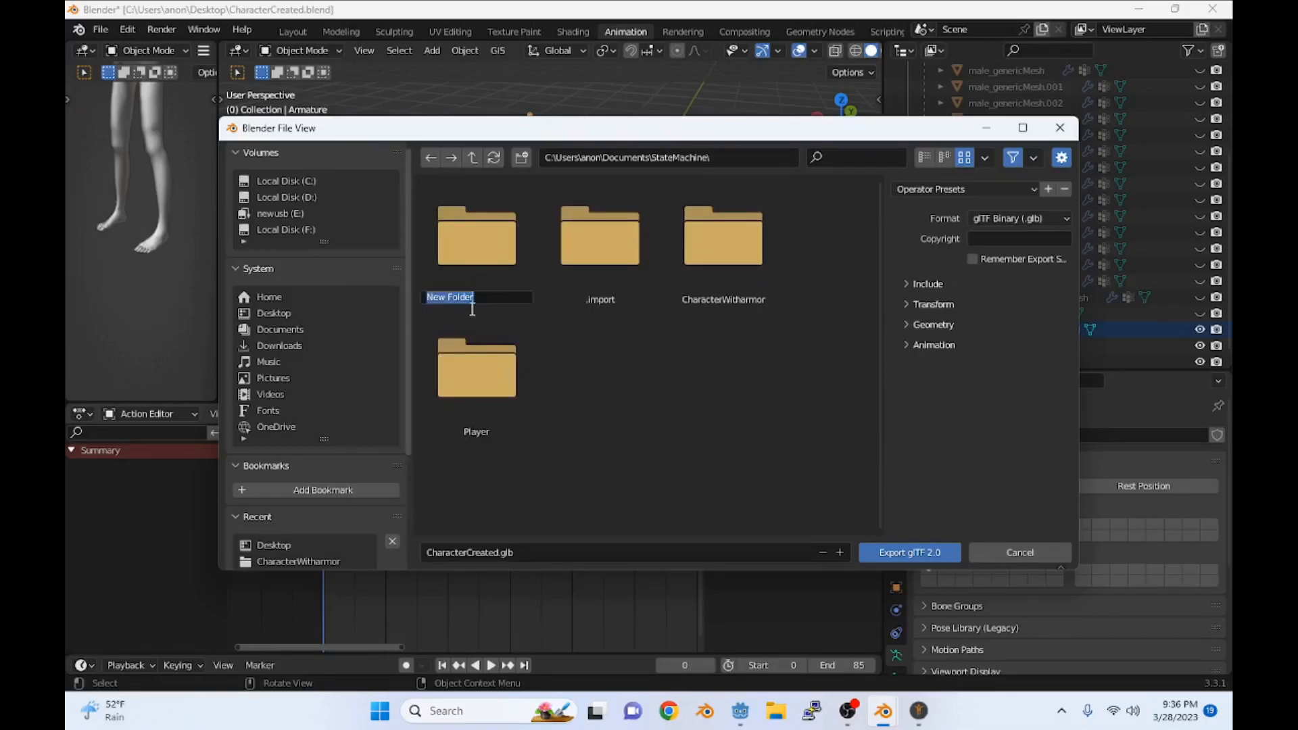
pyautogui.write('SkinnyPete')
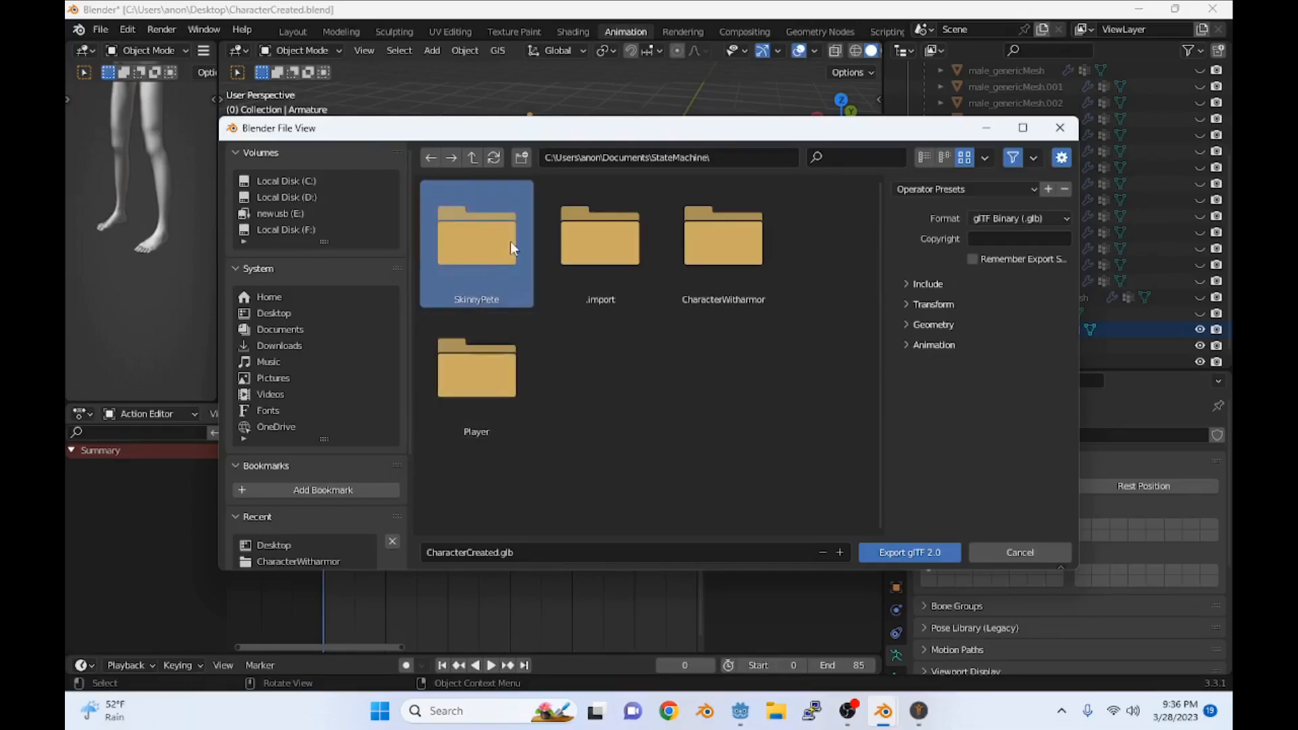
pyautogui.doubleClick(476, 236)
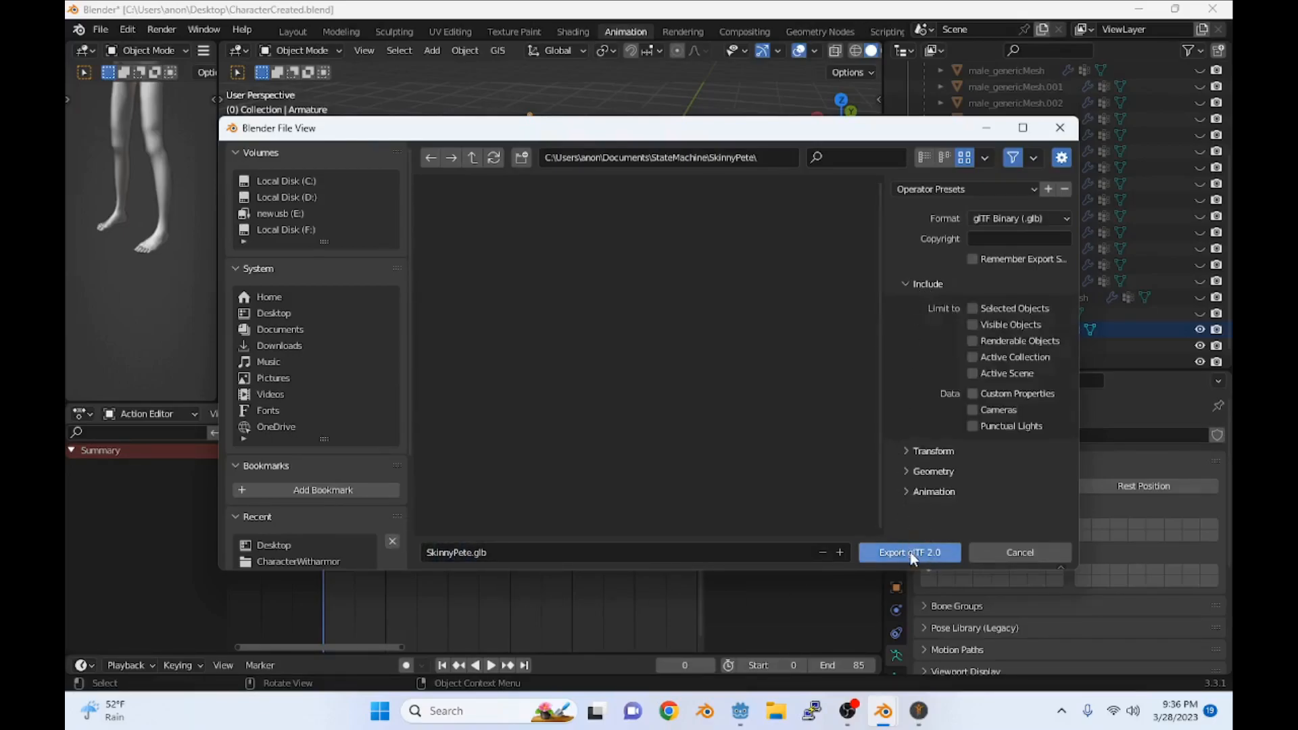
pyautogui.click(909, 552)
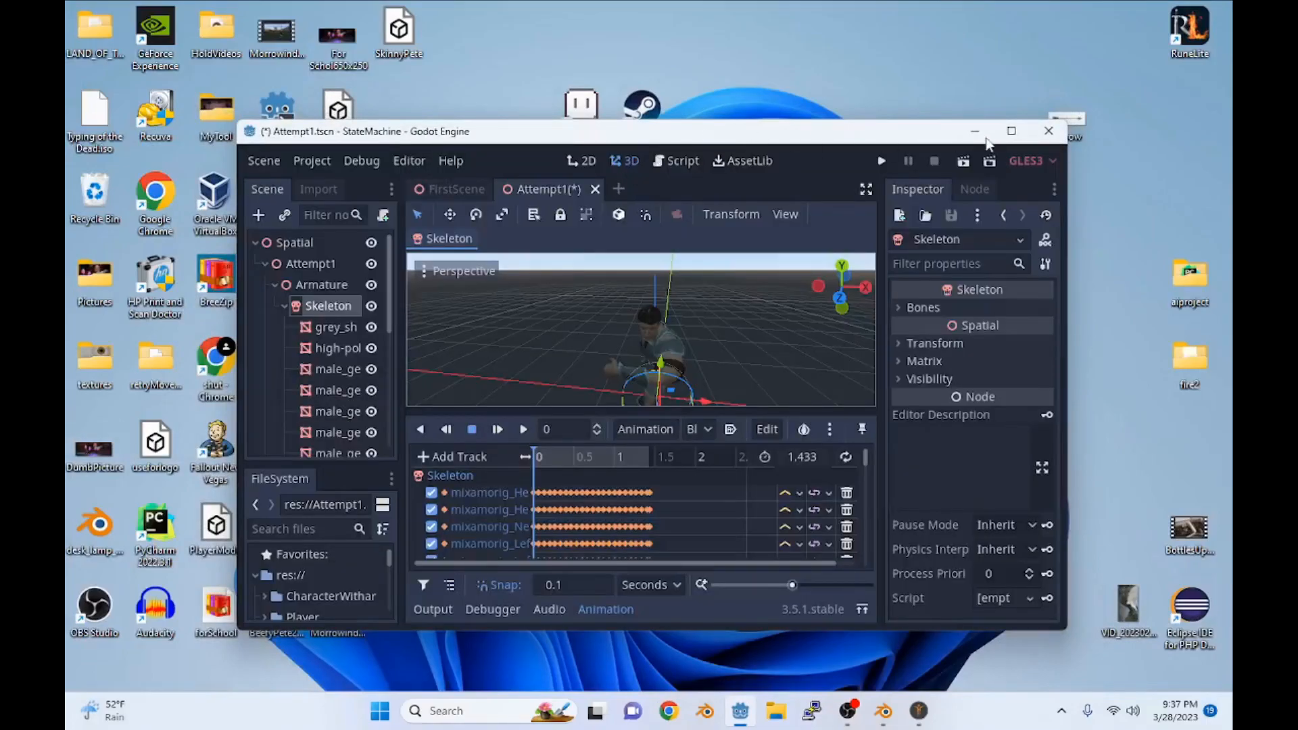
# Step: Maximize the Godot editor and show the Skeleton node's context menu in the Scene dock
pyautogui.click(1011, 131)
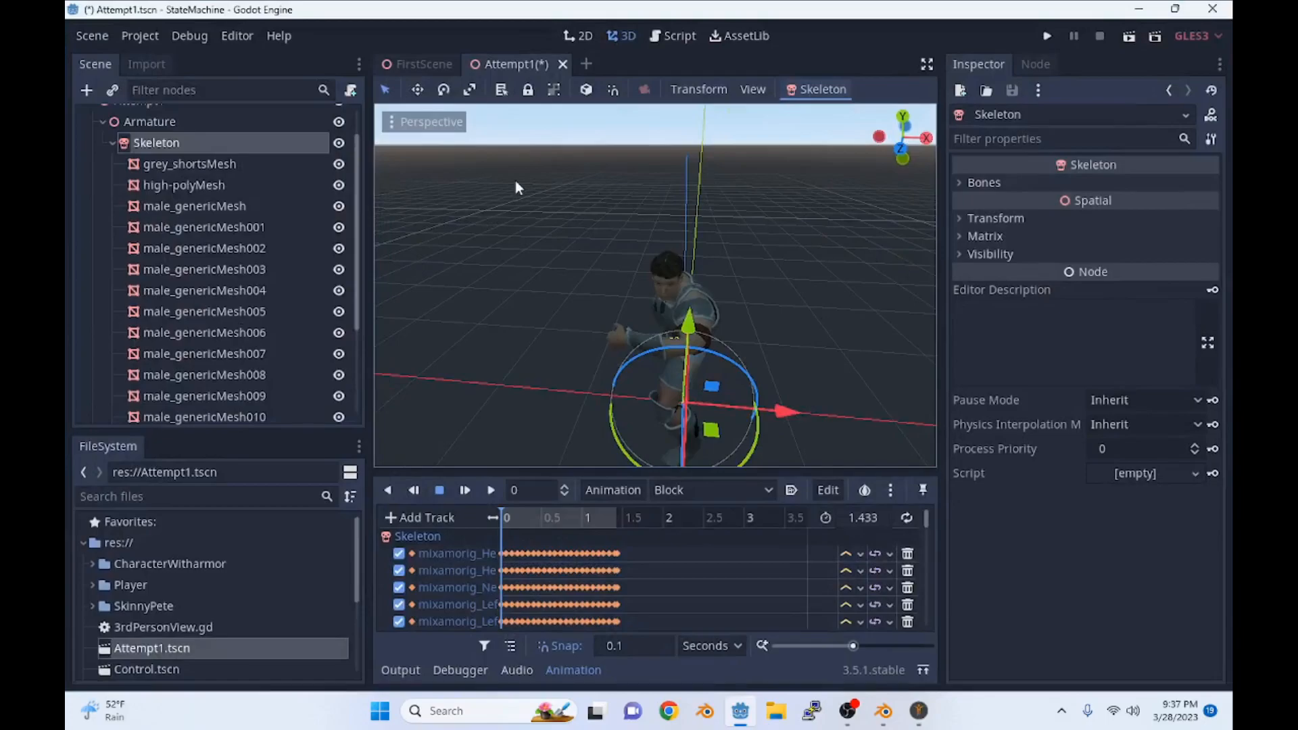
pyautogui.rightClick(156, 143)
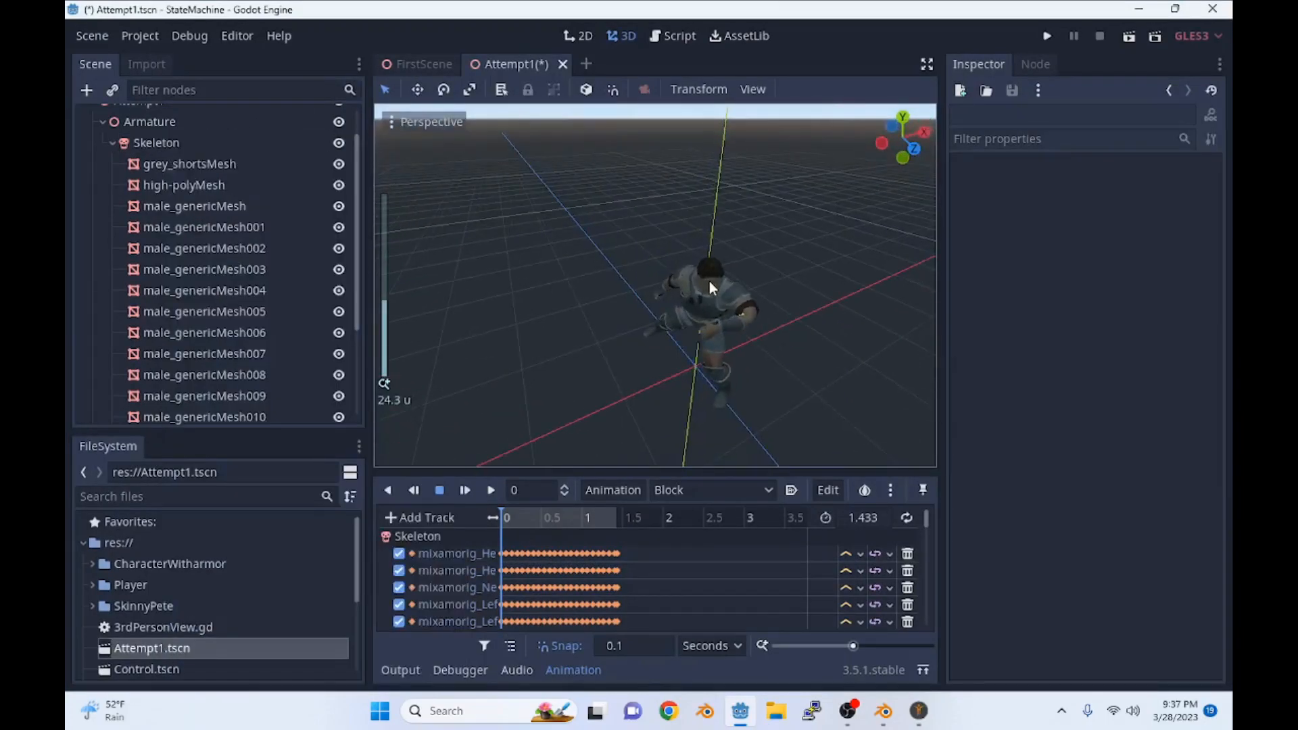
pyautogui.rightClick(156, 143)
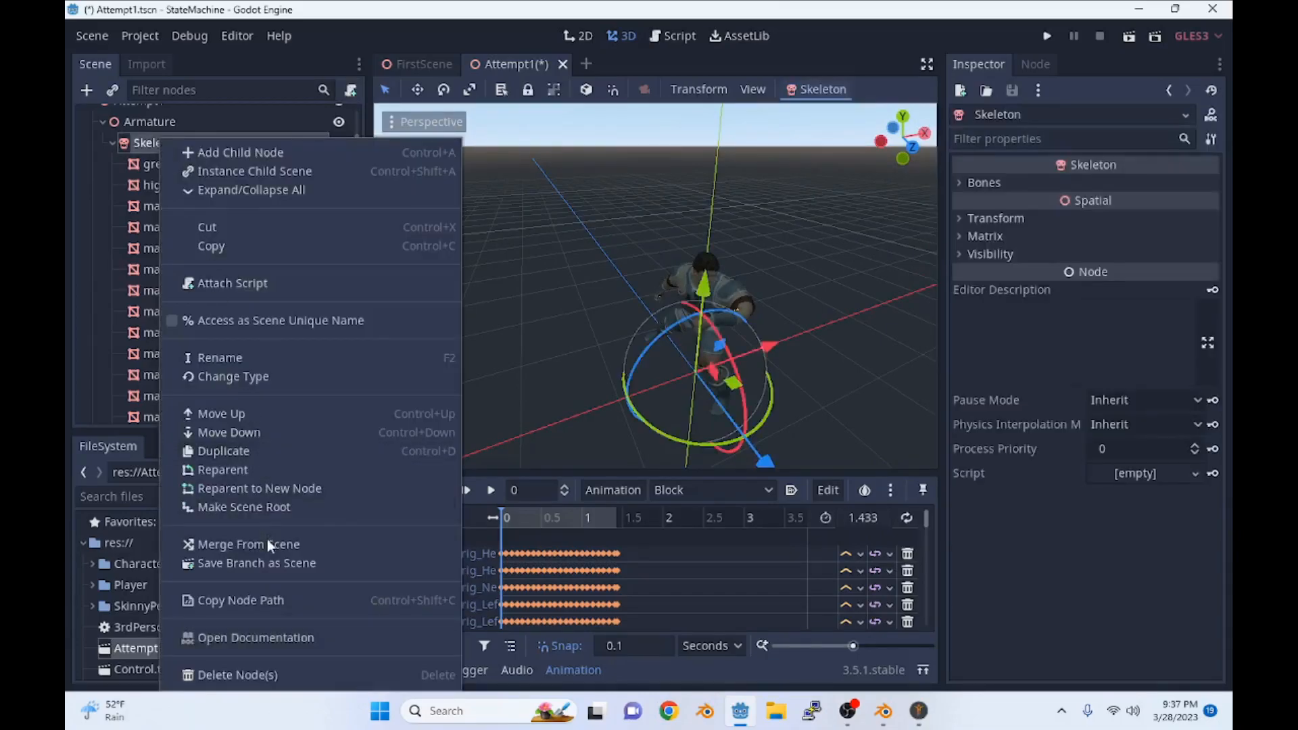
# Step: Merge From Scene: open SkinnyPete.glb from the SkinnyPete folder using the All Files filter
pyautogui.click(248, 544)
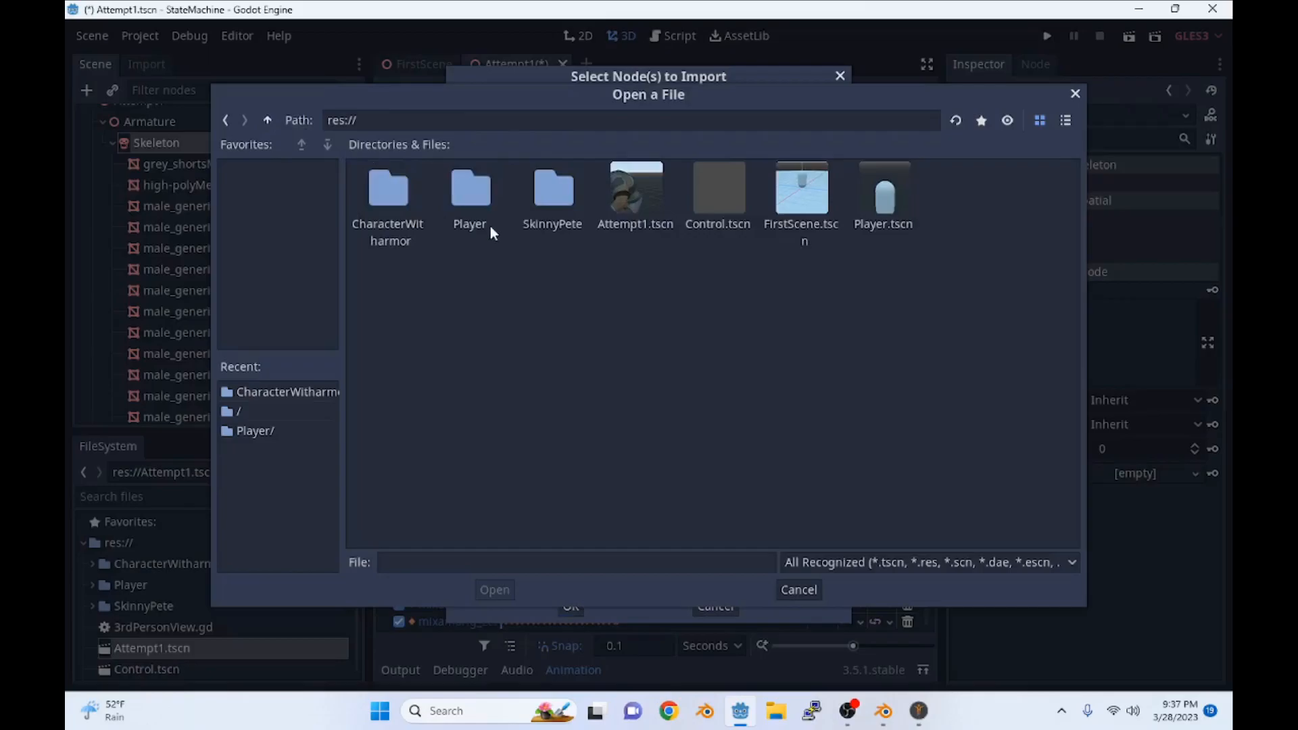
pyautogui.doubleClick(553, 186)
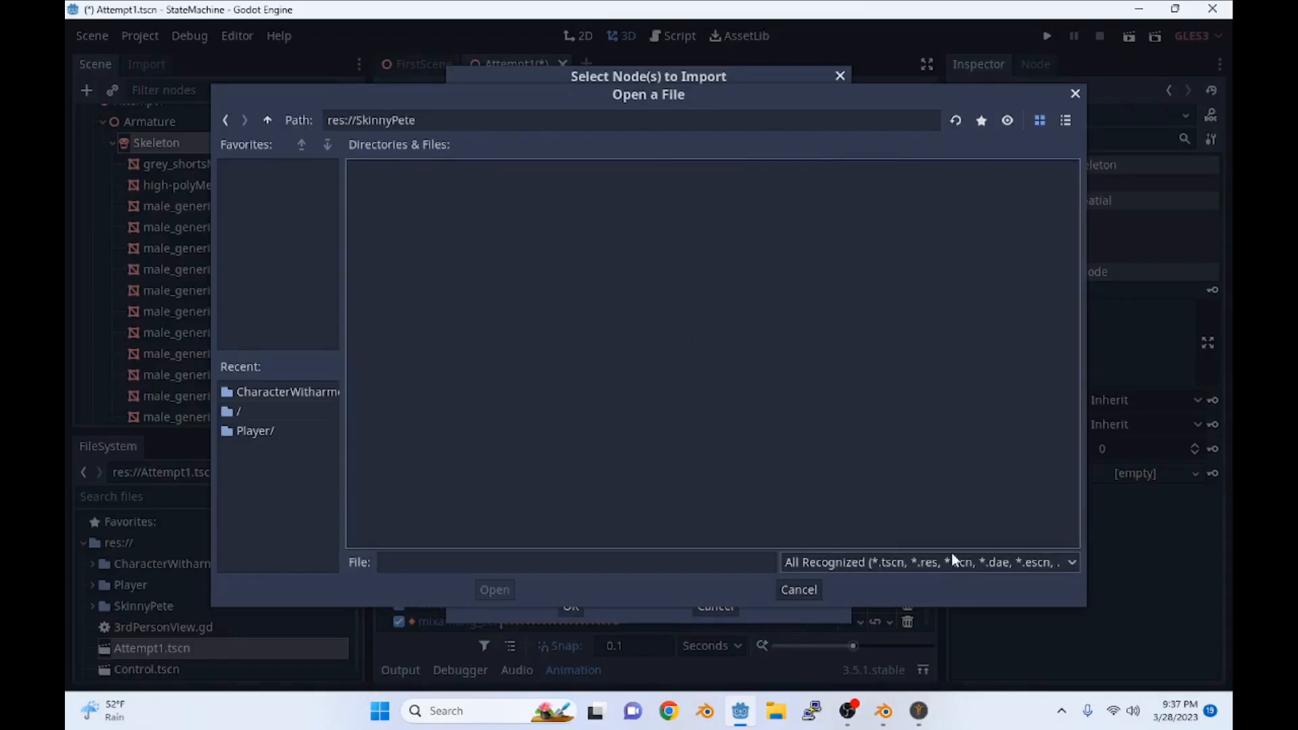
pyautogui.click(927, 561)
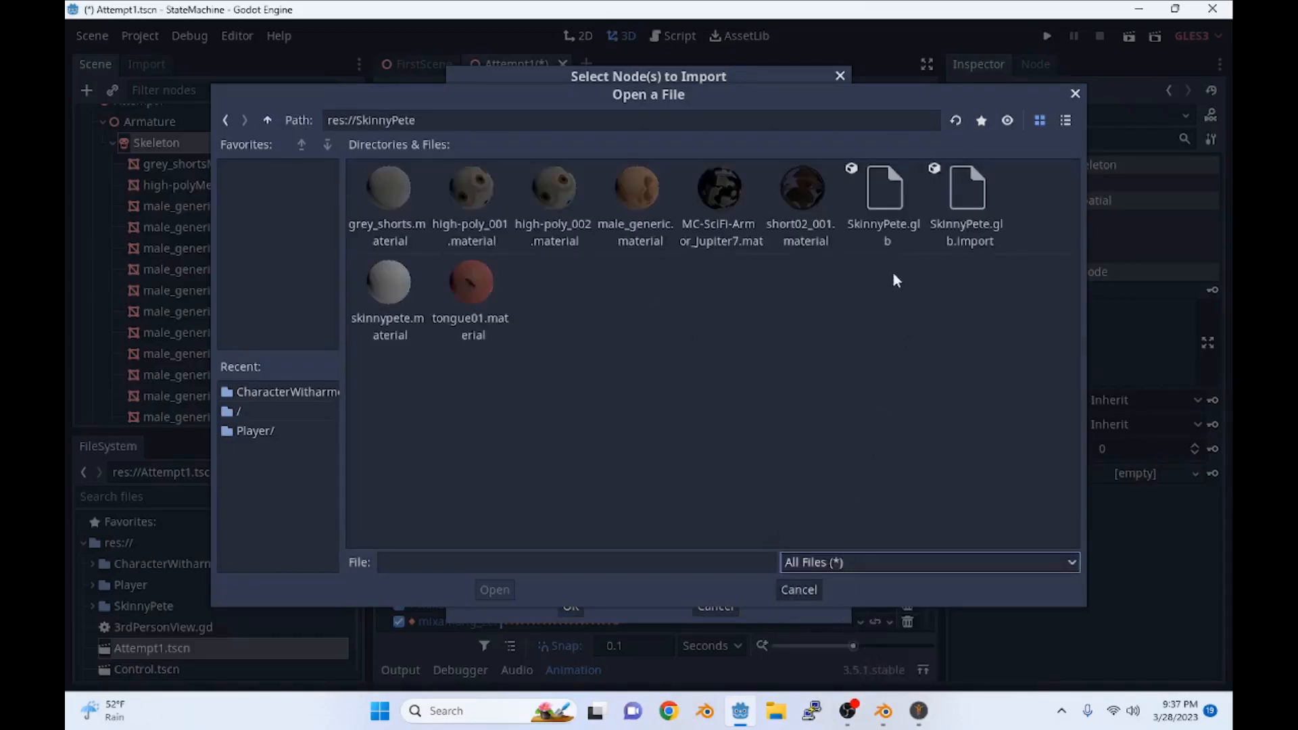
pyautogui.click(884, 199)
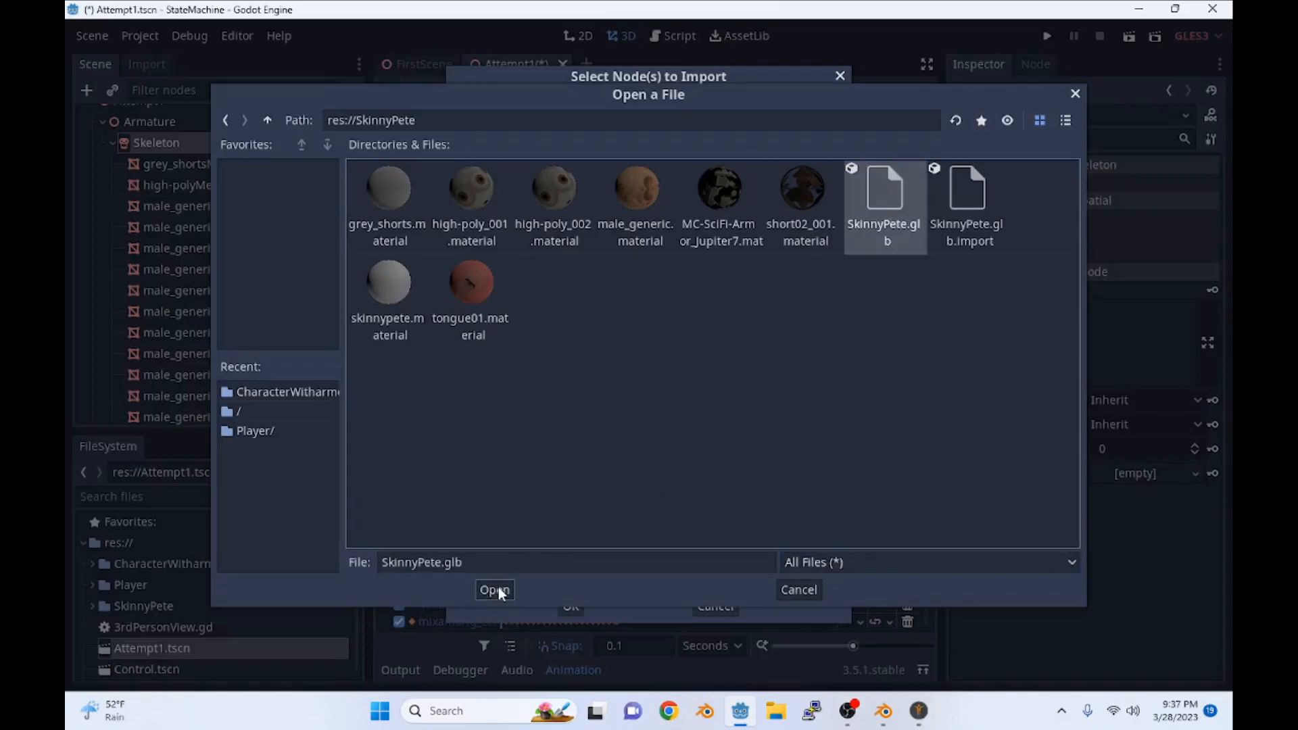
pyautogui.click(494, 589)
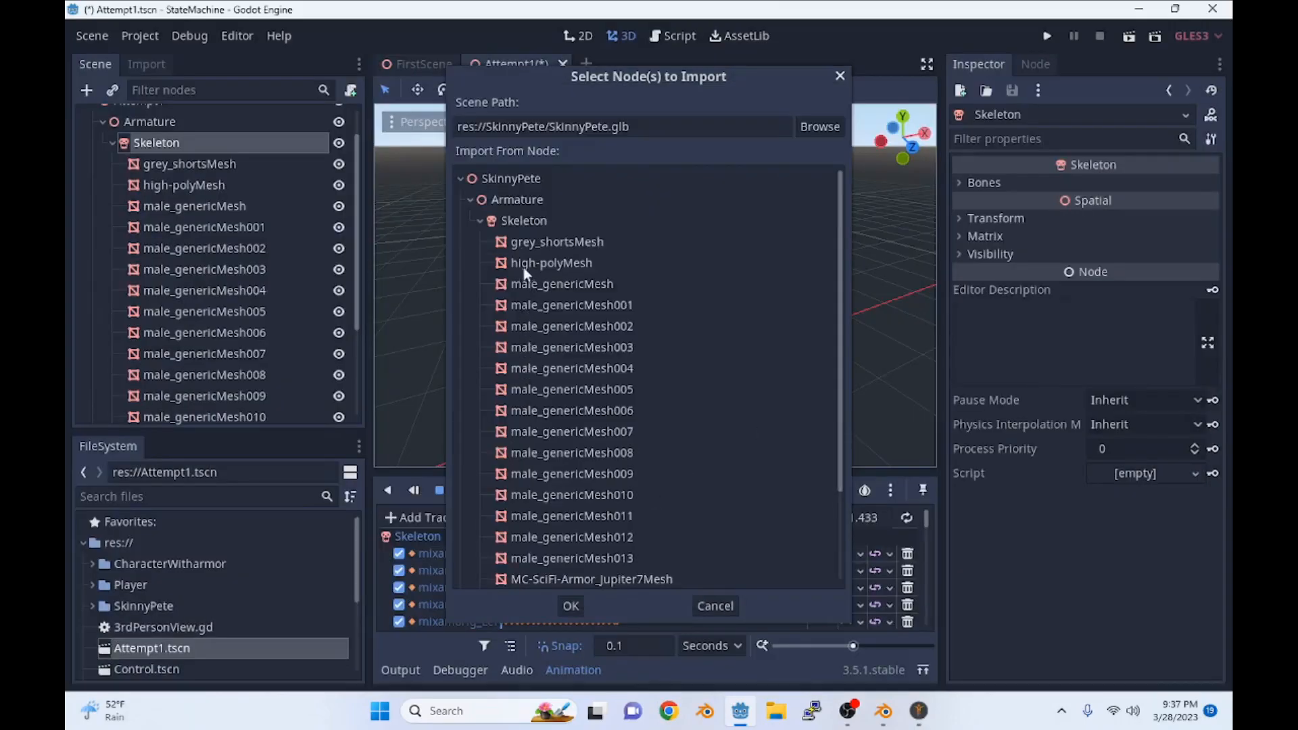
# Step: Scroll the import node list and confirm skinnypeteMesh for merging
pyautogui.scroll(-3)
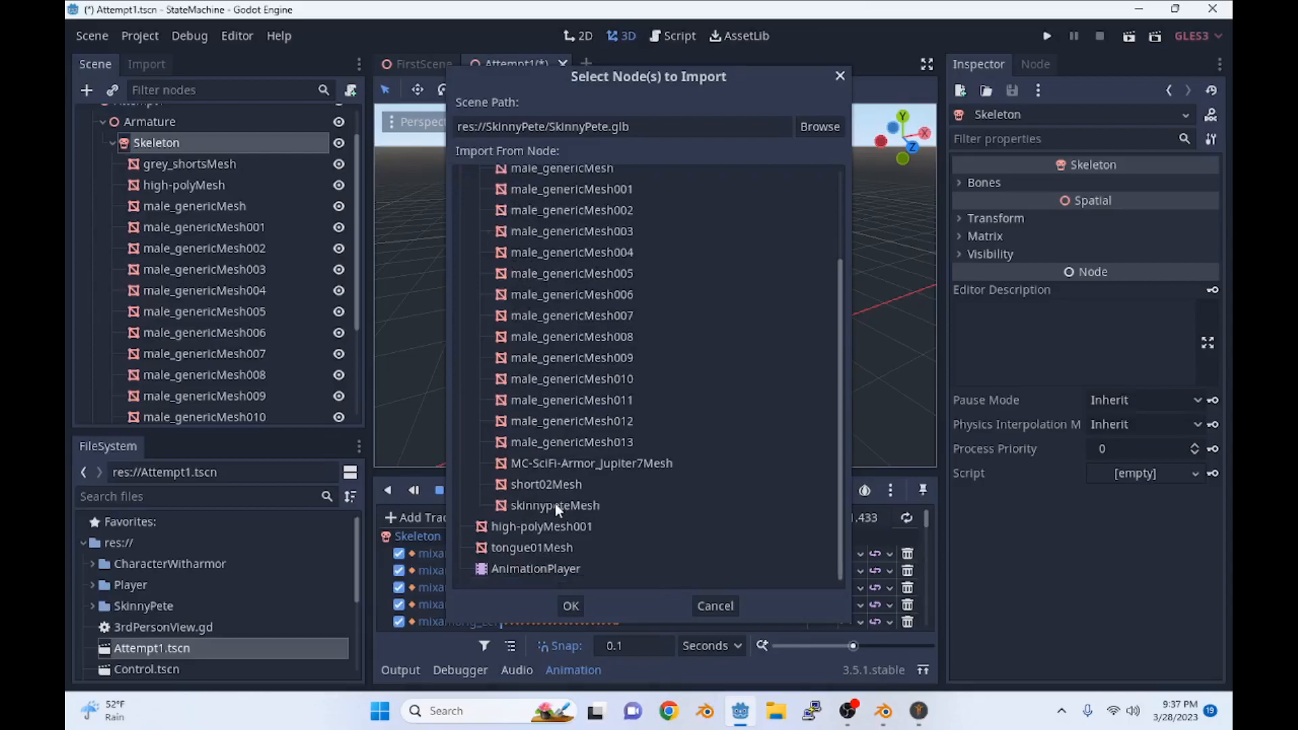
pyautogui.moveTo(554, 505)
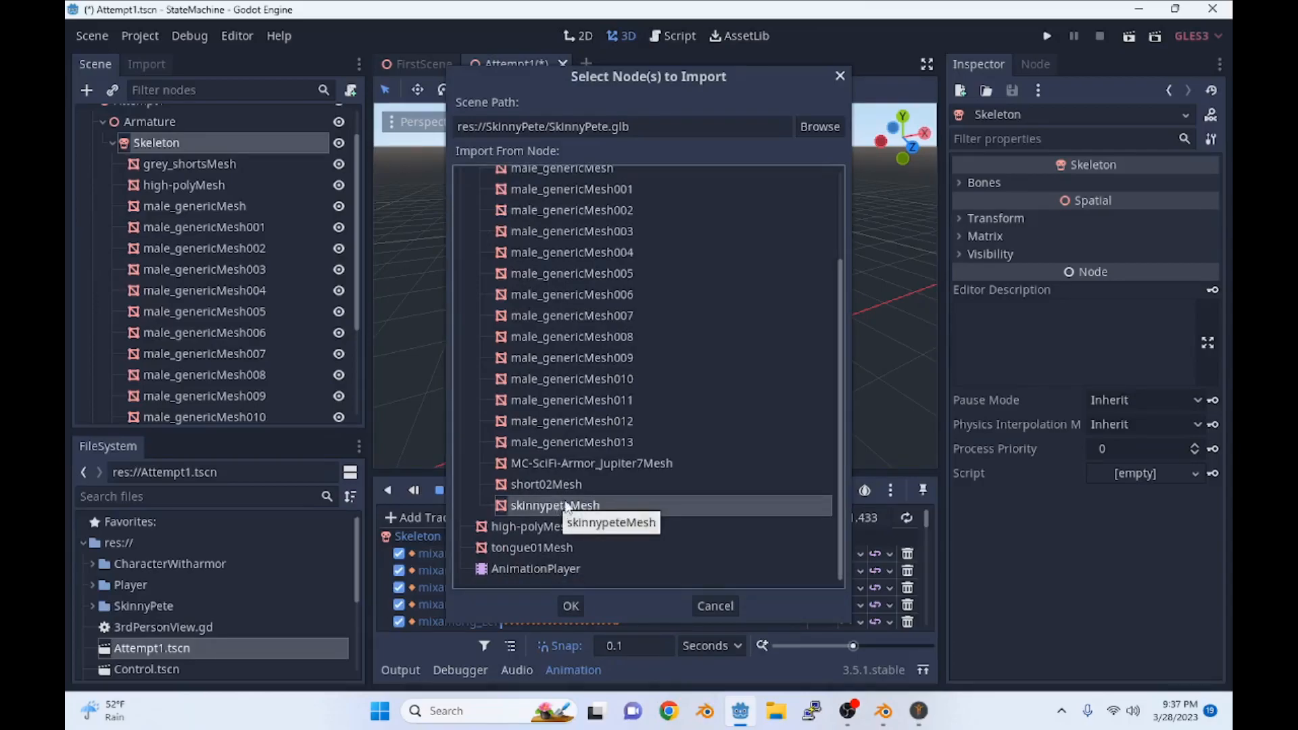
pyautogui.click(714, 605)
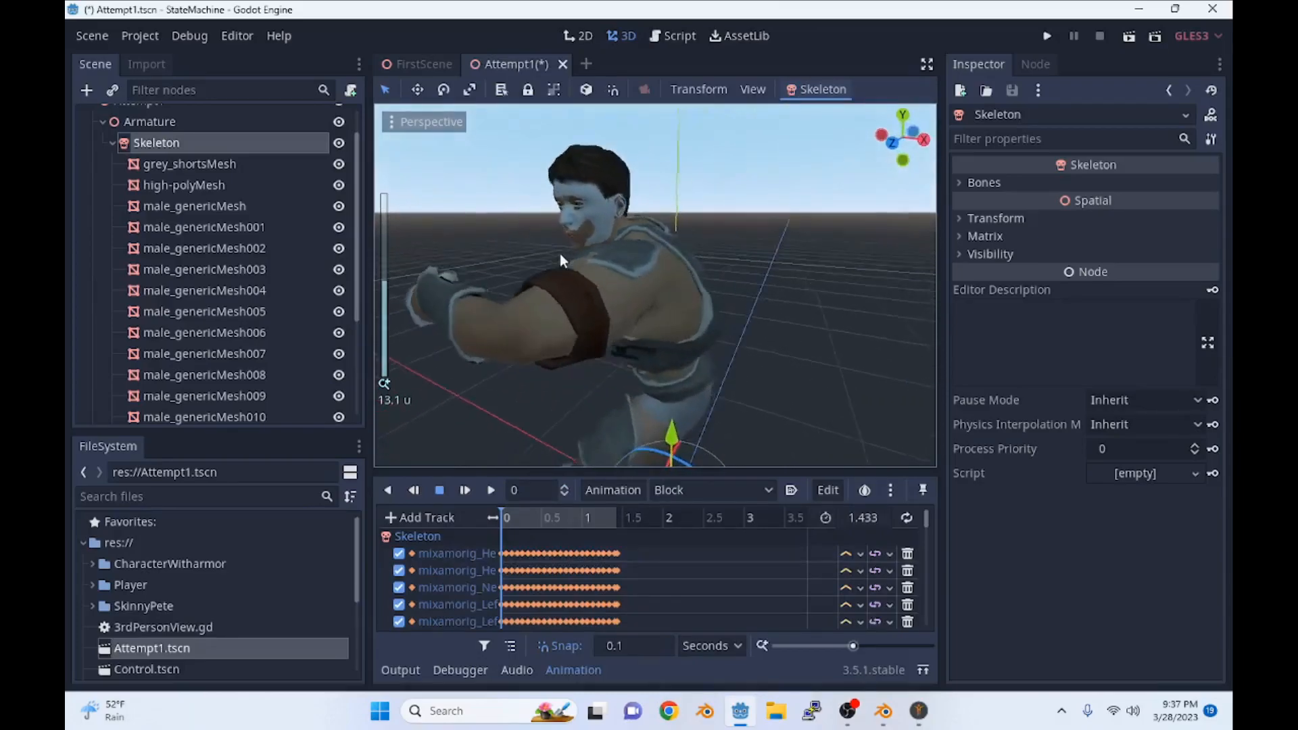
# Step: Orbit the character, scroll the Scene dock, and switch to Blender's outliner and back
pyautogui.moveTo(579, 261); pyautogui.dragTo(509, 290)
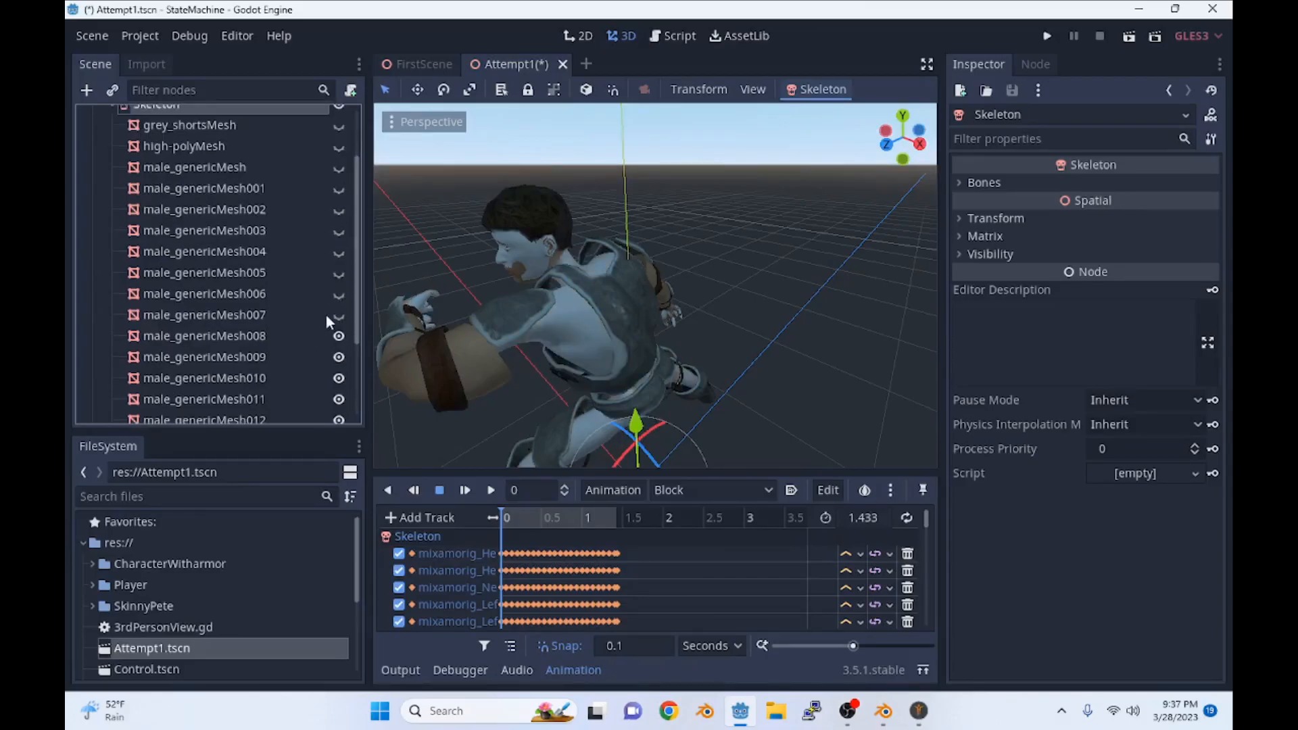
pyautogui.scroll(-3)
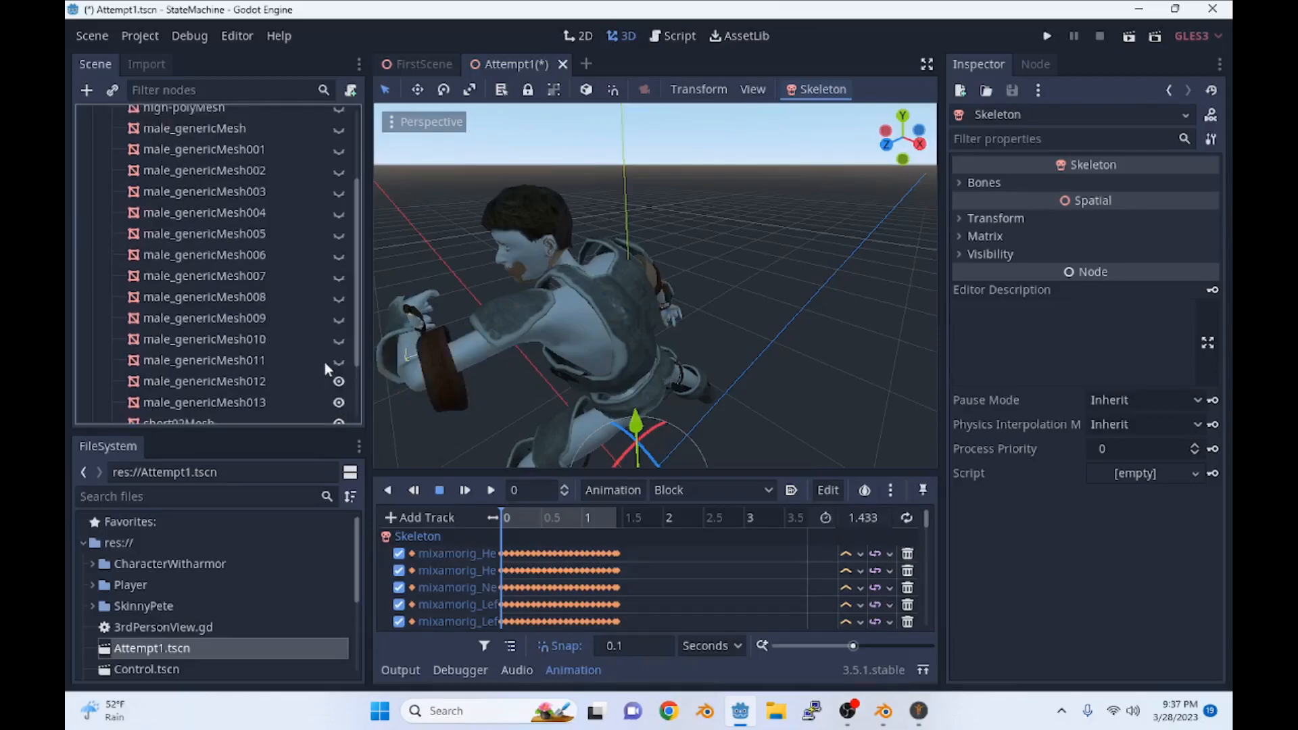
pyautogui.scroll(-3)
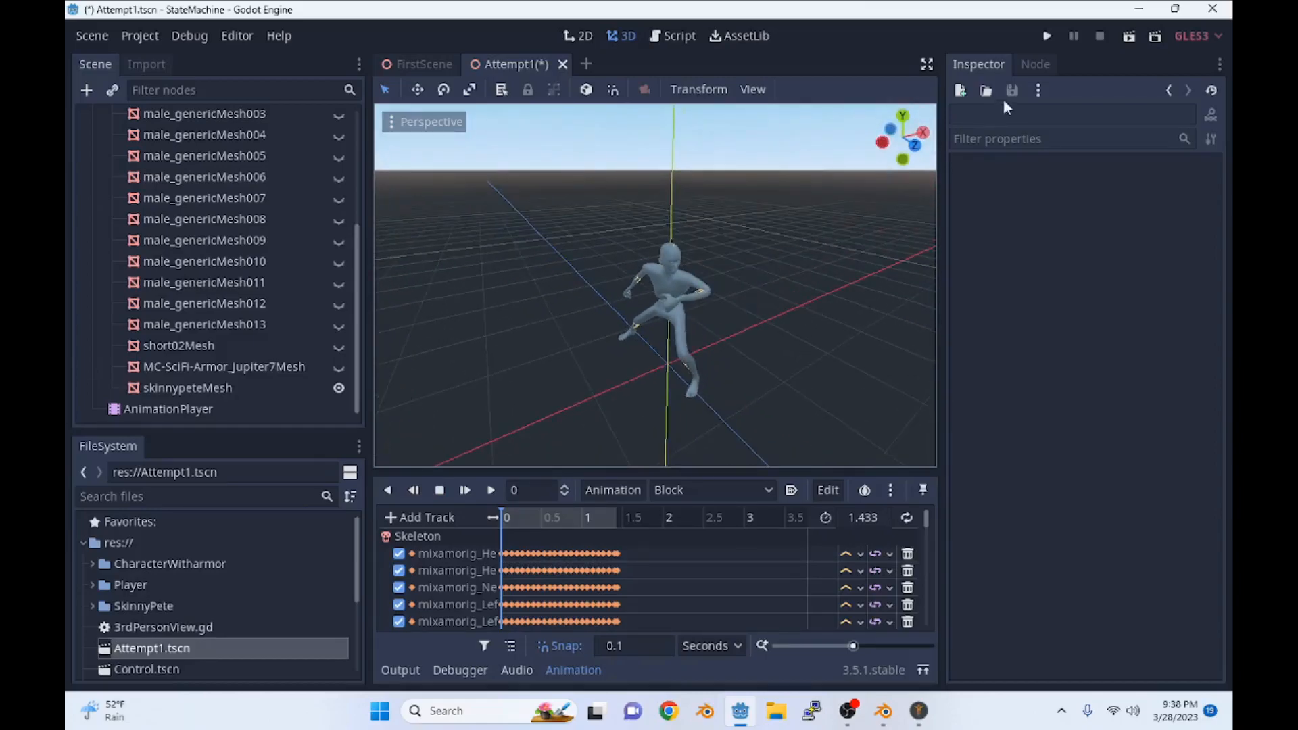
pyautogui.click(882, 711)
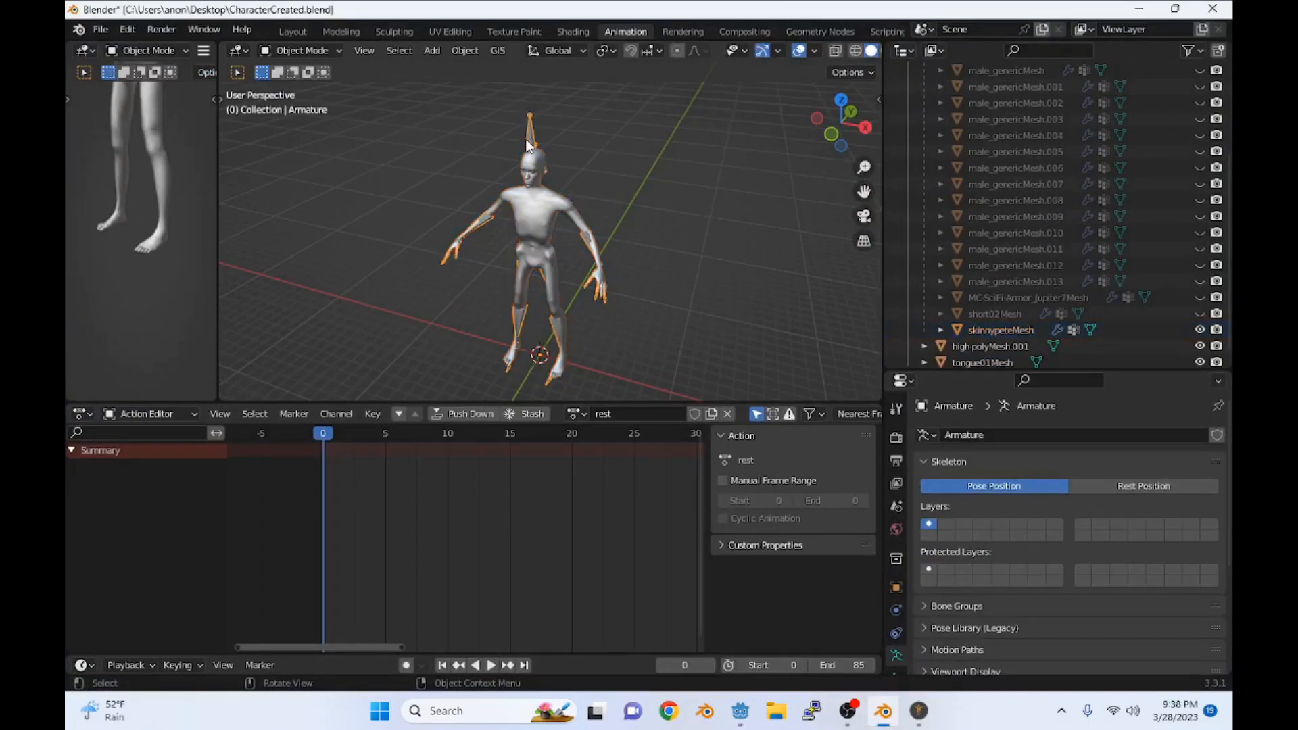
pyautogui.moveTo(934, 143)
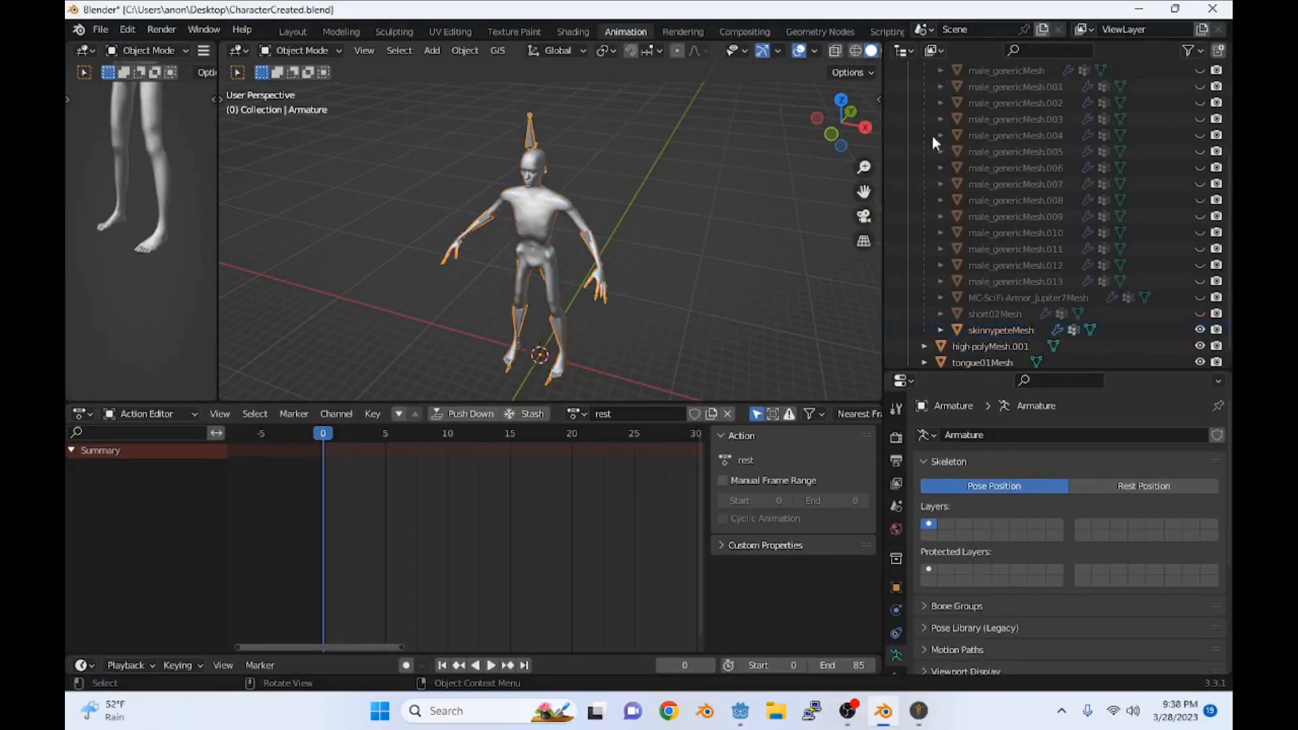
pyautogui.click(738, 711)
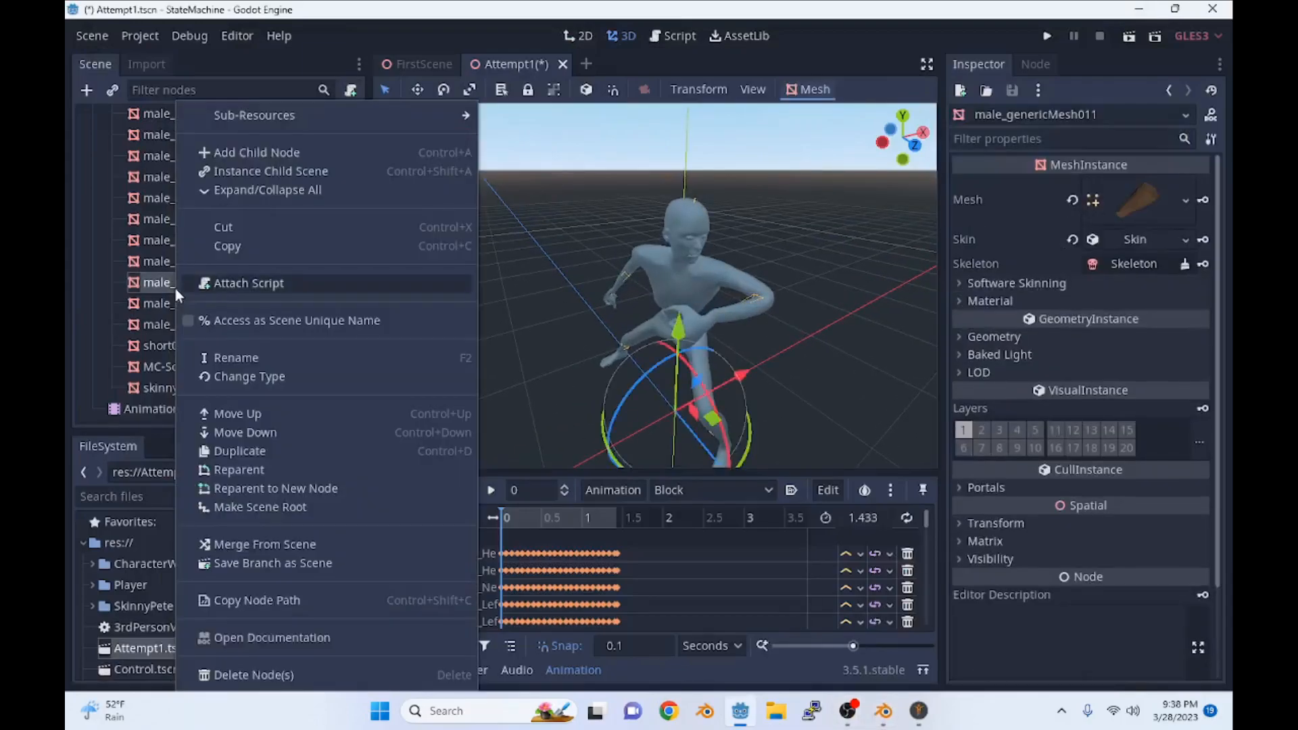
pyautogui.moveTo(248, 544)
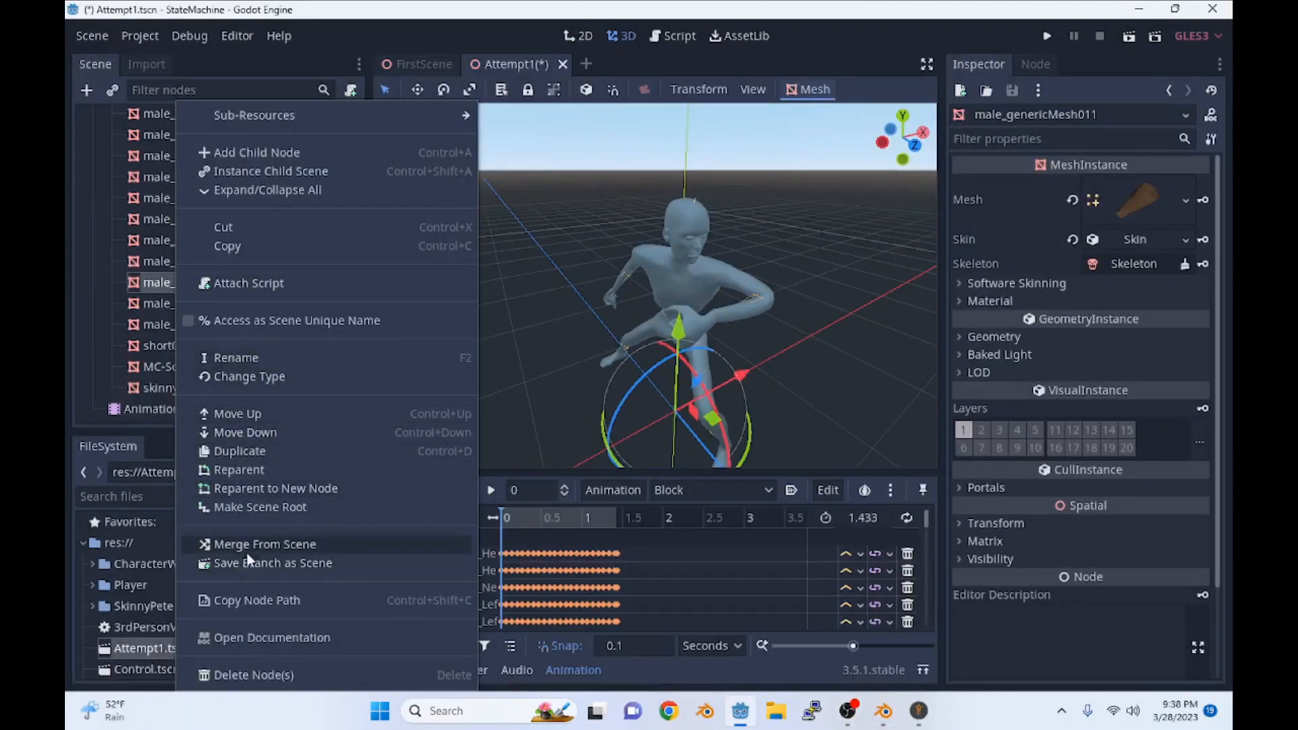
pyautogui.click(265, 544)
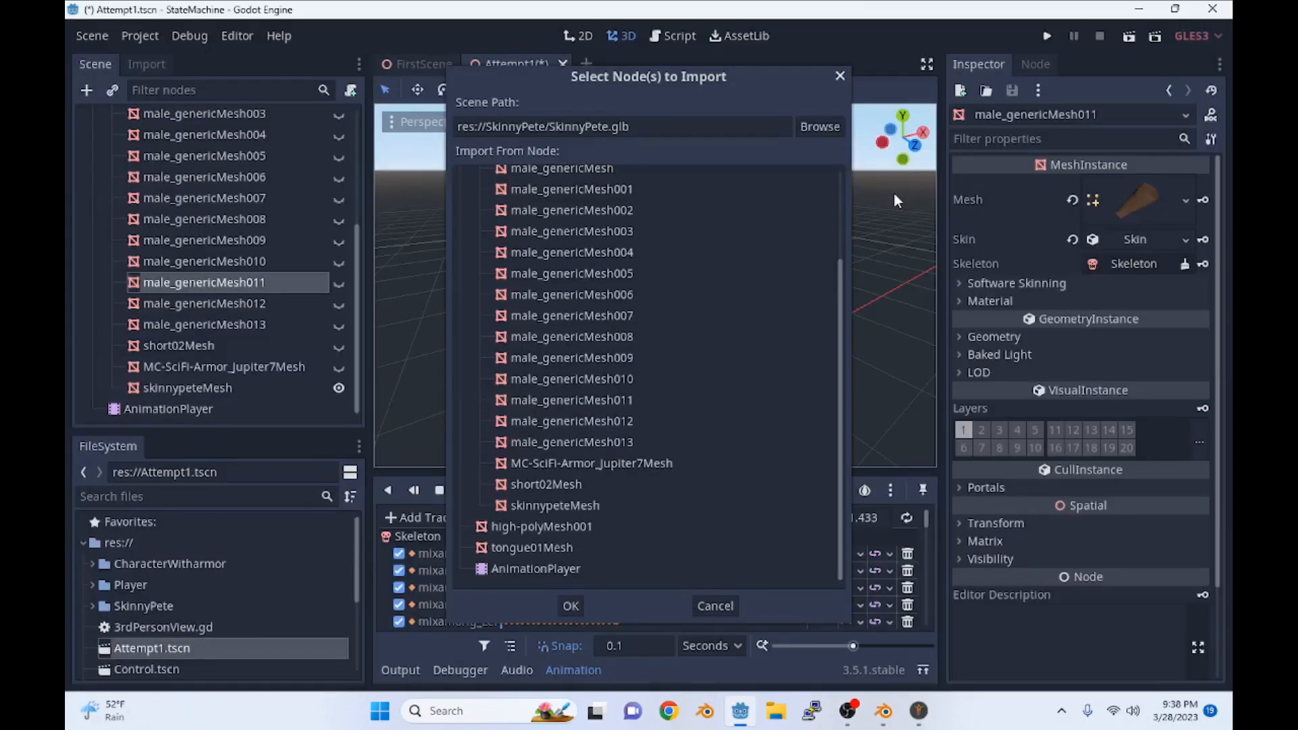
pyautogui.click(555, 506)
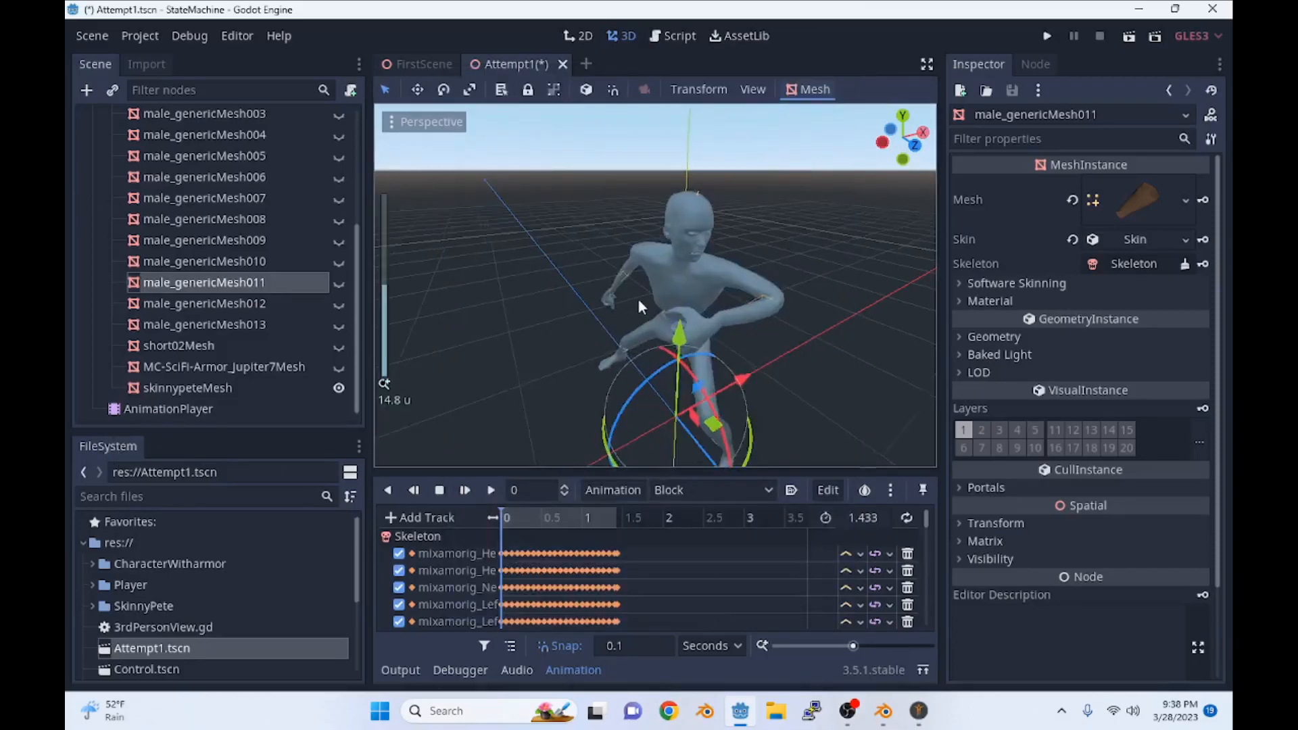
pyautogui.scroll(-3)
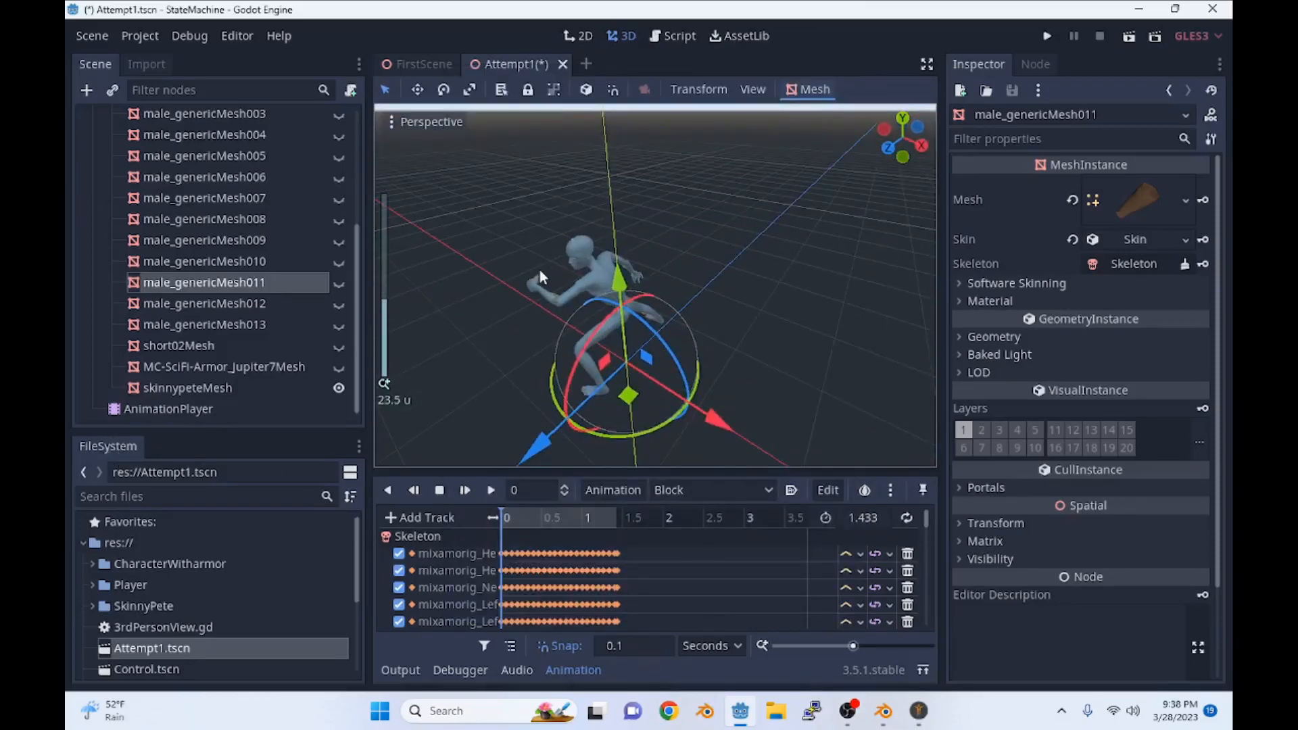